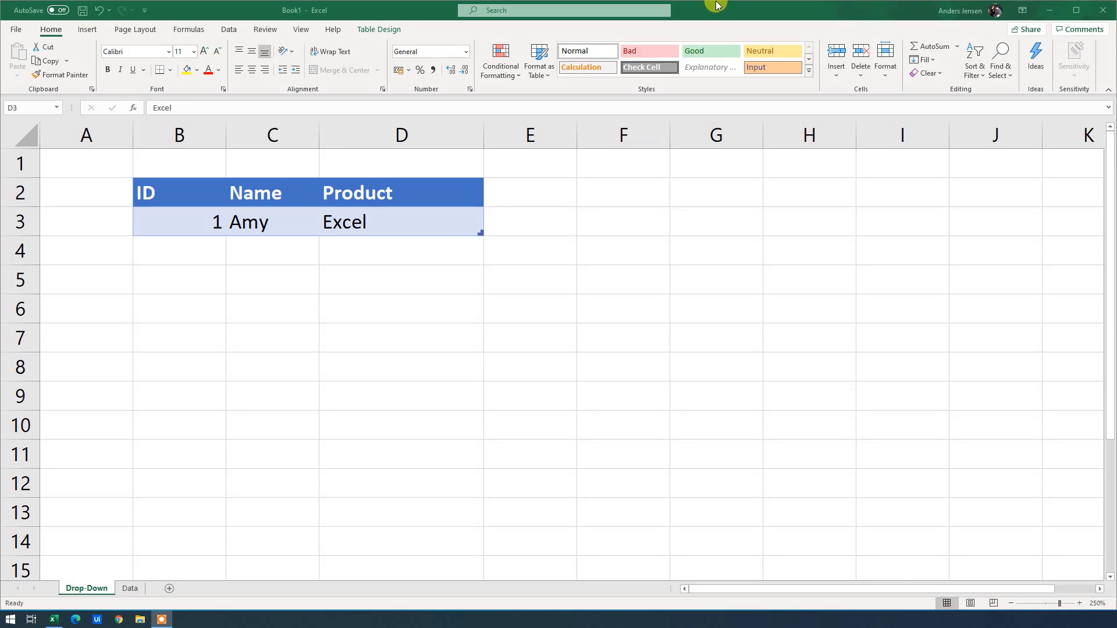
{"action": "mouse_move", "coordinate": [224, 263]}
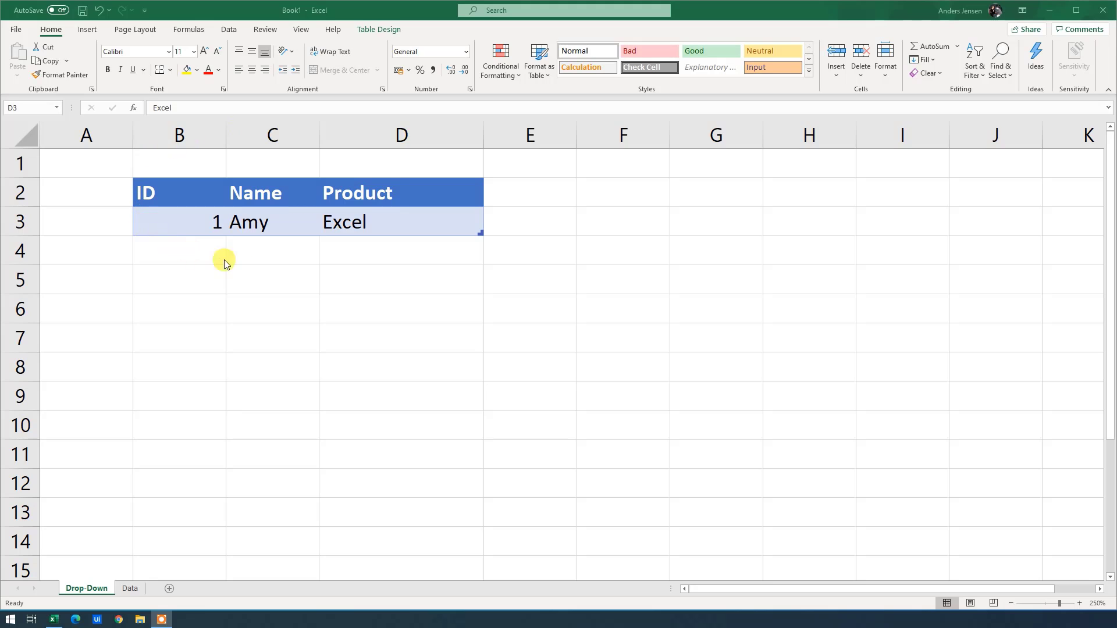
{"action": "mouse_move", "coordinate": [280, 198]}
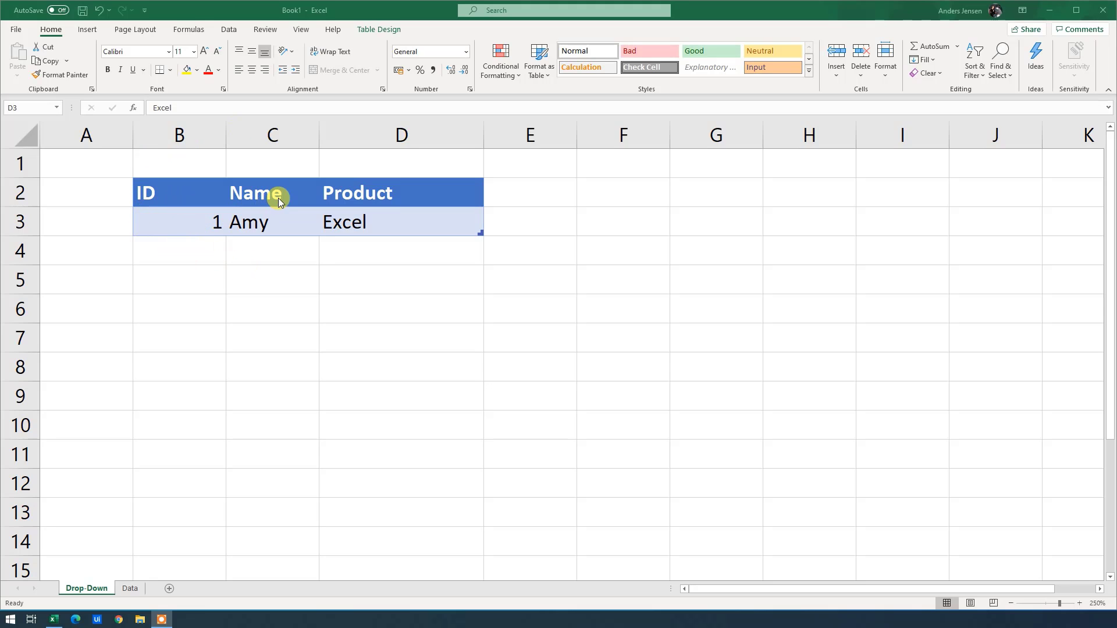
{"action": "mouse_move", "coordinate": [381, 199]}
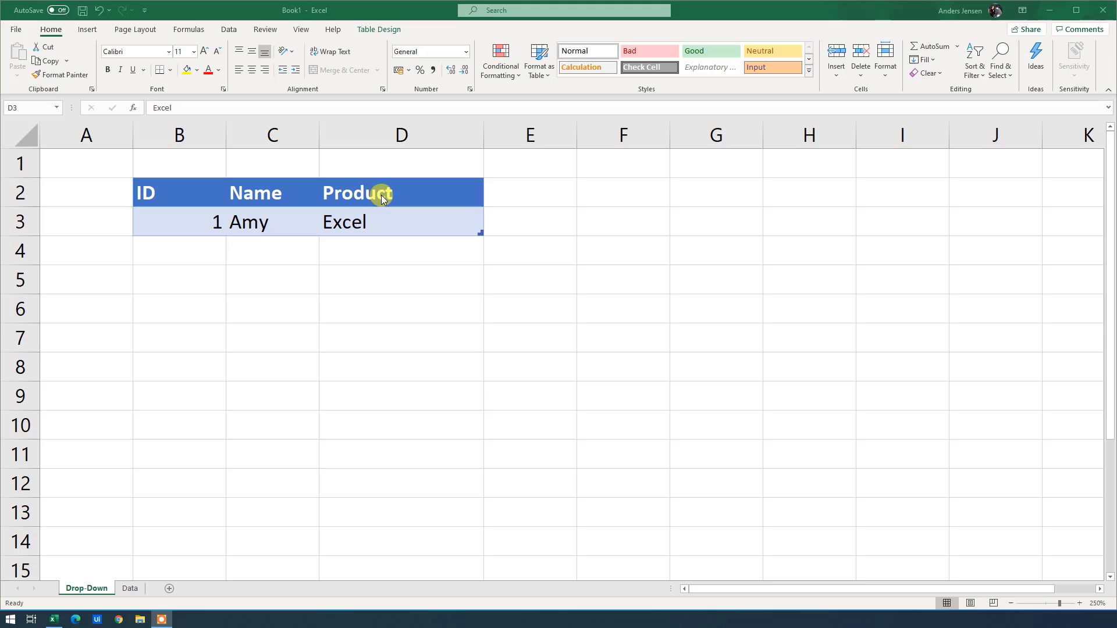
{"action": "mouse_move", "coordinate": [428, 240]}
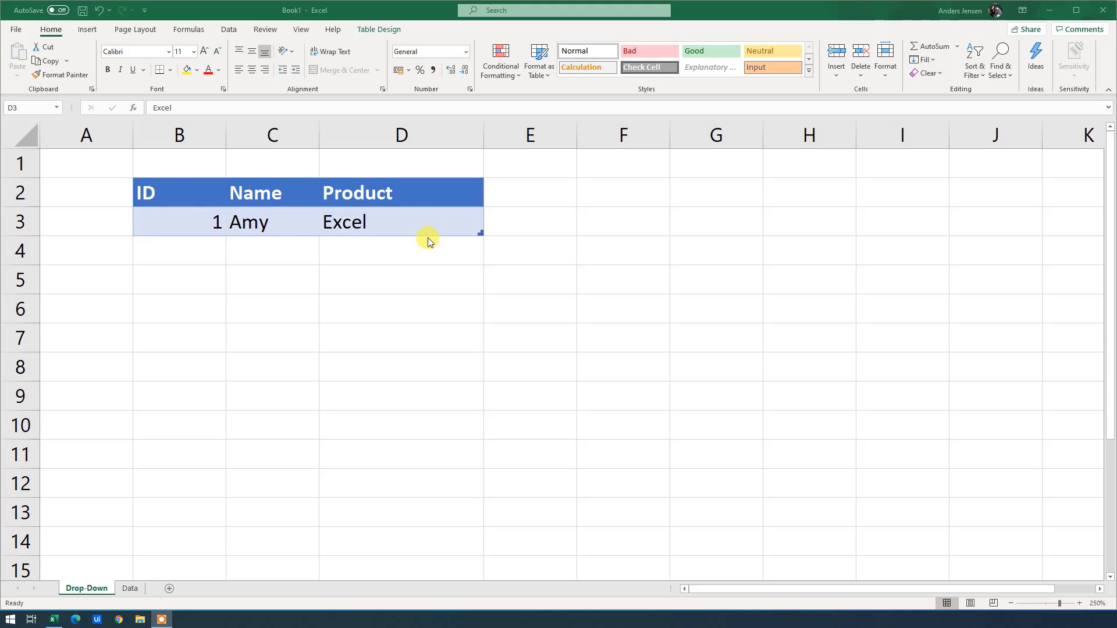
- Add a table row for ID 2, Bianca, with product Word
{"action": "left_click", "coordinate": [409, 223]}
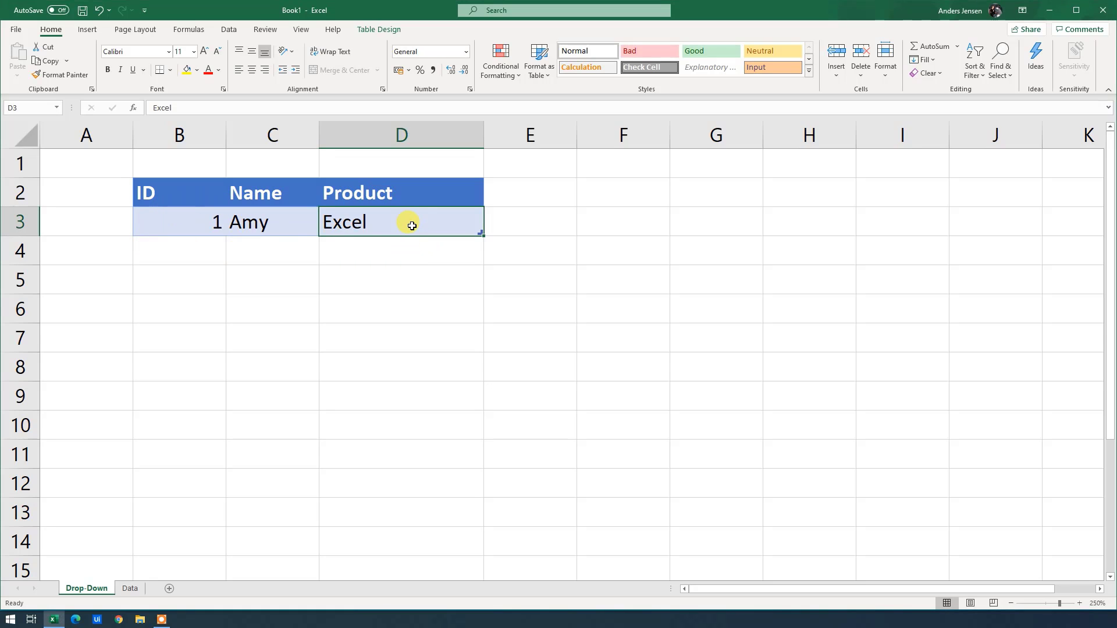
{"action": "left_click", "coordinate": [179, 250]}
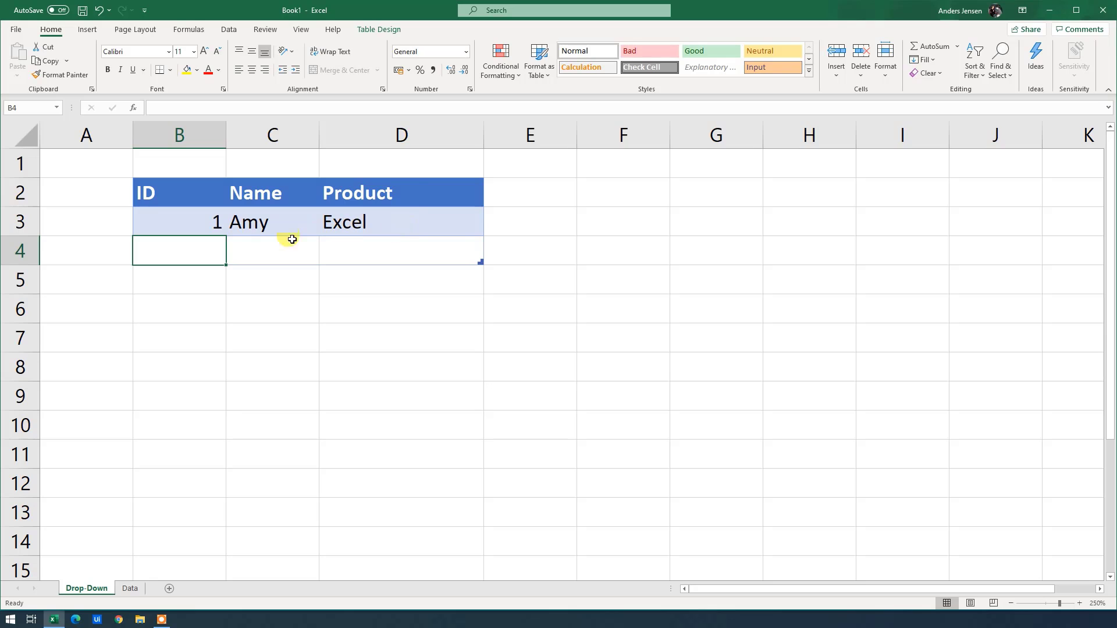
{"action": "mouse_move", "coordinate": [497, 310]}
{"action": "type", "text": "2"}
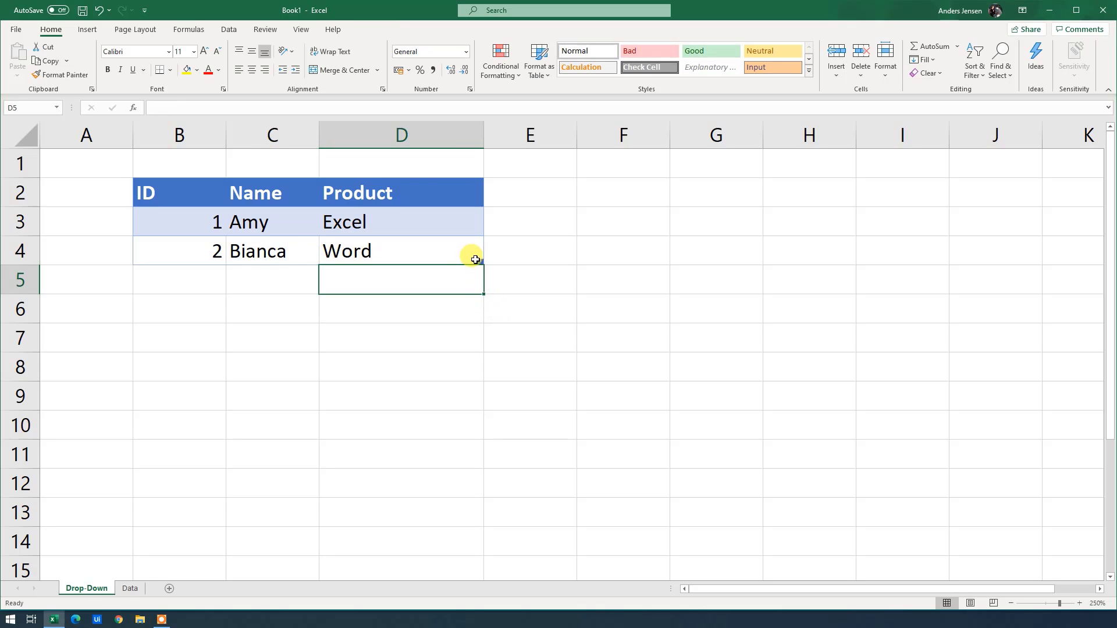
{"action": "left_click", "coordinate": [401, 222]}
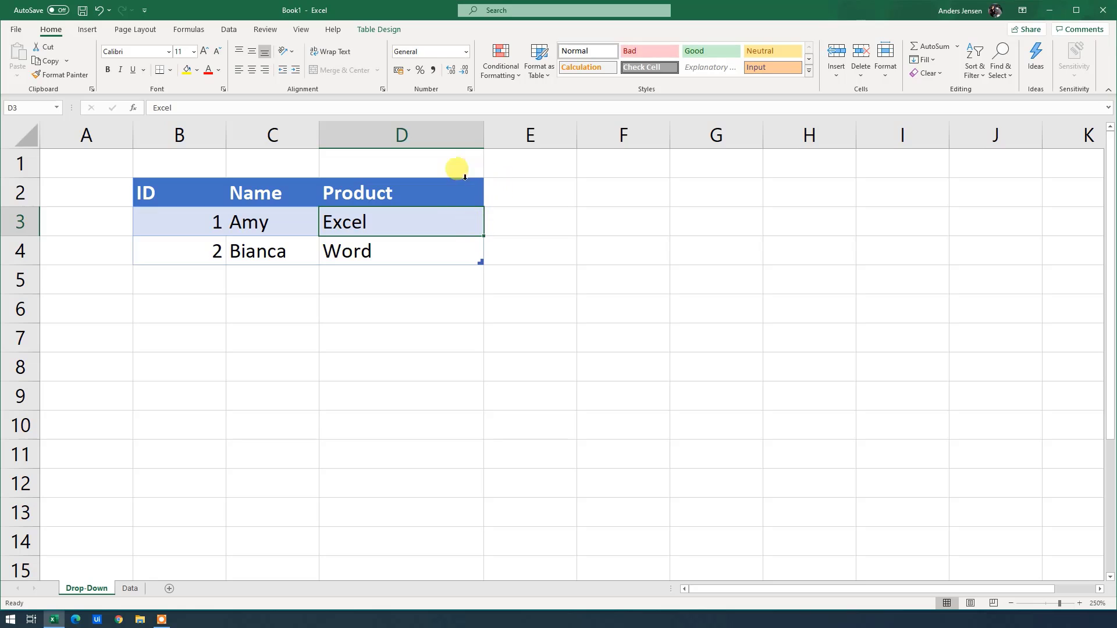
{"action": "mouse_move", "coordinate": [397, 208]}
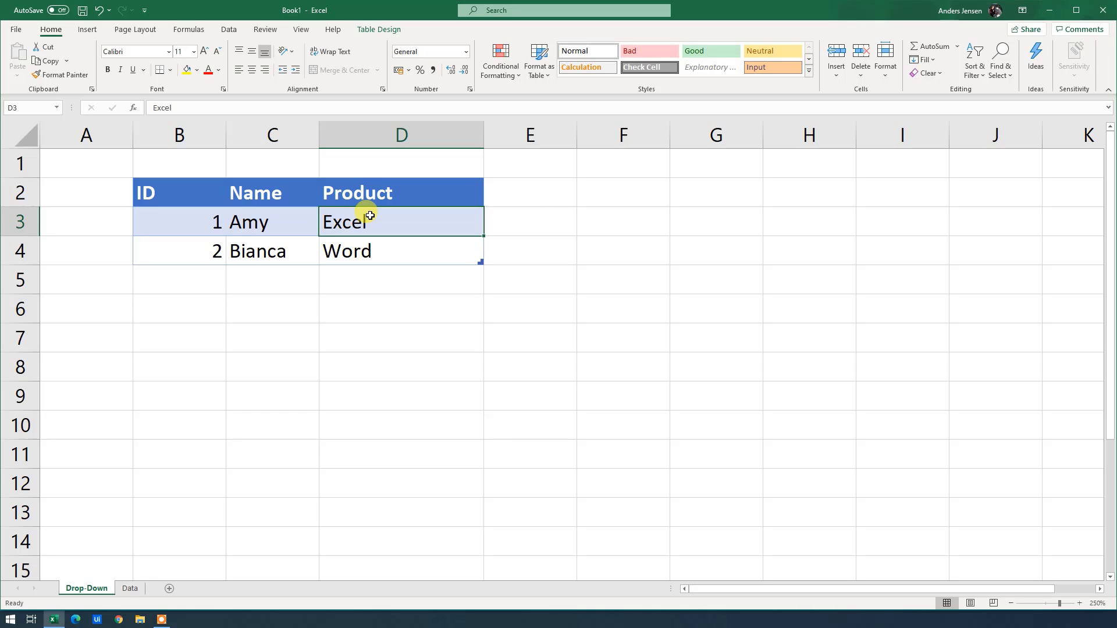
{"action": "mouse_move", "coordinate": [377, 216]}
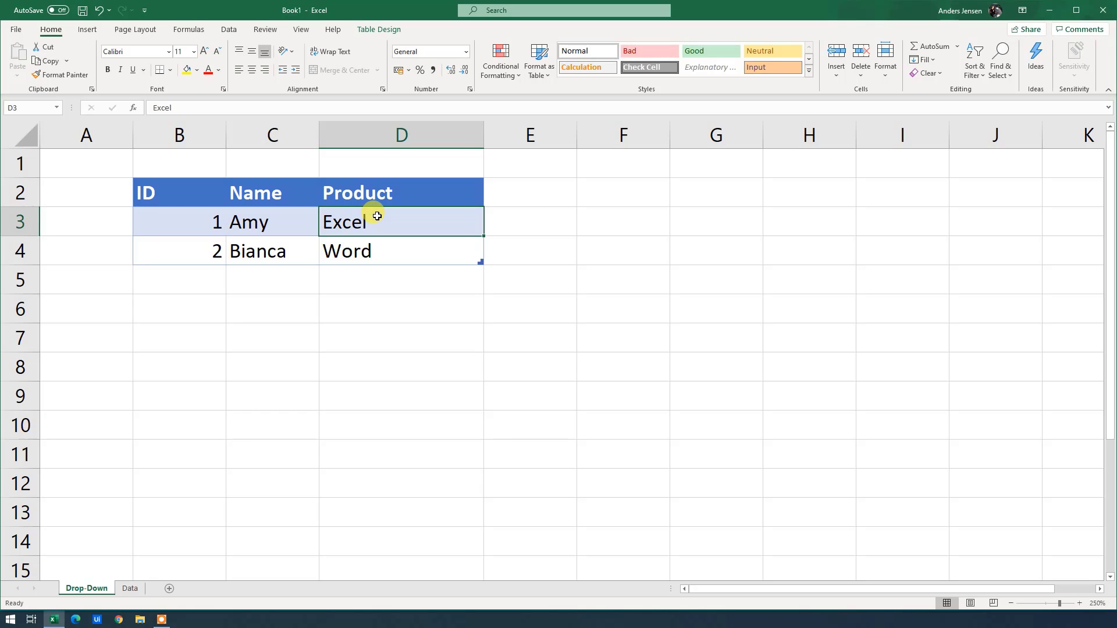
{"action": "mouse_move", "coordinate": [382, 225]}
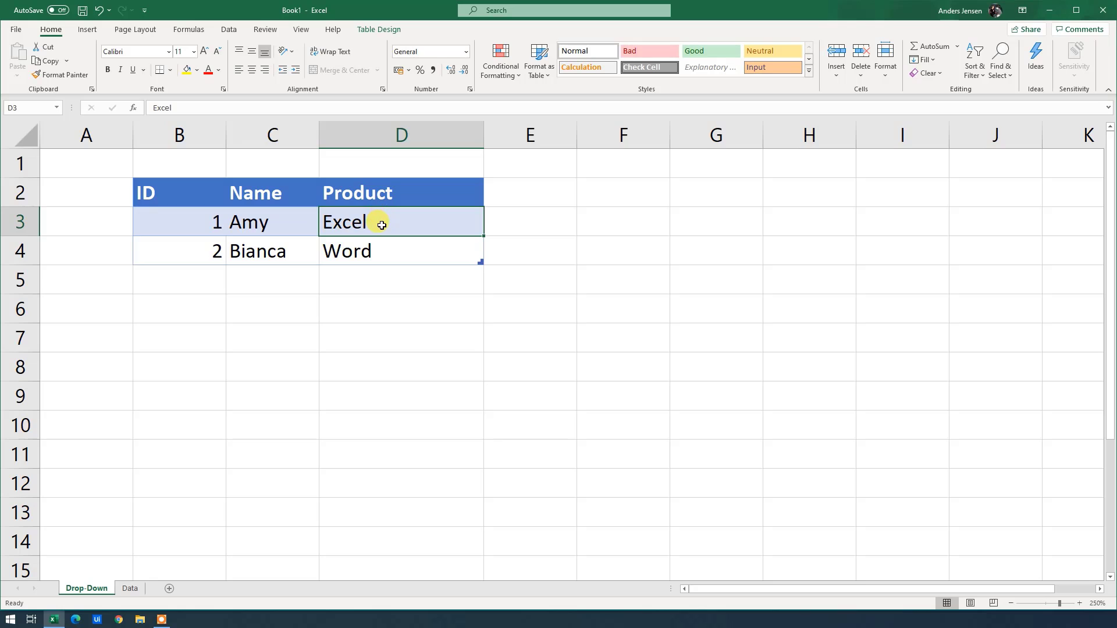
{"action": "mouse_move", "coordinate": [377, 244]}
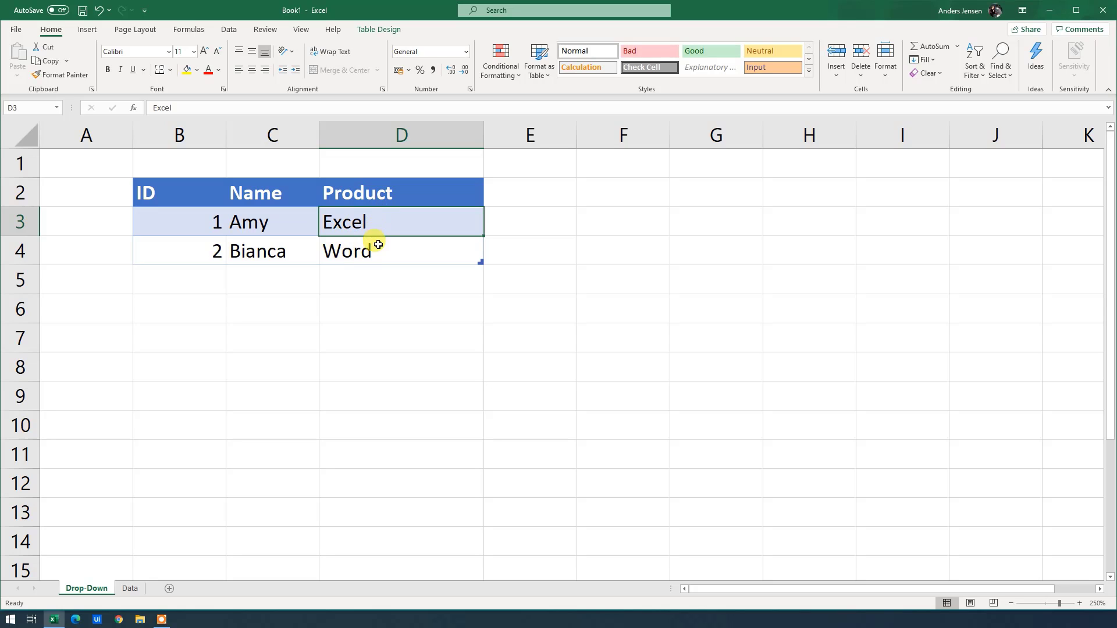
{"action": "mouse_move", "coordinate": [376, 226]}
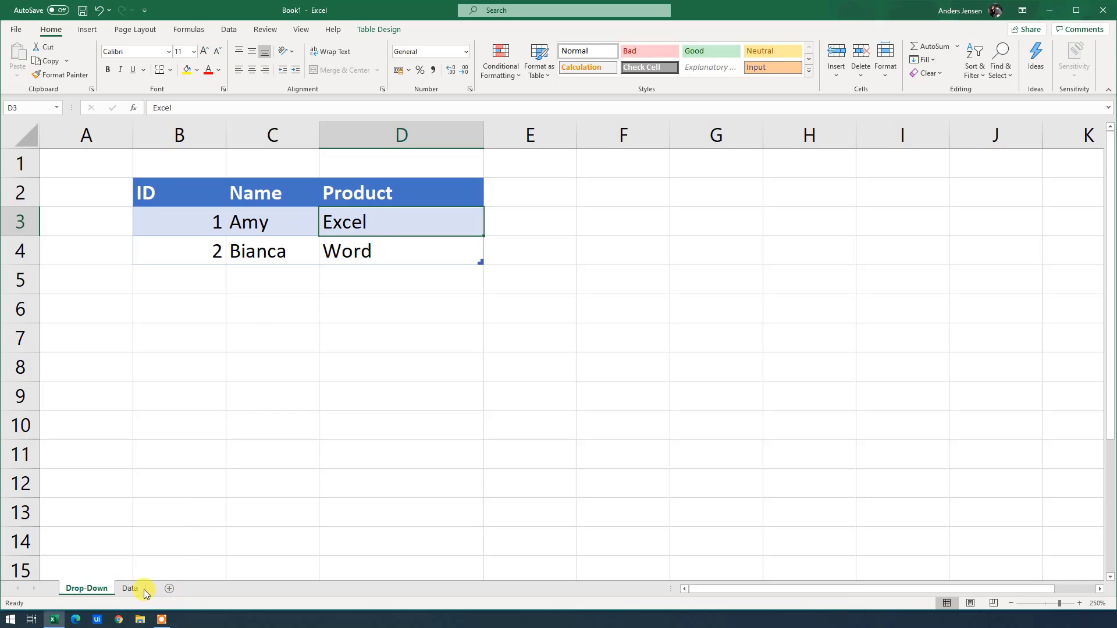
- On the Data sheet, enter Microsoft, Word, Excel and Power Automate in A1:A4
{"action": "left_click", "coordinate": [129, 588]}
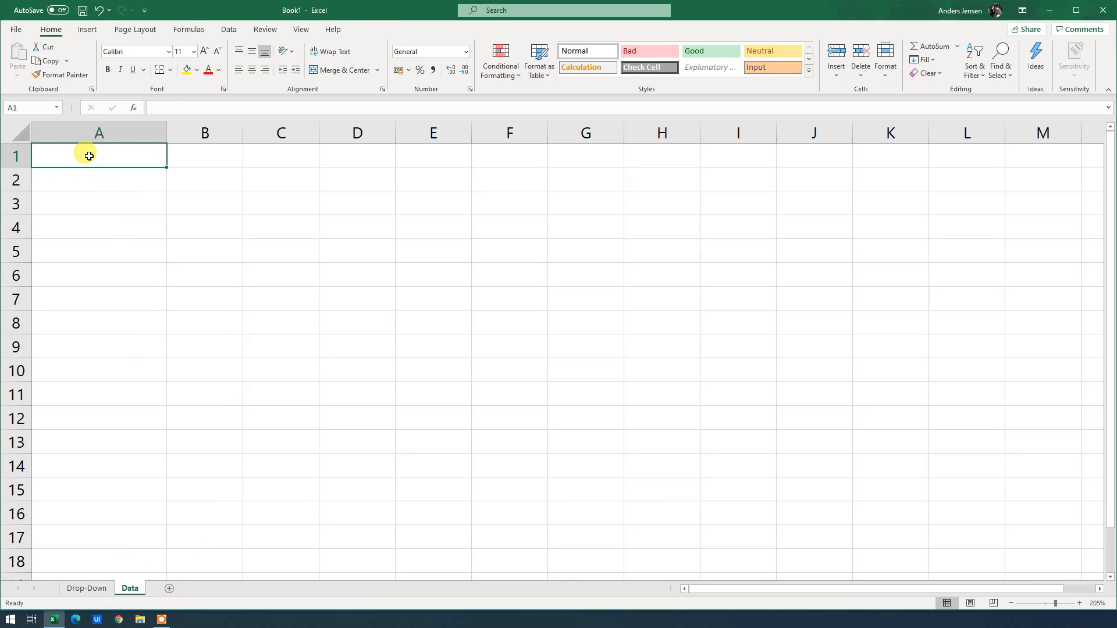
{"action": "type", "text": "Micro"}
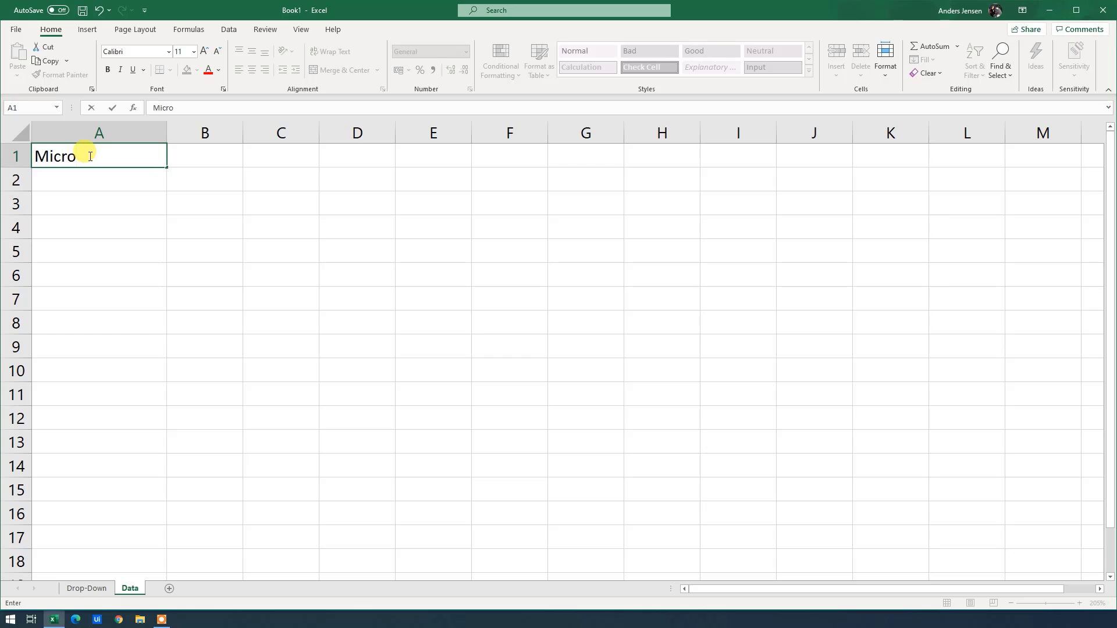
{"action": "type", "text": "soft"}
{"action": "left_click", "coordinate": [99, 203]}
{"action": "type", "text": "E"}
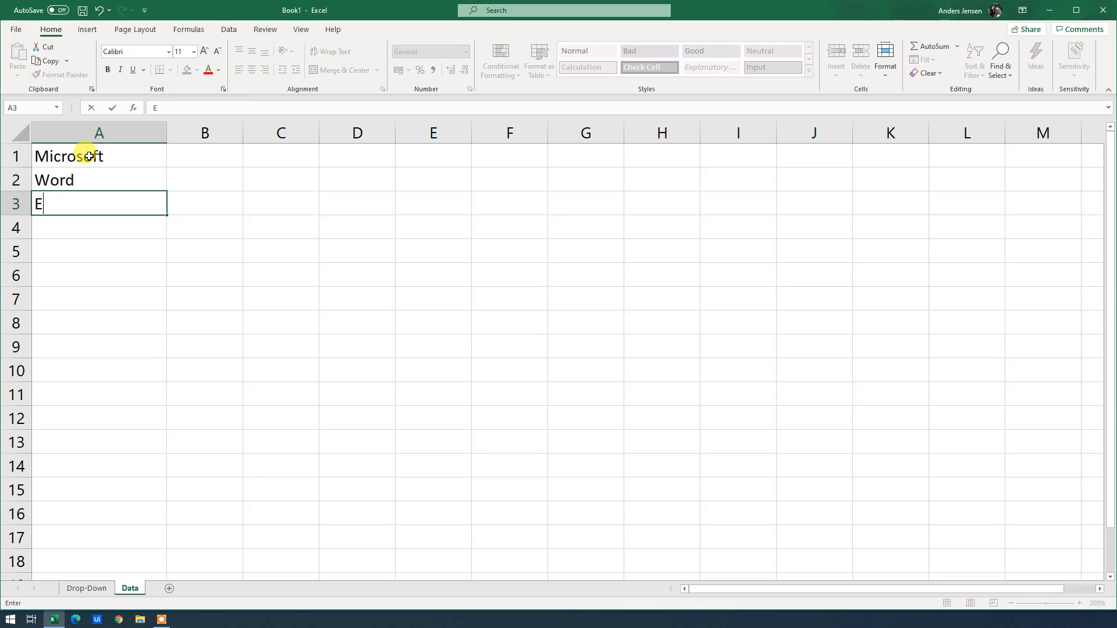
{"action": "type", "text": "Power Automate"}
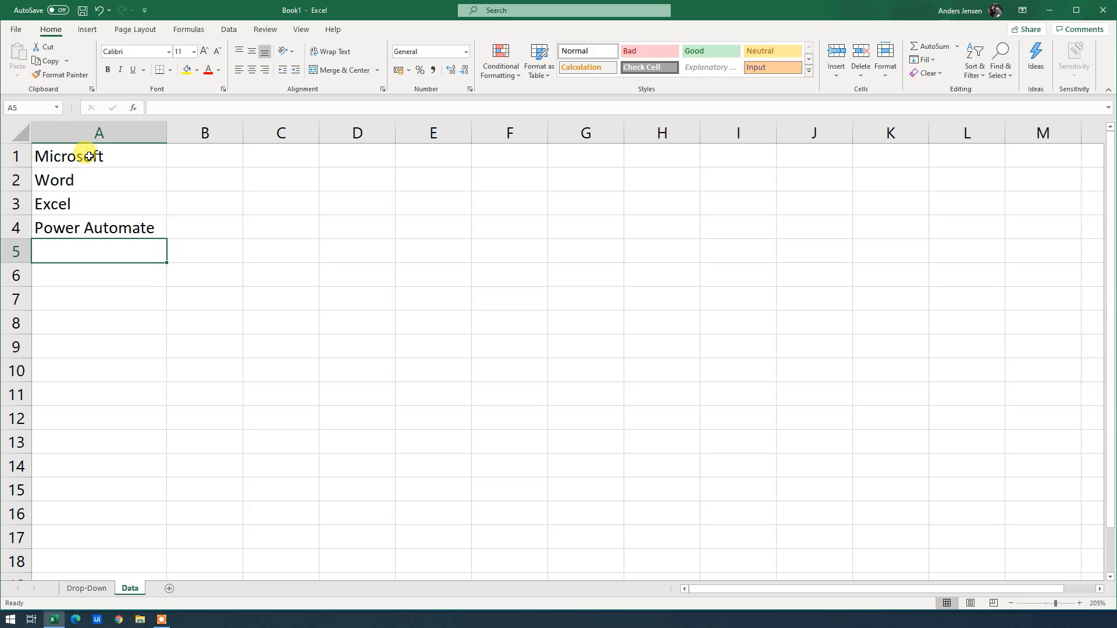
{"action": "mouse_move", "coordinate": [138, 463]}
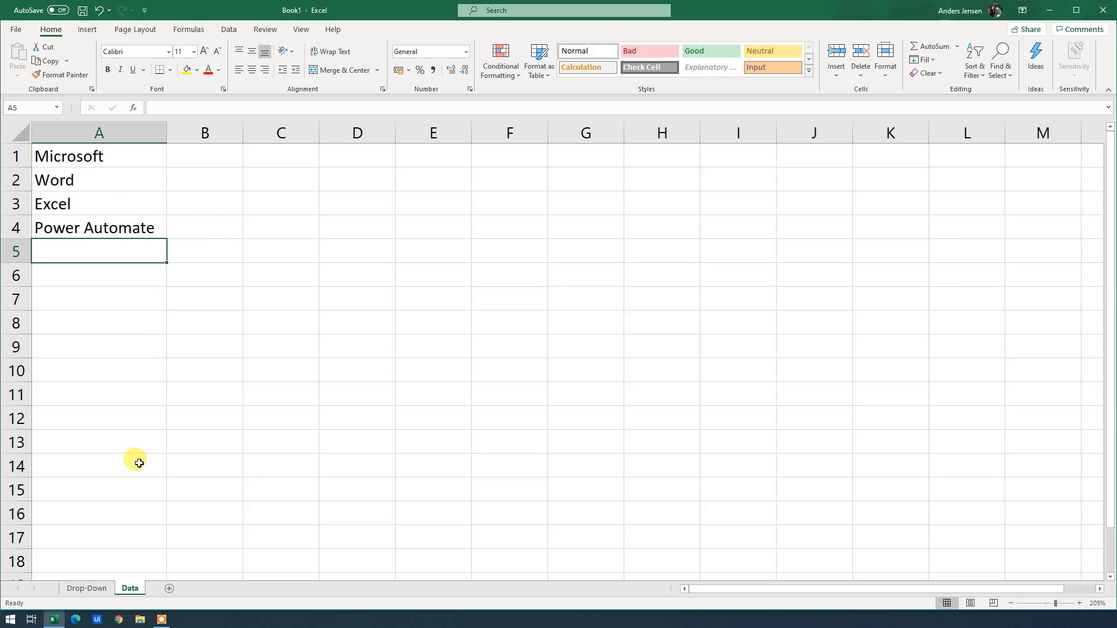
- Give D3 a List validation with source =Data!$A$2:$A$4
{"action": "left_click", "coordinate": [86, 589]}
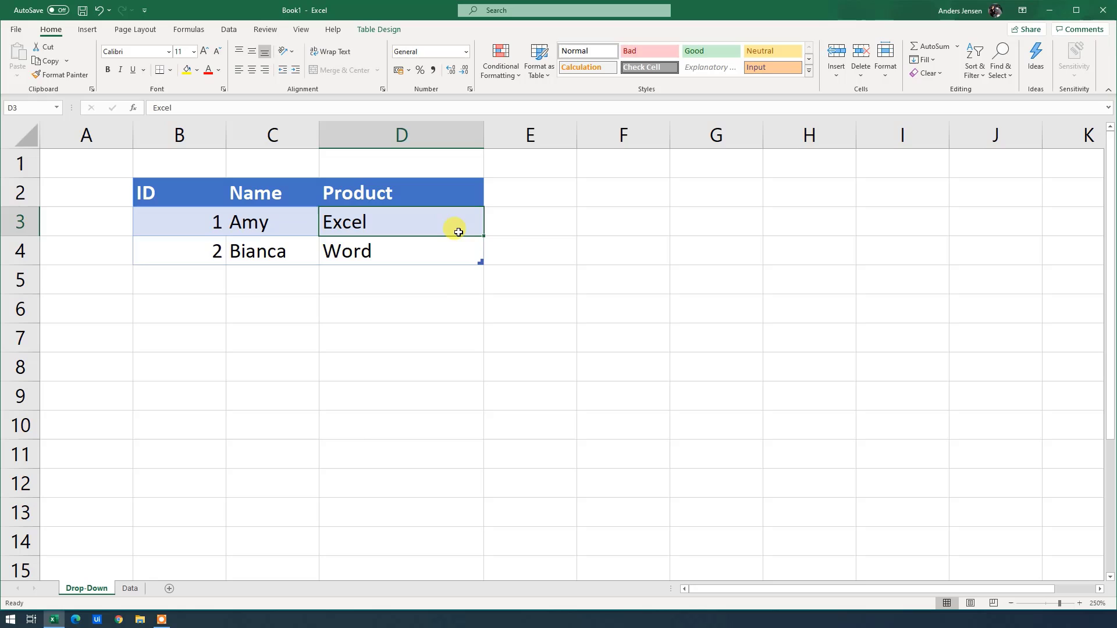
{"action": "left_click", "coordinate": [356, 251]}
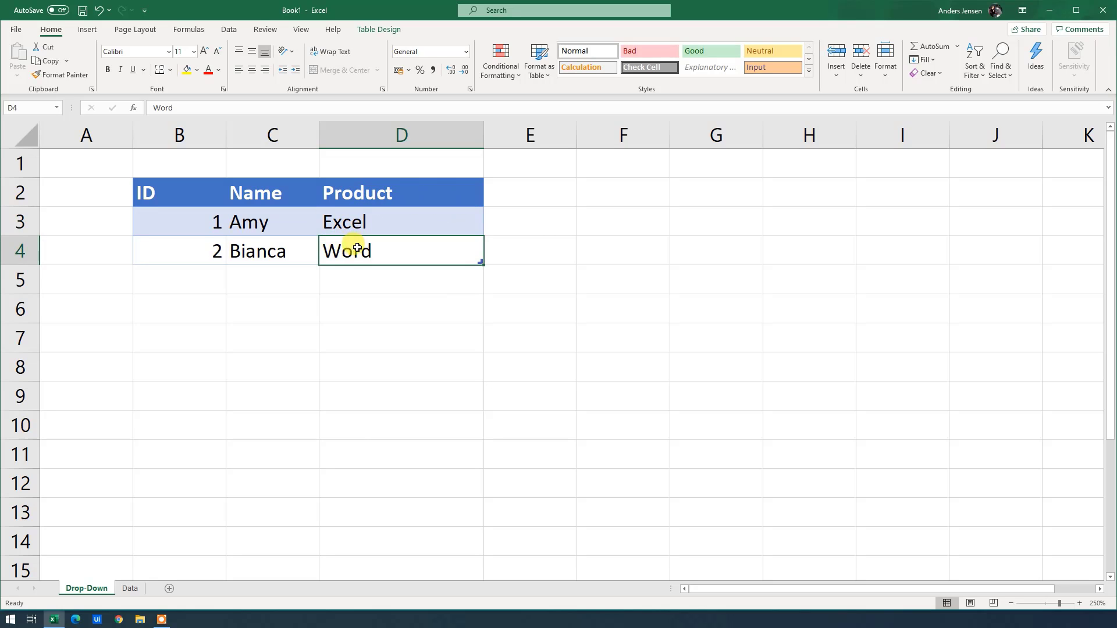
{"action": "left_click", "coordinate": [408, 222]}
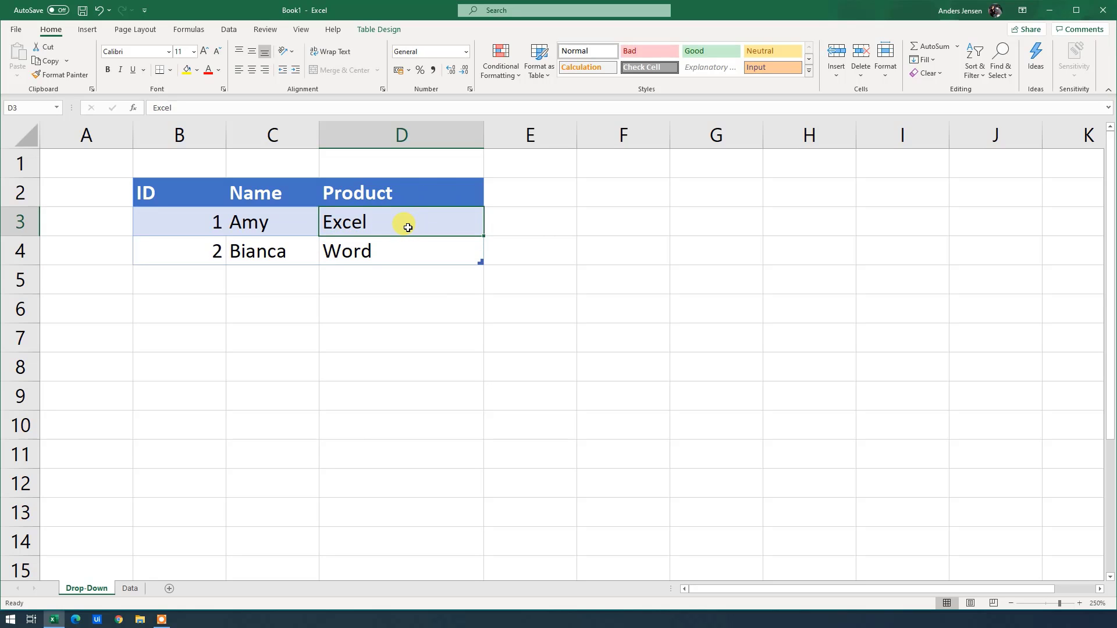
{"action": "mouse_move", "coordinate": [406, 172]}
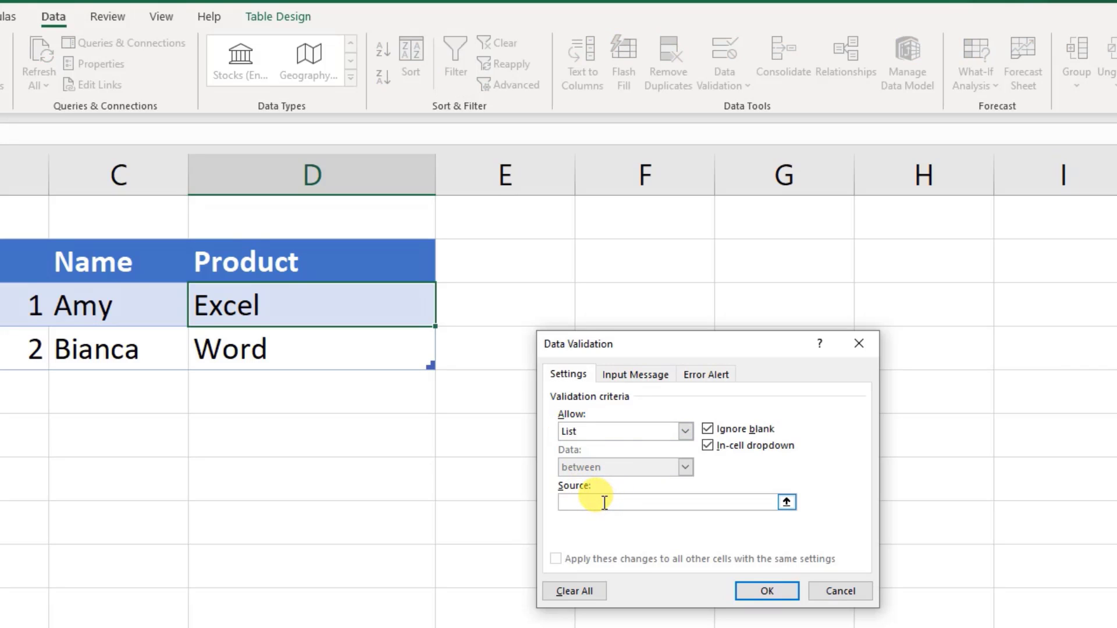
{"action": "type", "text": "Excel, W"}
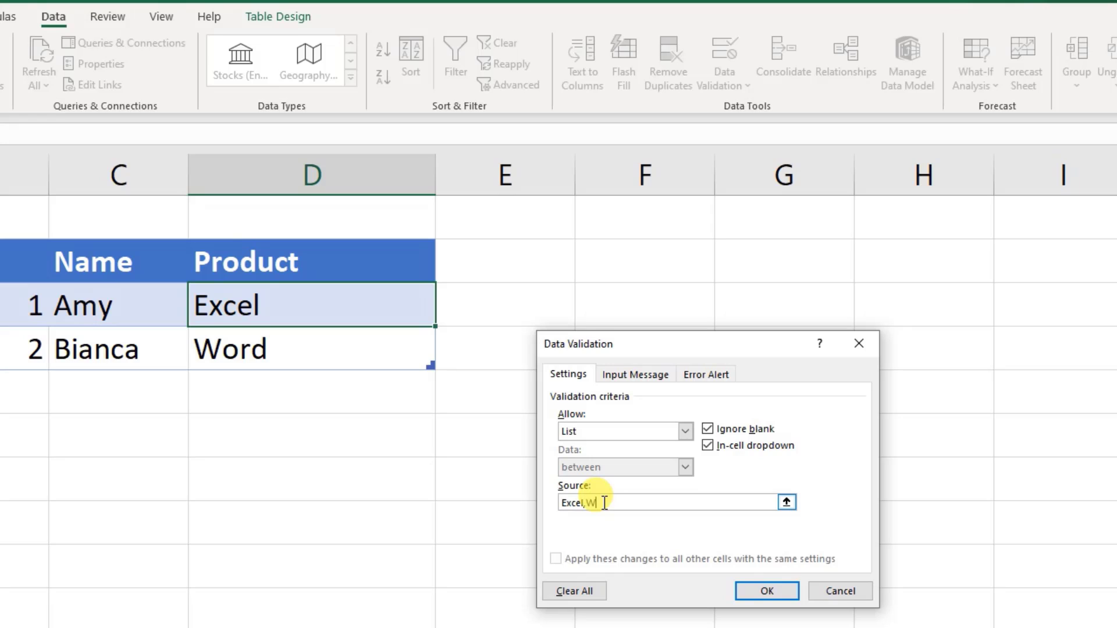
{"action": "type", "text": "ord"}
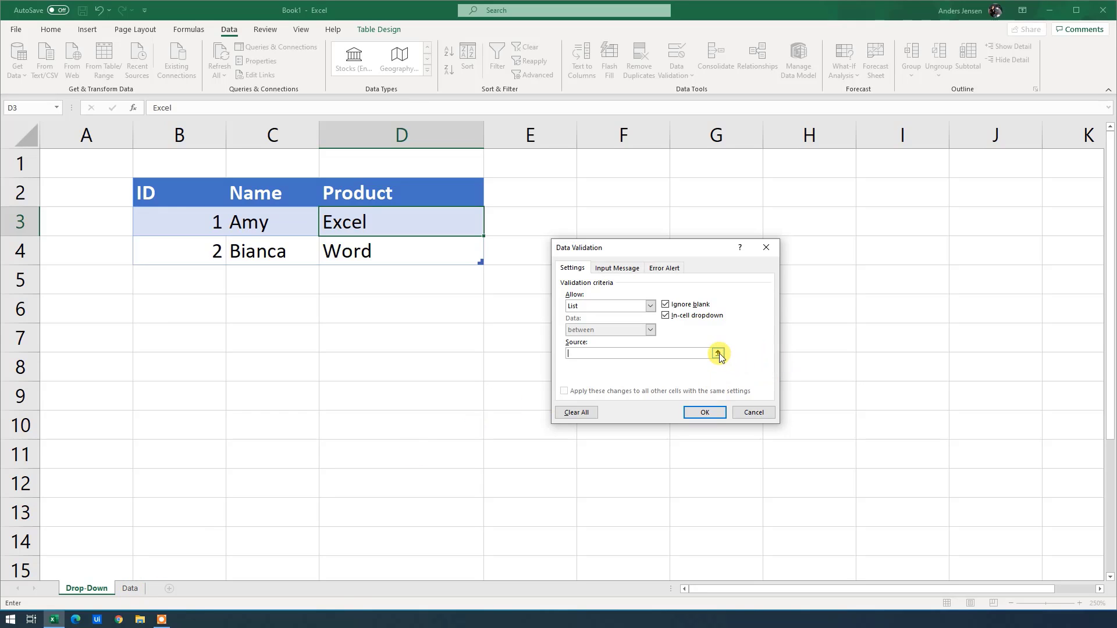
{"action": "left_click", "coordinate": [718, 354]}
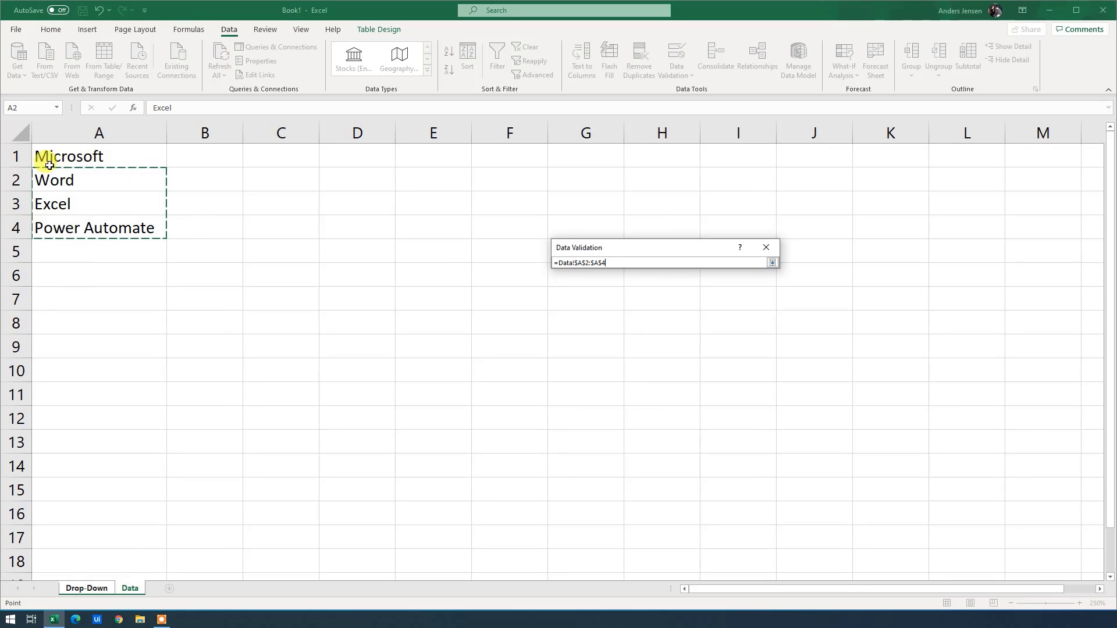
{"action": "left_click", "coordinate": [772, 262]}
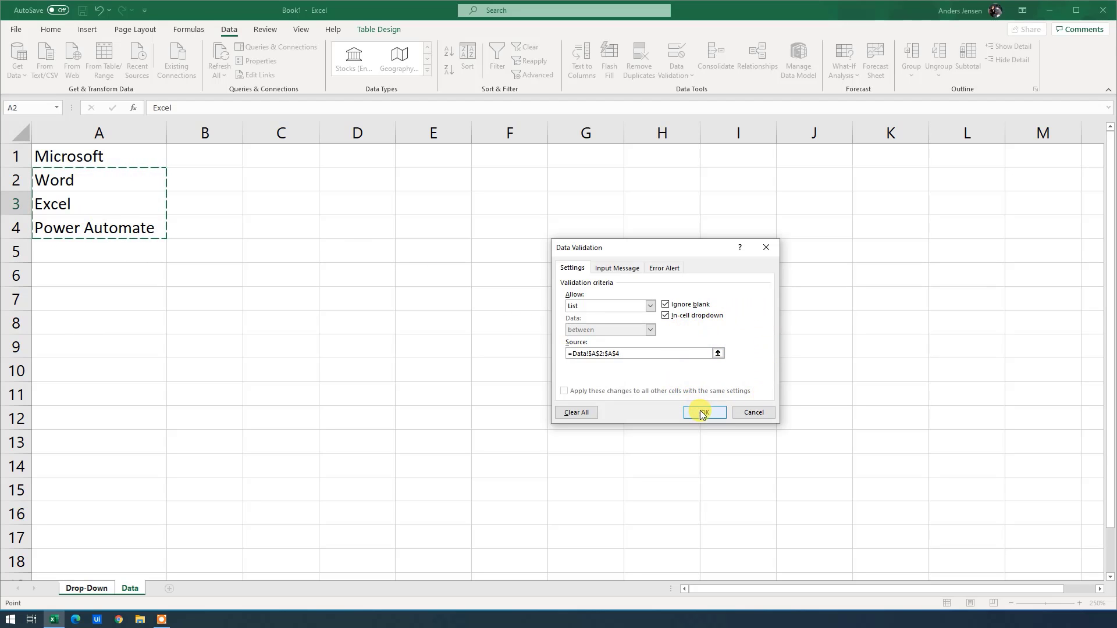
{"action": "left_click", "coordinate": [704, 412]}
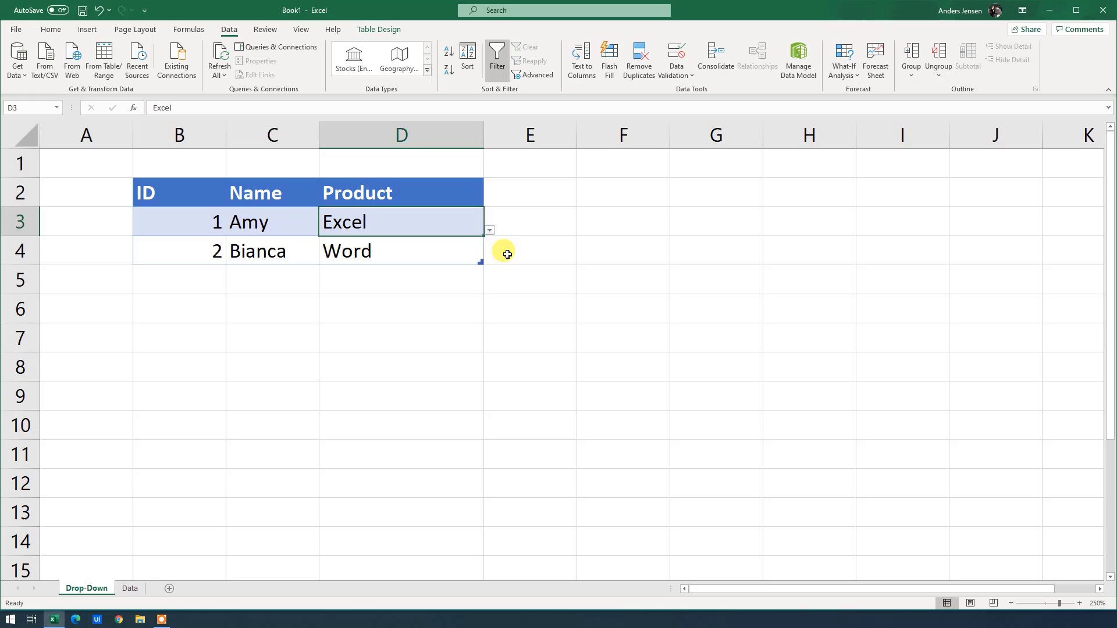
- Choose Excel for Amy in D3 and Power Automate for Bianca in D4
{"action": "left_click", "coordinate": [488, 230]}
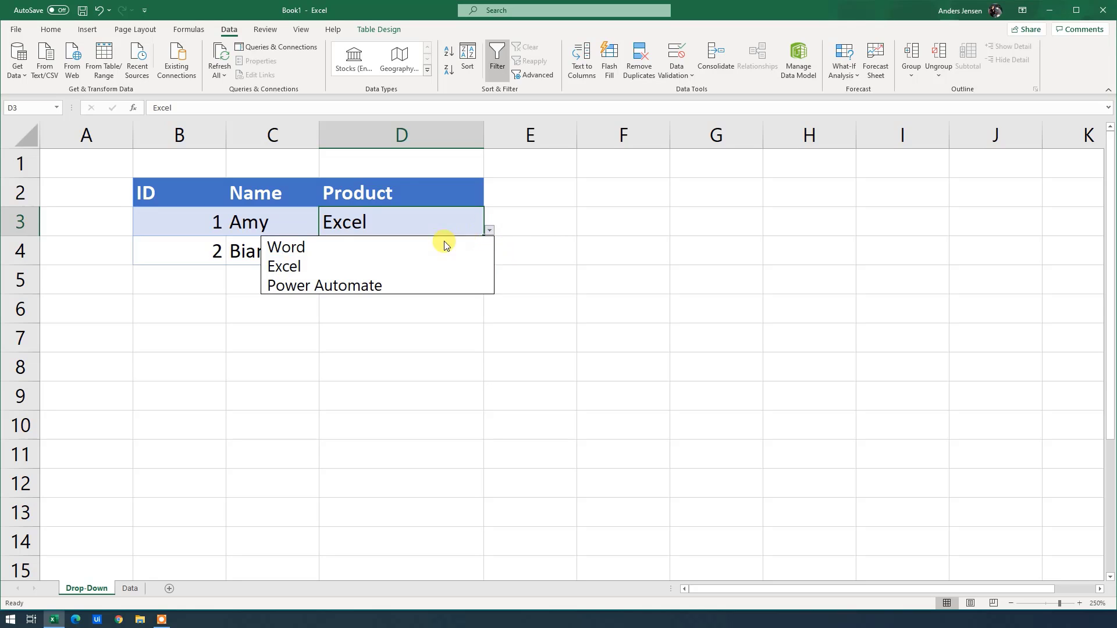
{"action": "mouse_move", "coordinate": [305, 267]}
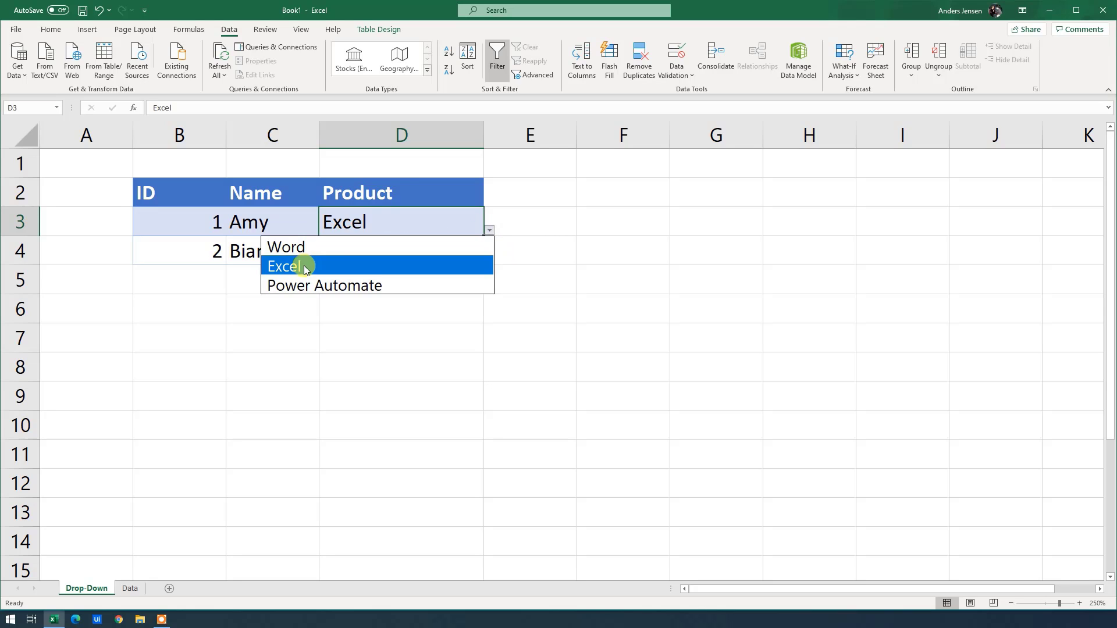
{"action": "left_click", "coordinate": [290, 266]}
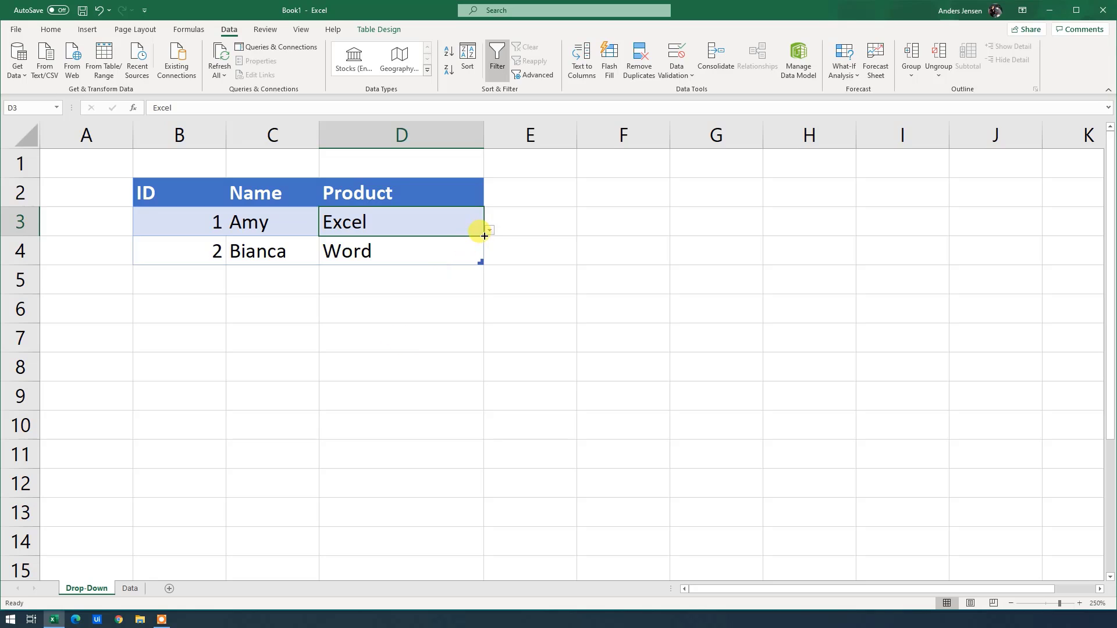
{"action": "left_click_drag", "start_coordinate": [485, 231], "coordinate": [472, 251]}
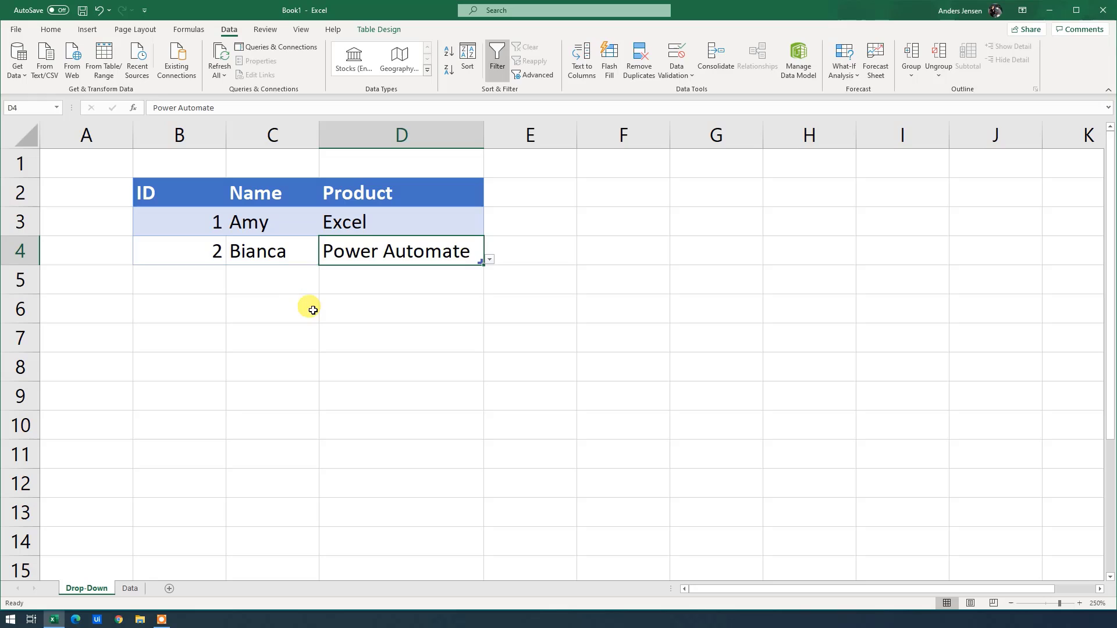
{"action": "mouse_move", "coordinate": [380, 238]}
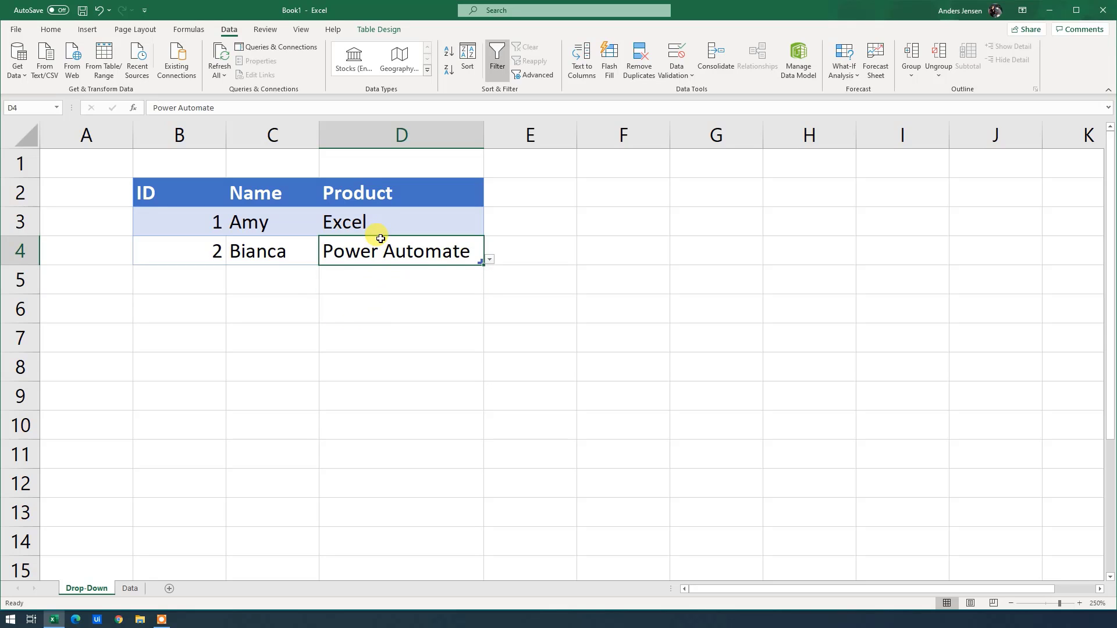
{"action": "mouse_move", "coordinate": [433, 222]}
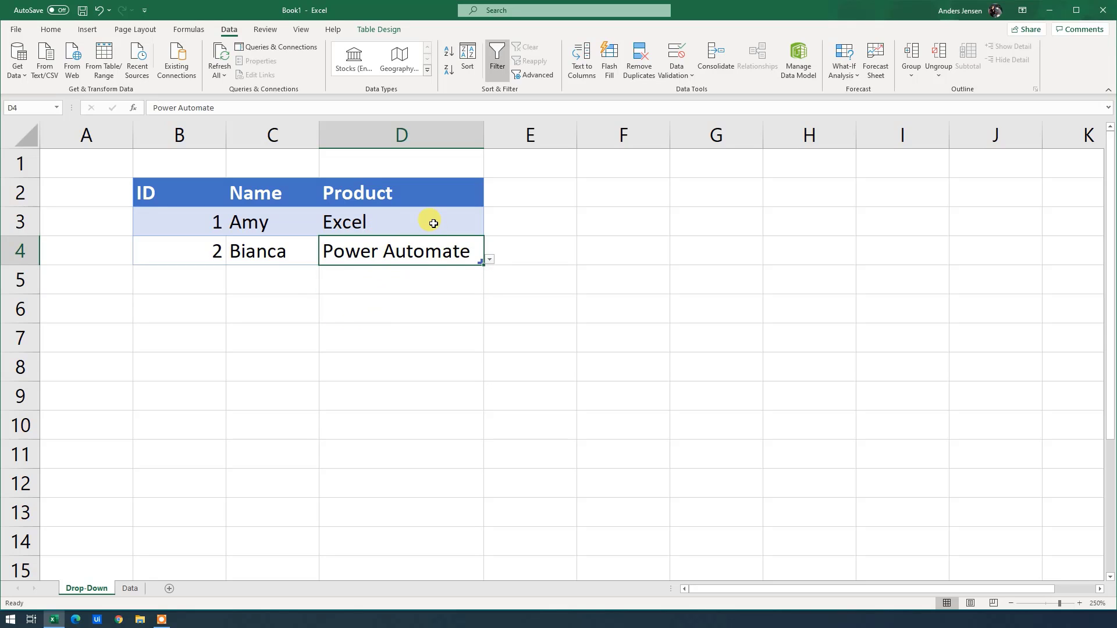
- Untick In-cell dropdown in D3's list validation, keeping Ignore blank on
{"action": "left_click", "coordinate": [678, 52]}
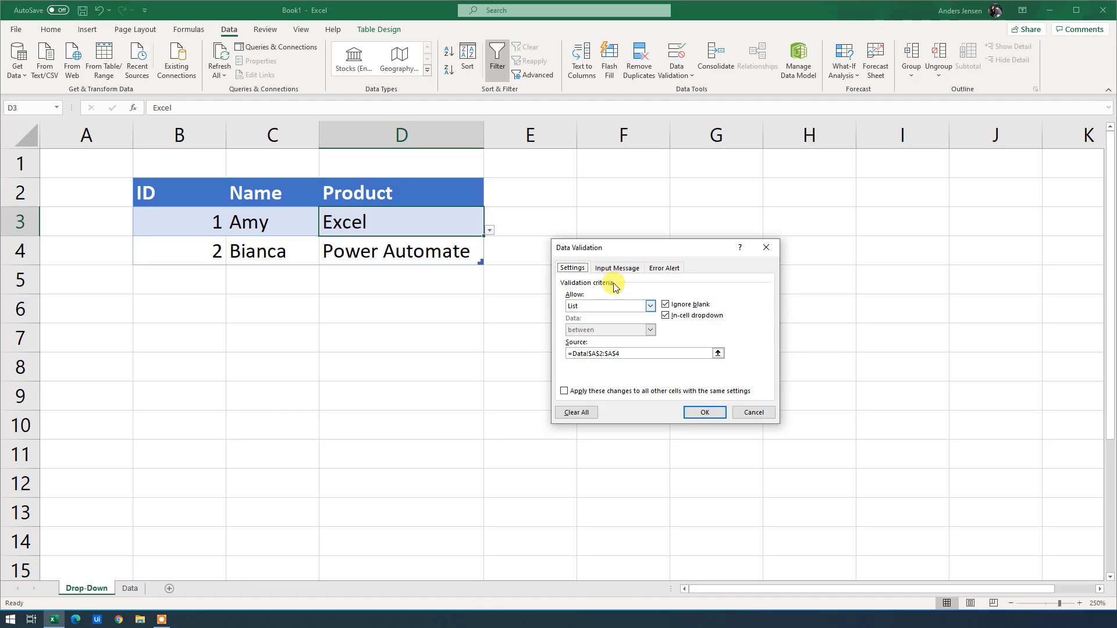
{"action": "left_click", "coordinate": [665, 304]}
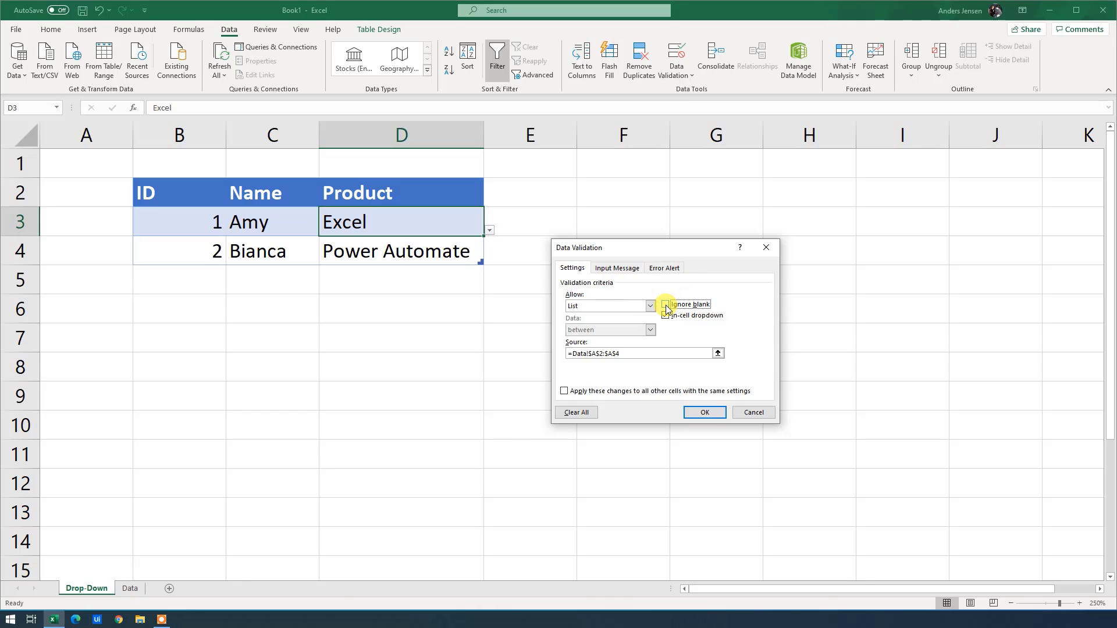
{"action": "left_click", "coordinate": [665, 315]}
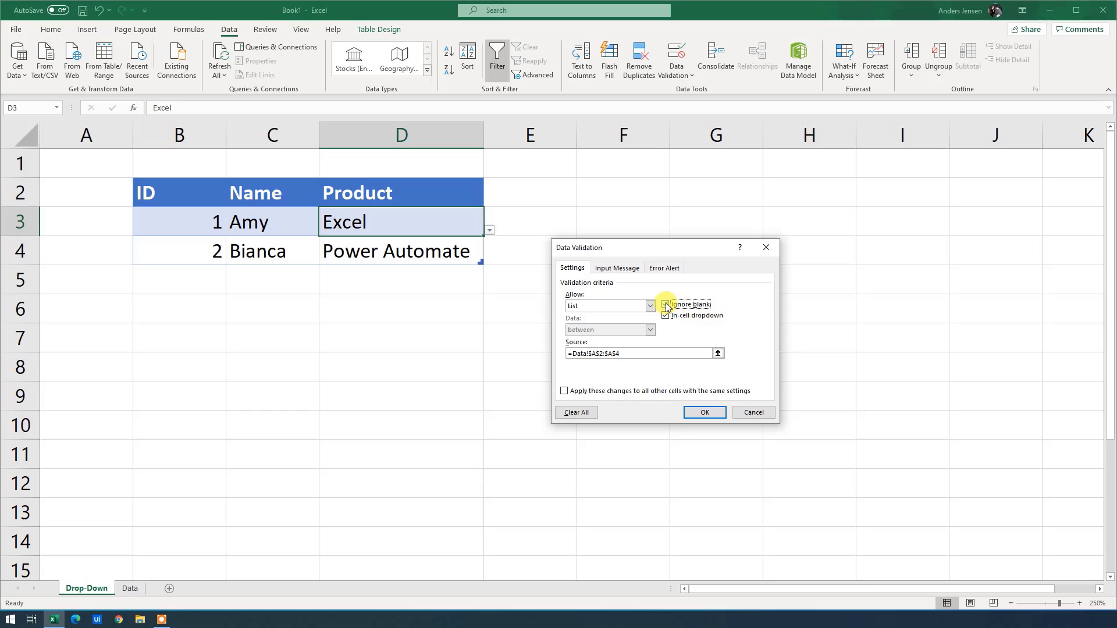
{"action": "left_click", "coordinate": [666, 304]}
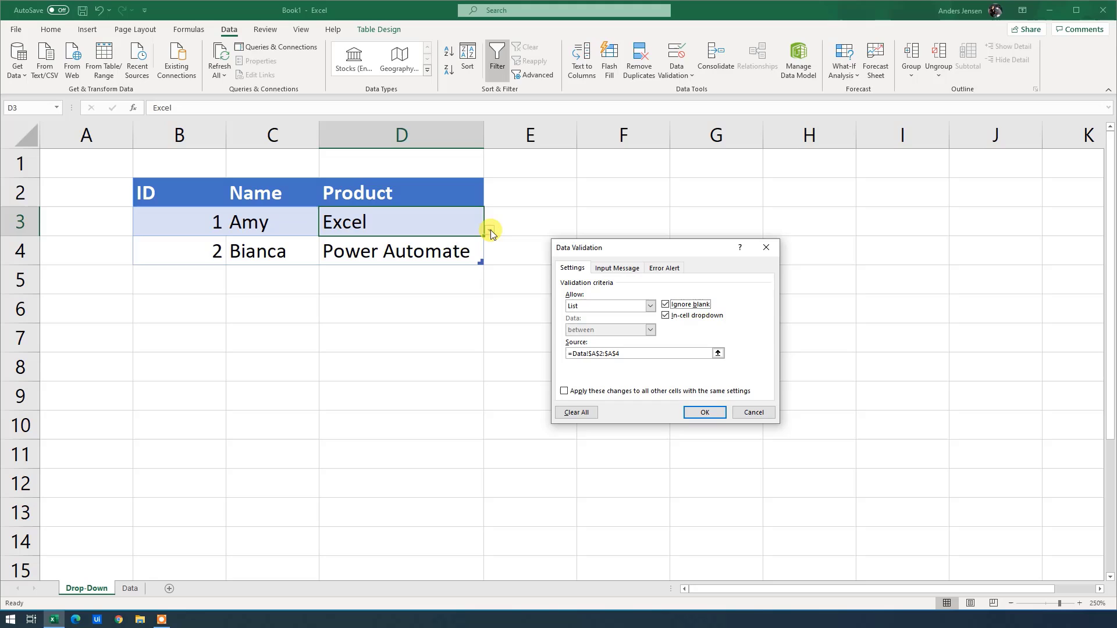
{"action": "mouse_move", "coordinate": [496, 244]}
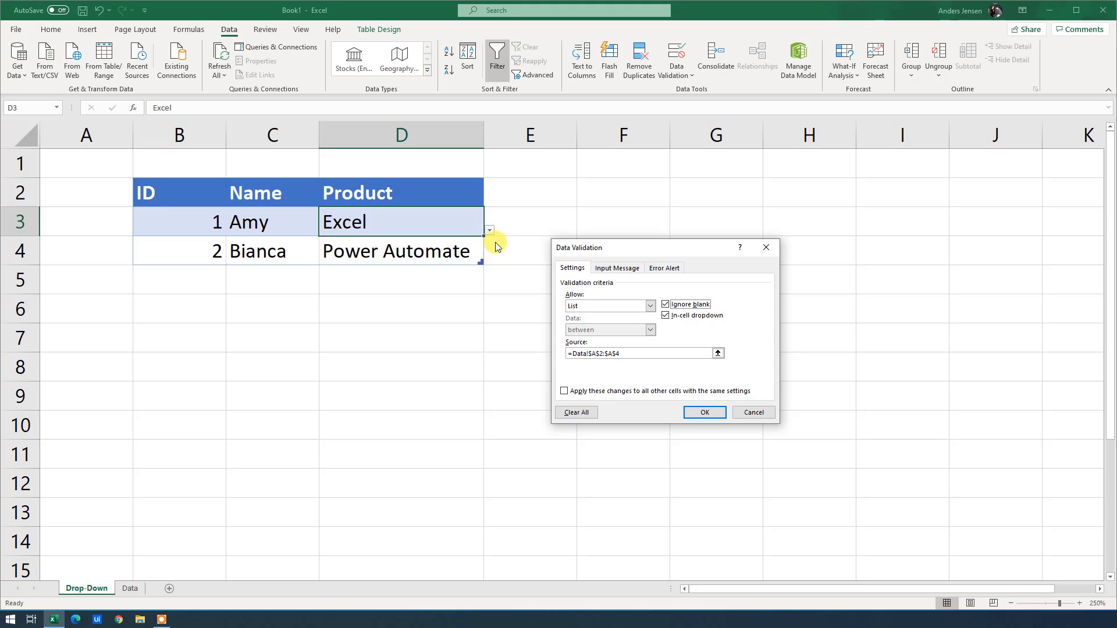
{"action": "left_click", "coordinate": [665, 315]}
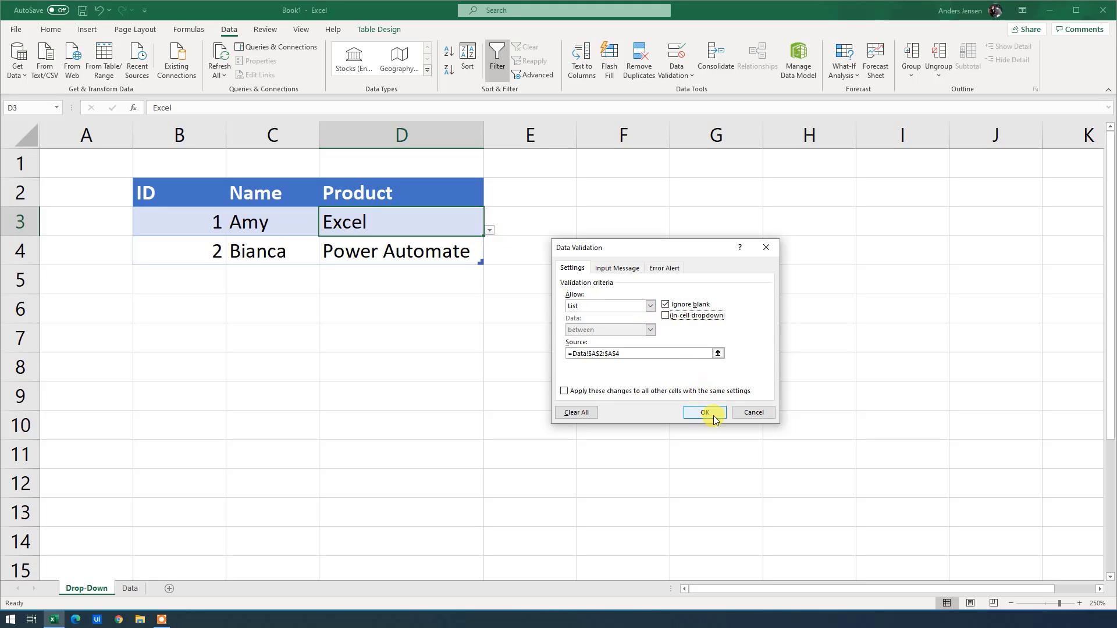
{"action": "left_click", "coordinate": [704, 412]}
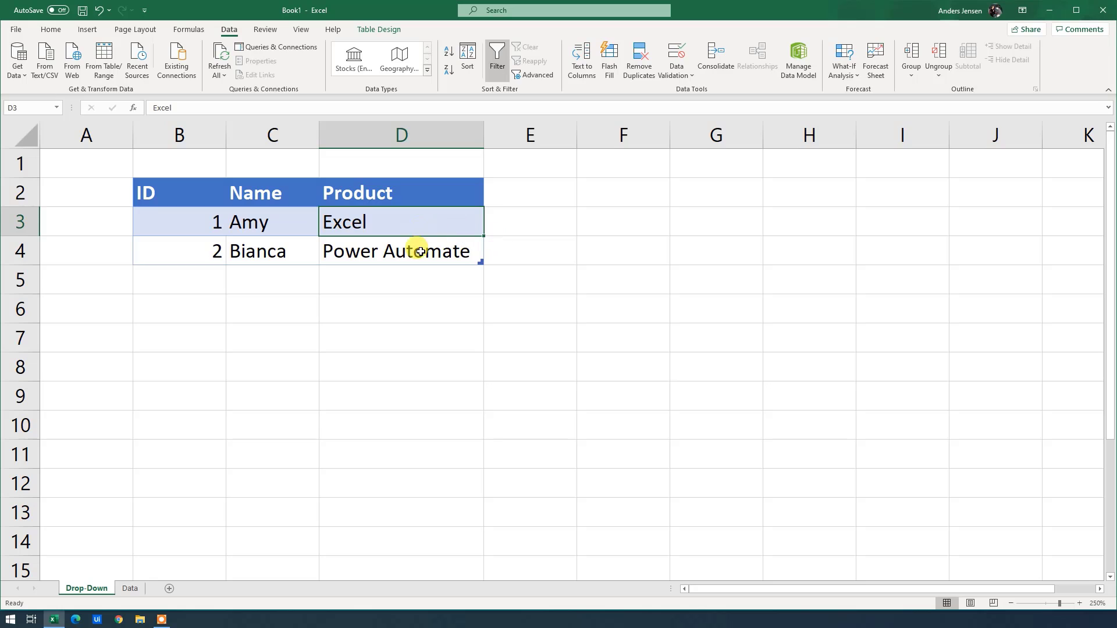
- Try entering Excel2 in D3, cancel the rejection, and reopen Data Validation
{"action": "double_click", "coordinate": [401, 222]}
{"action": "type", "text": "2"}
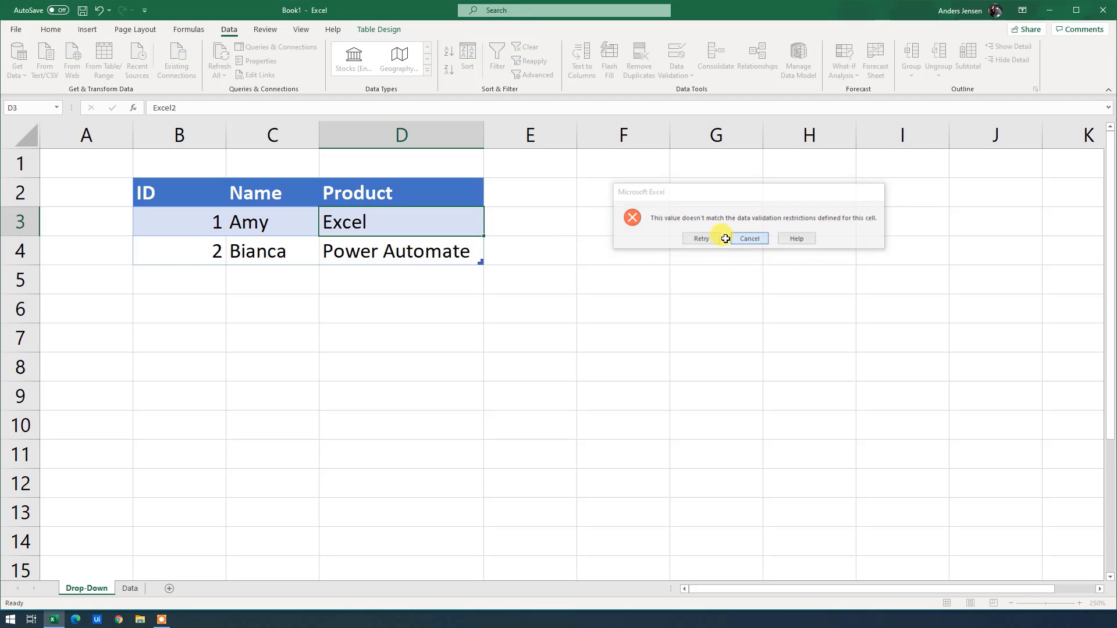
{"action": "left_click", "coordinate": [750, 238]}
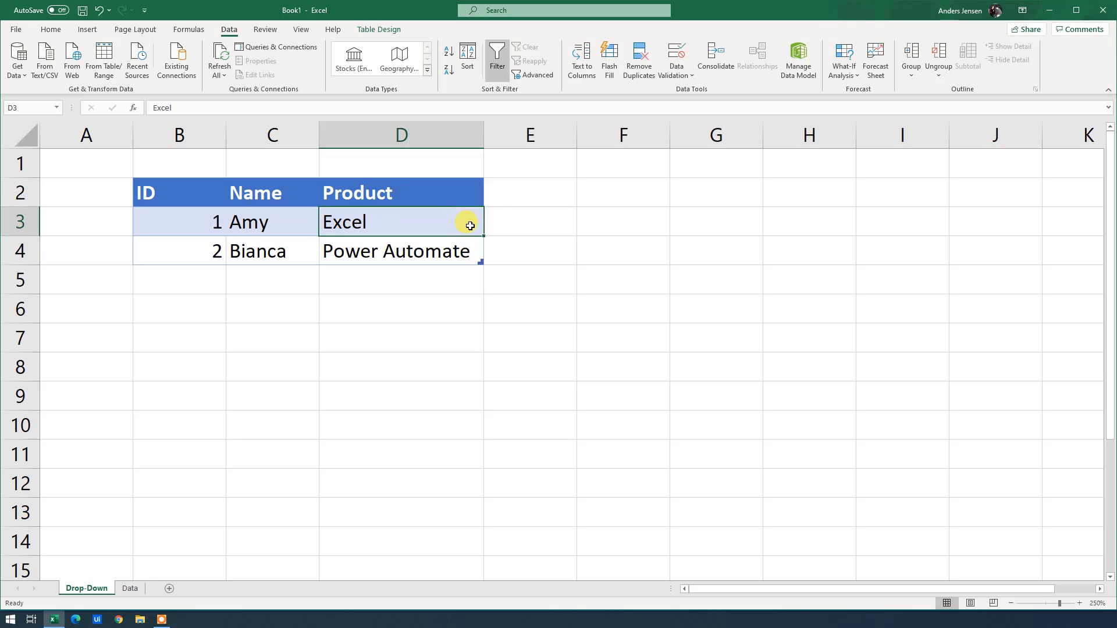
{"action": "mouse_move", "coordinate": [660, 86]}
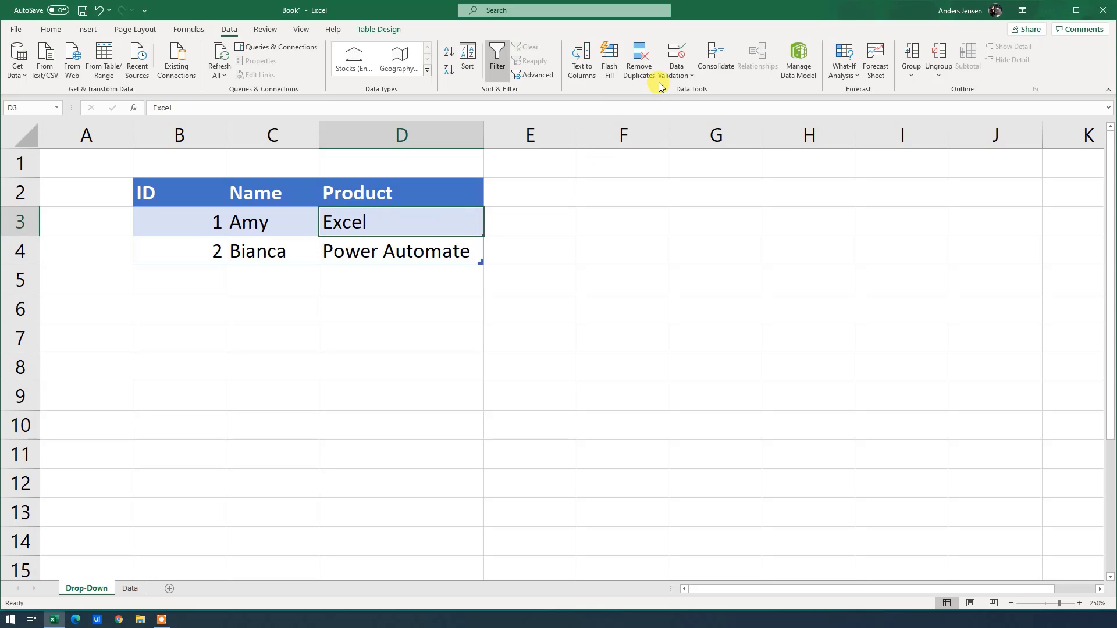
{"action": "left_click", "coordinate": [676, 55]}
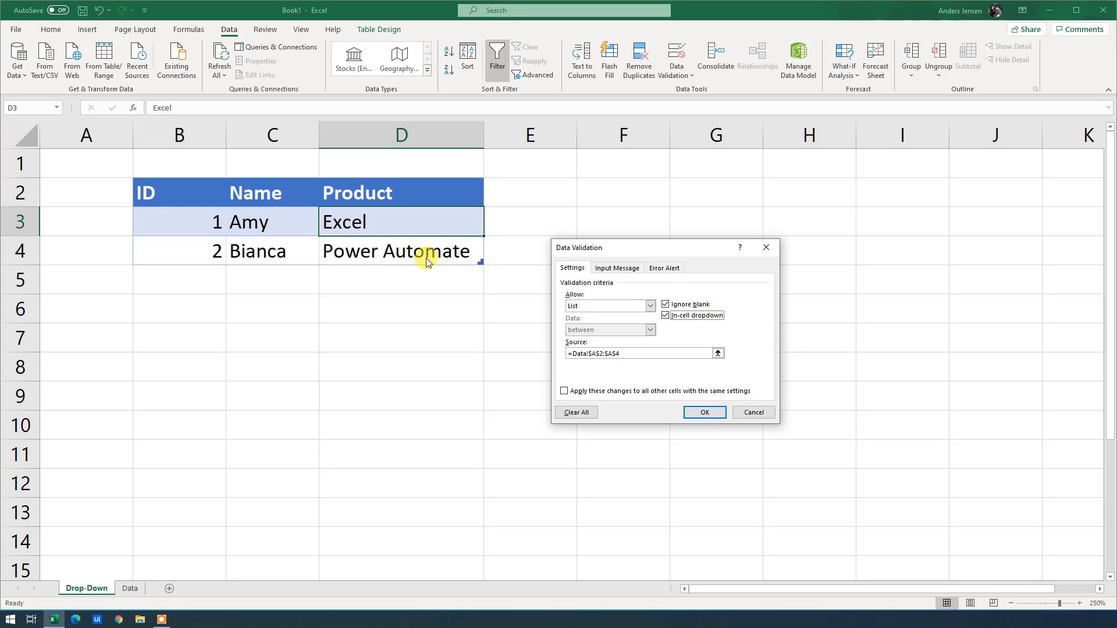
{"action": "mouse_move", "coordinate": [482, 263]}
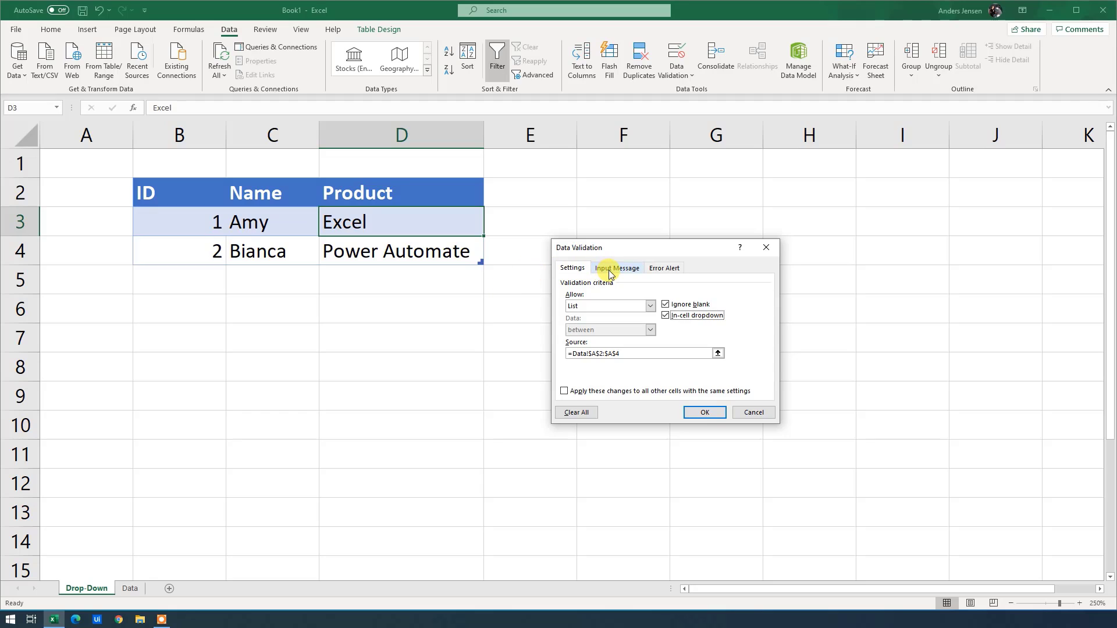
- Add an input message titled 'Product' reading 'Please fill in your product'
{"action": "left_click", "coordinate": [618, 267]}
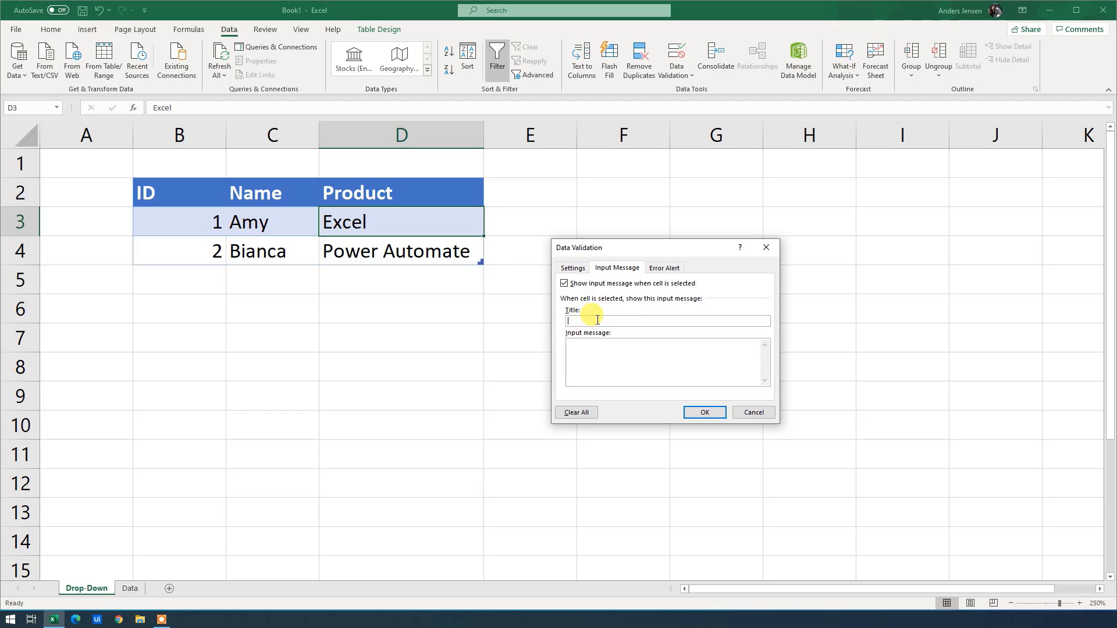
{"action": "type", "text": "Product"}
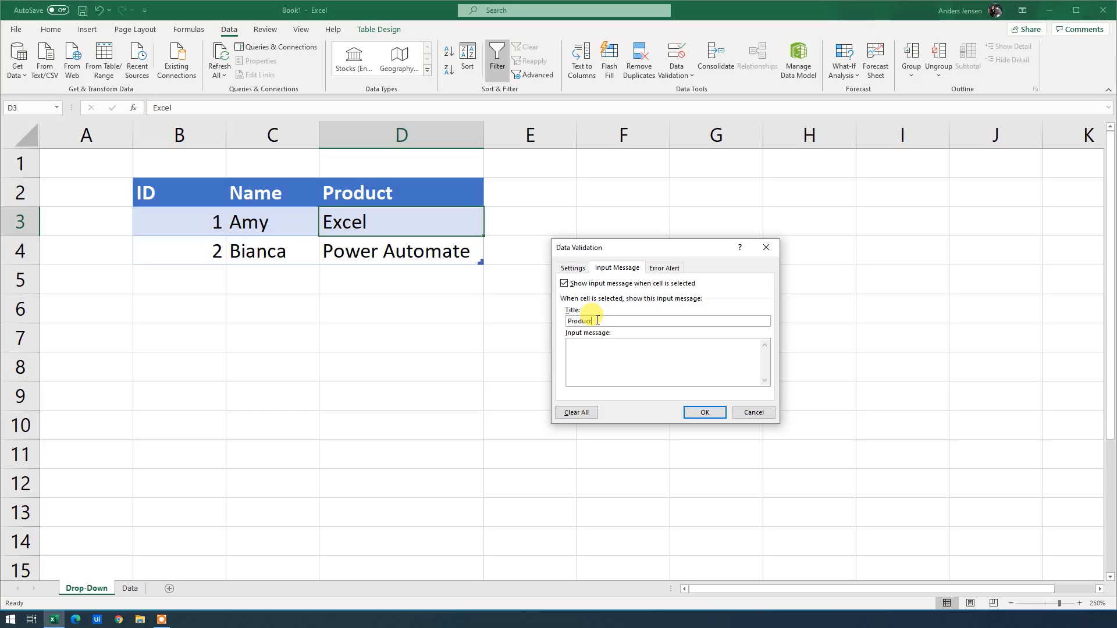
{"action": "type", "text": "Please fill in"}
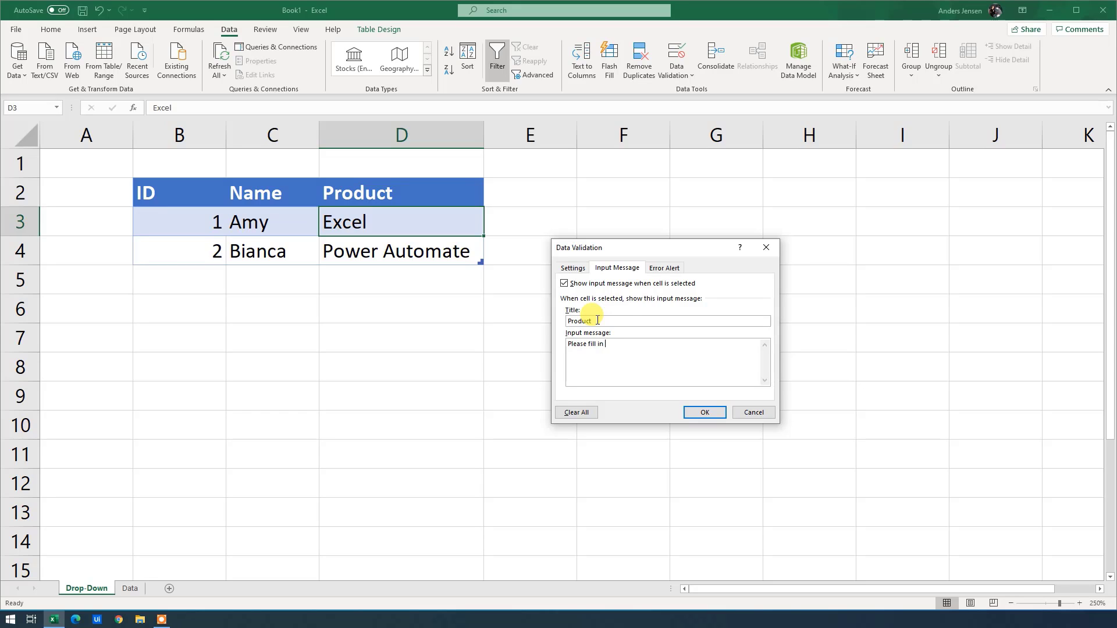
{"action": "type", "text": "your product"}
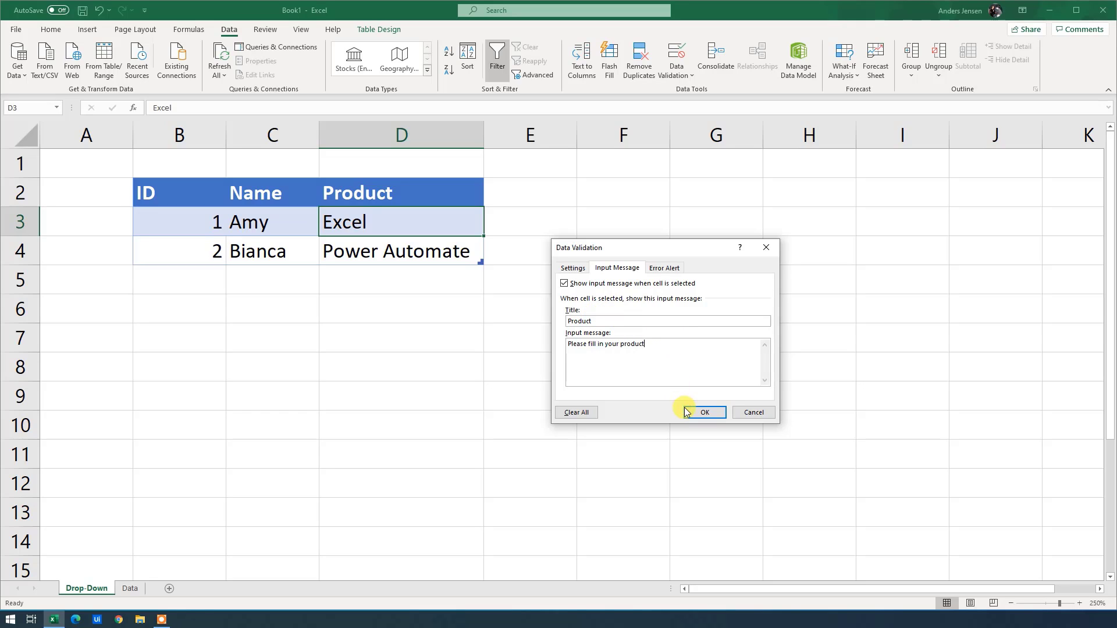
{"action": "left_click", "coordinate": [705, 413]}
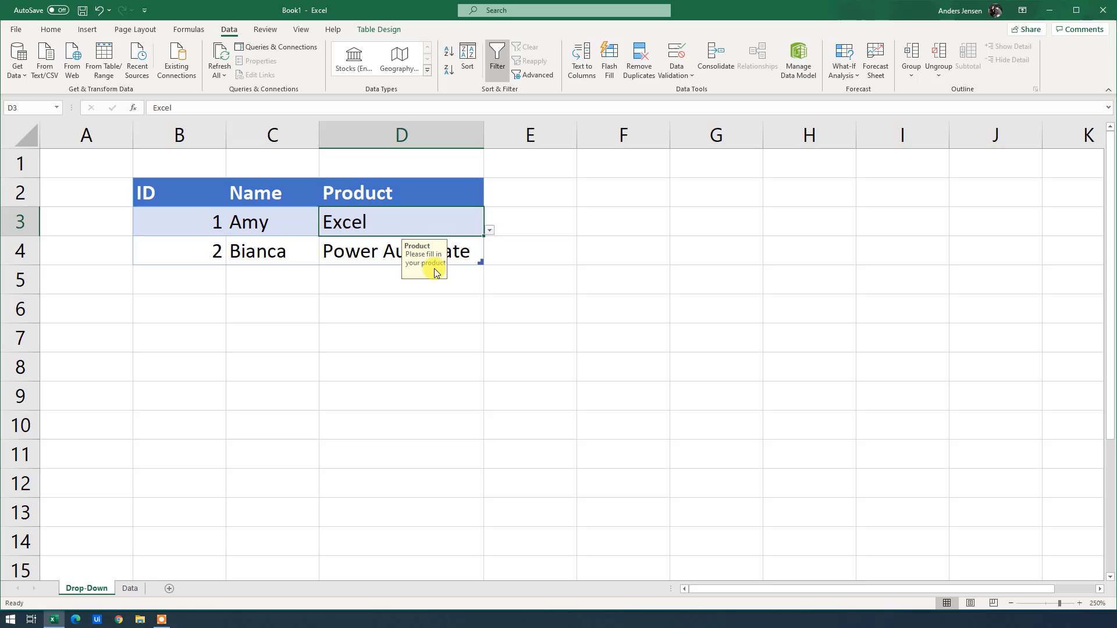
{"action": "mouse_move", "coordinate": [417, 228]}
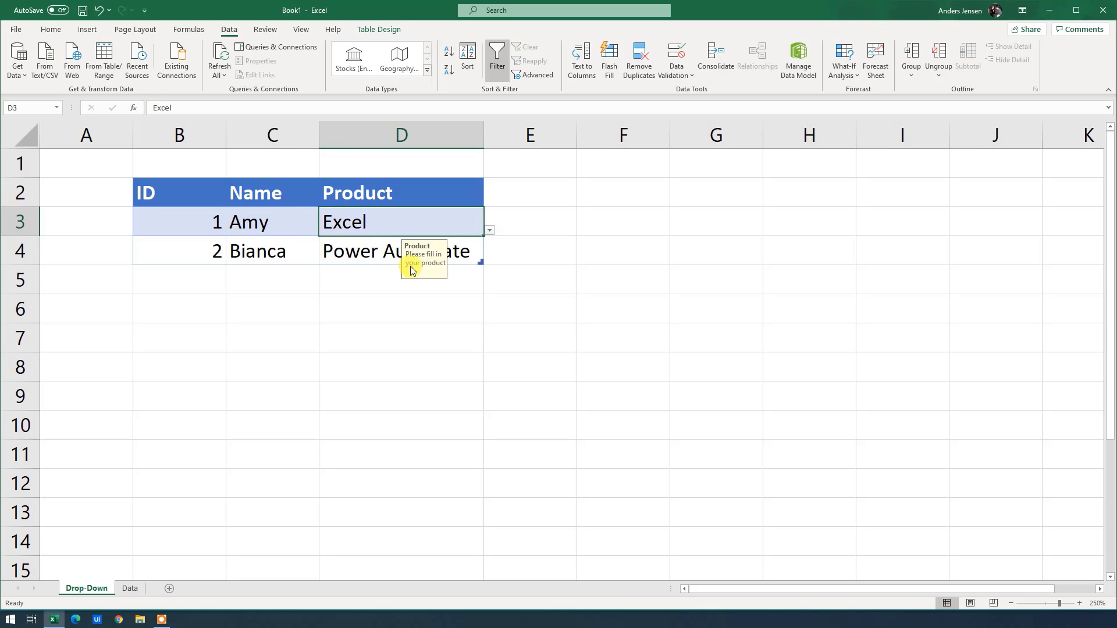
{"action": "mouse_move", "coordinate": [430, 247]}
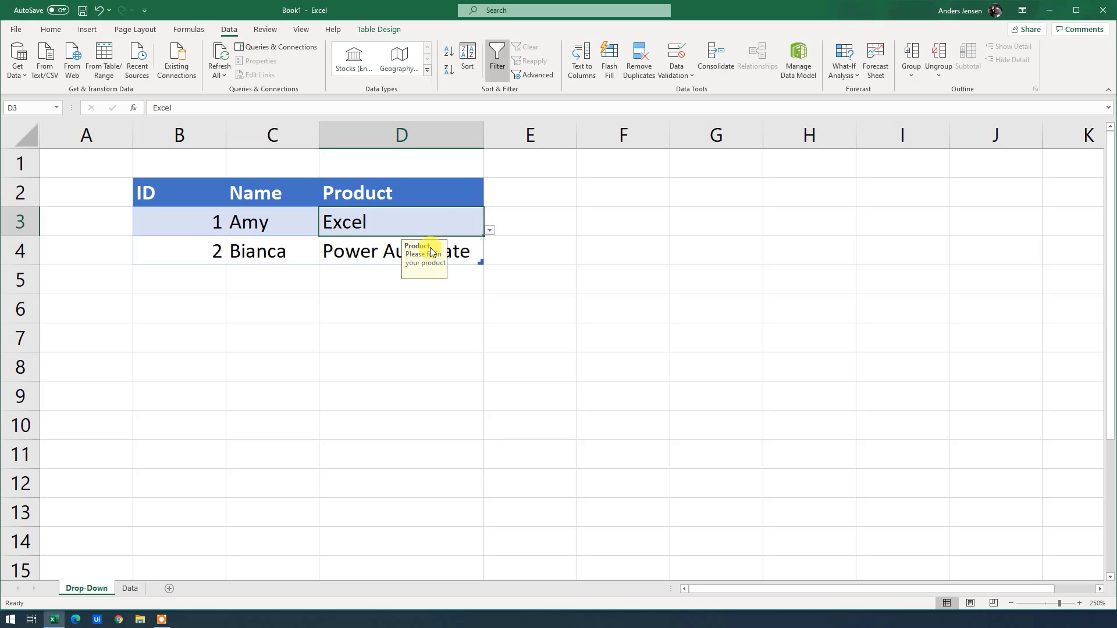
- Set a Stop error alert titled 'Validation Error'
{"action": "left_click", "coordinate": [676, 55]}
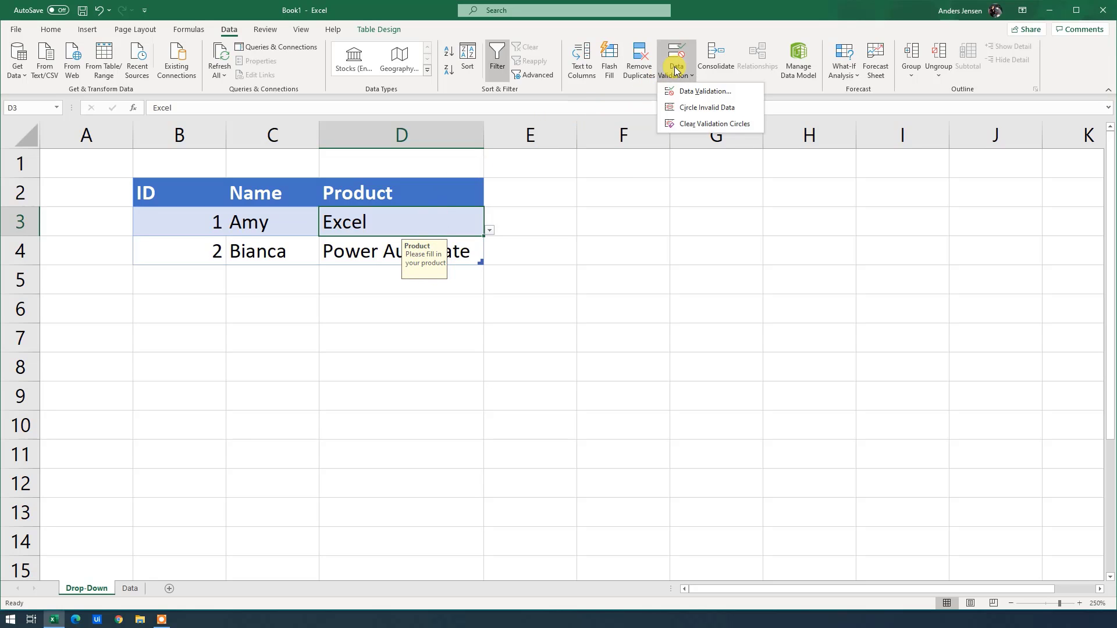
{"action": "left_click", "coordinate": [706, 91]}
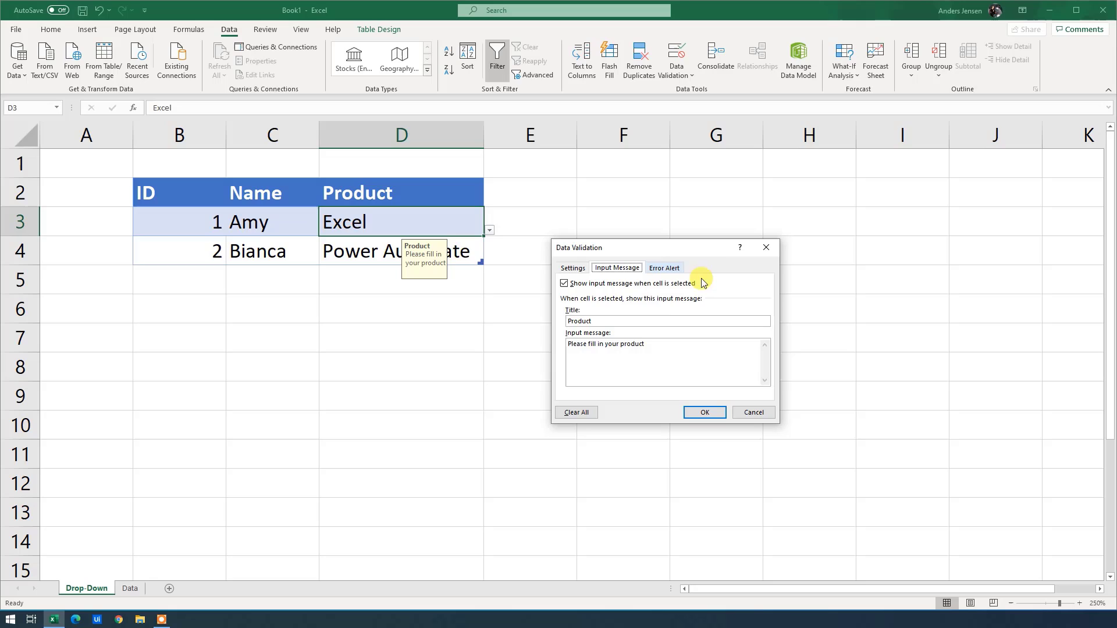
{"action": "left_click", "coordinate": [664, 268]}
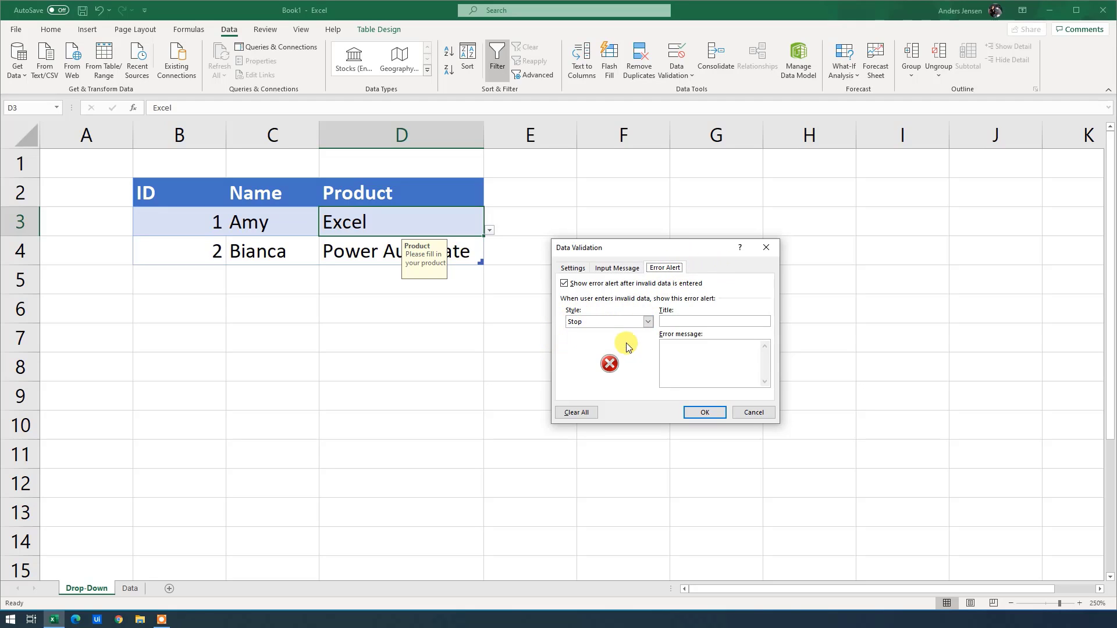
{"action": "left_click", "coordinate": [699, 375]}
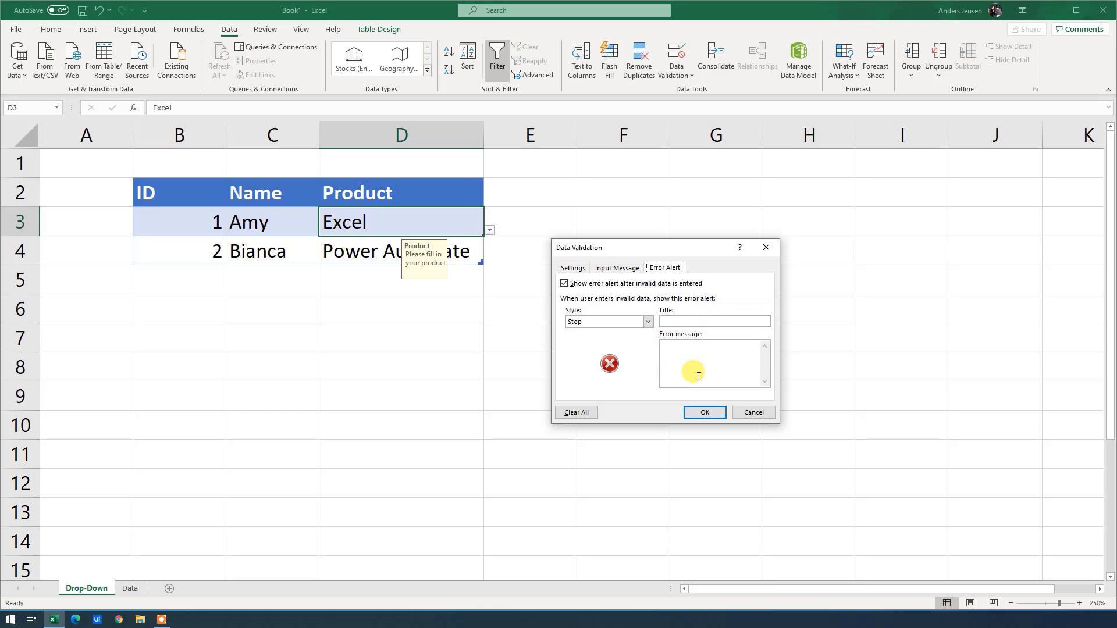
{"action": "left_click", "coordinate": [714, 321]}
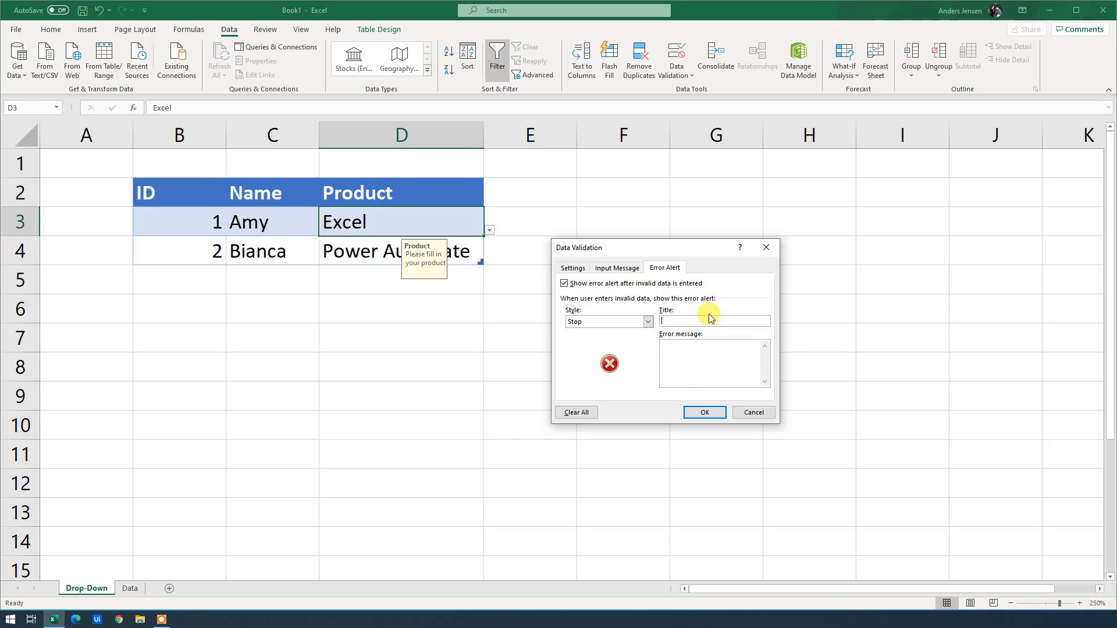
{"action": "type", "text": "Validation"}
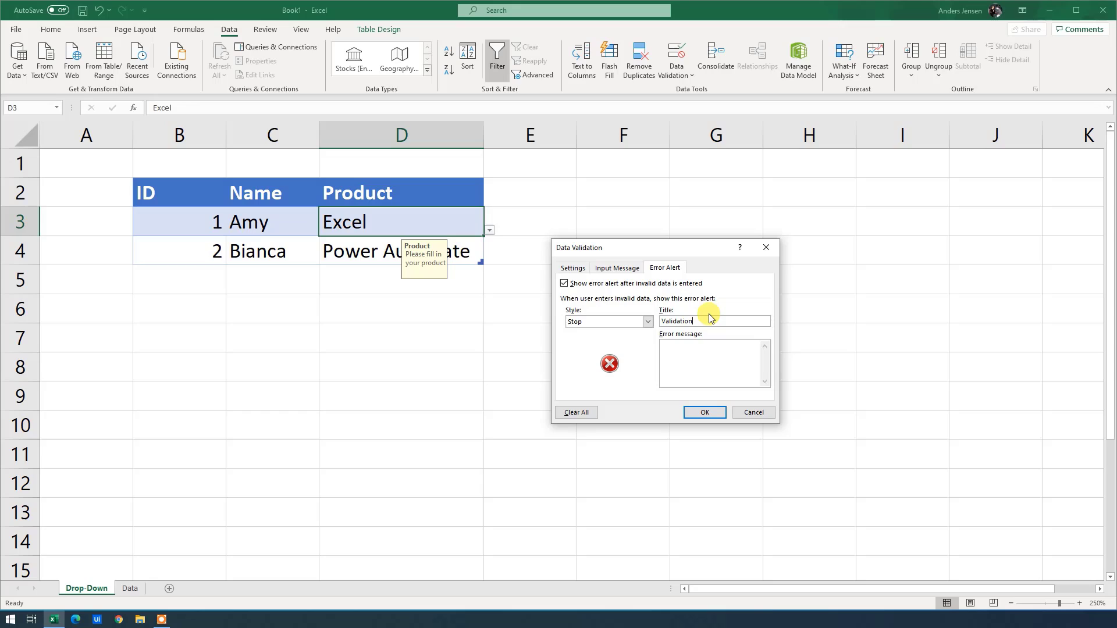
{"action": "type", "text": "Error"}
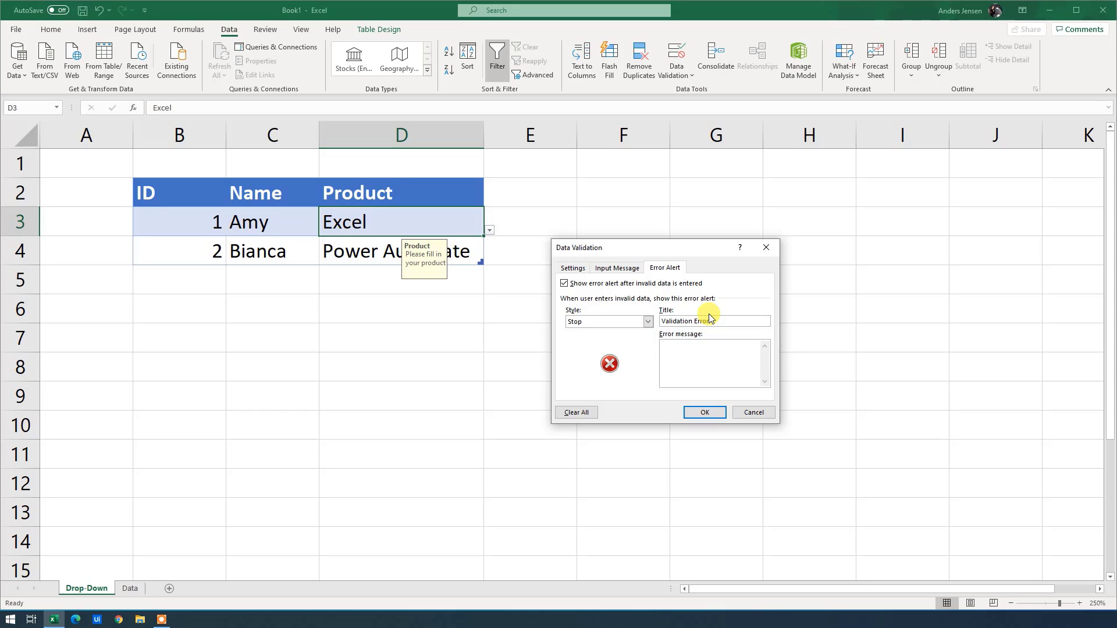
- Enter the error message 'Your data can not be validated'
{"action": "left_click", "coordinate": [712, 363]}
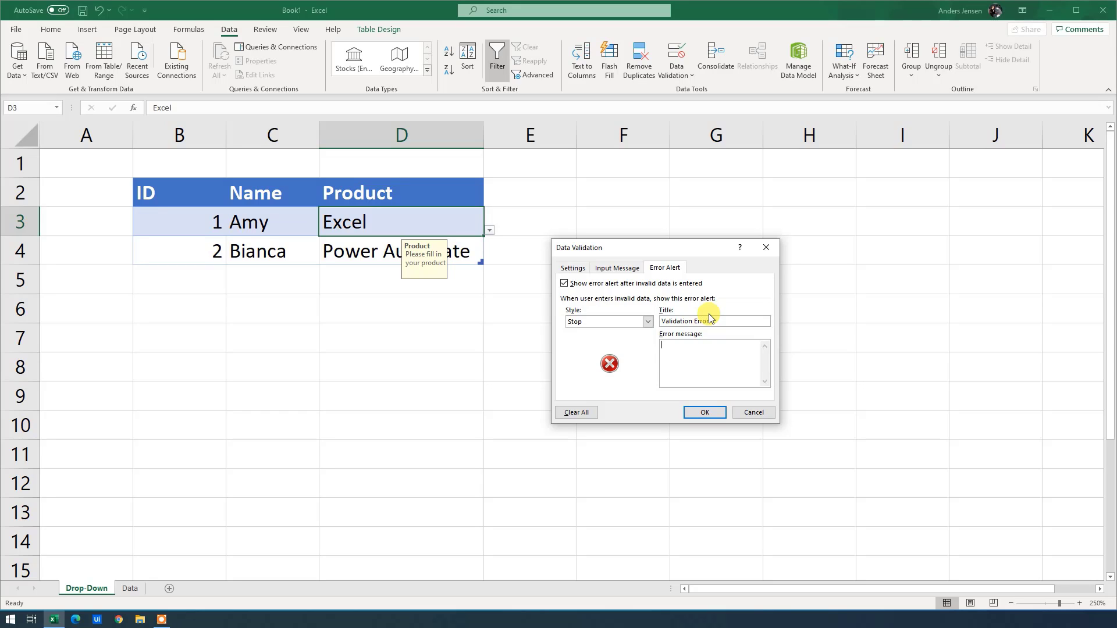
{"action": "type", "text": "Your data"}
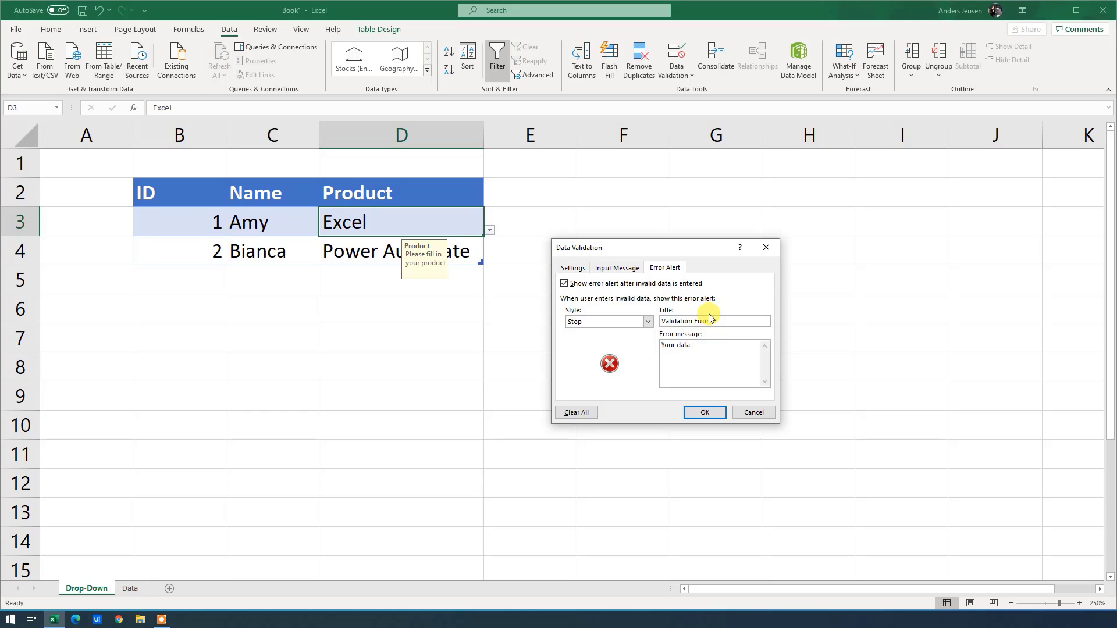
{"action": "type", "text": "can not be"}
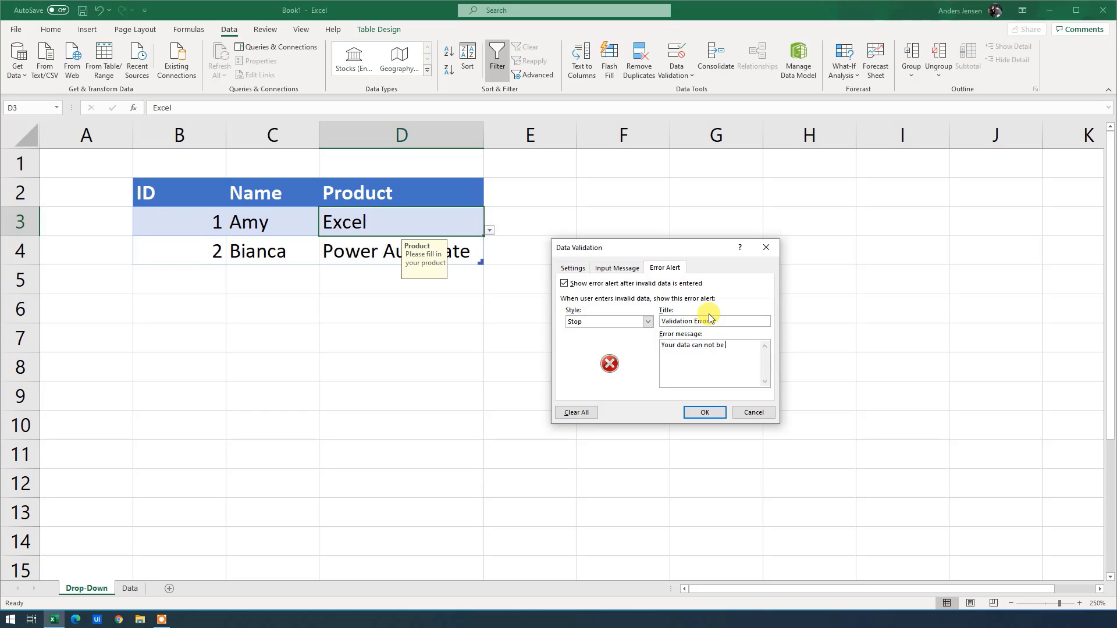
{"action": "type", "text": "validated"}
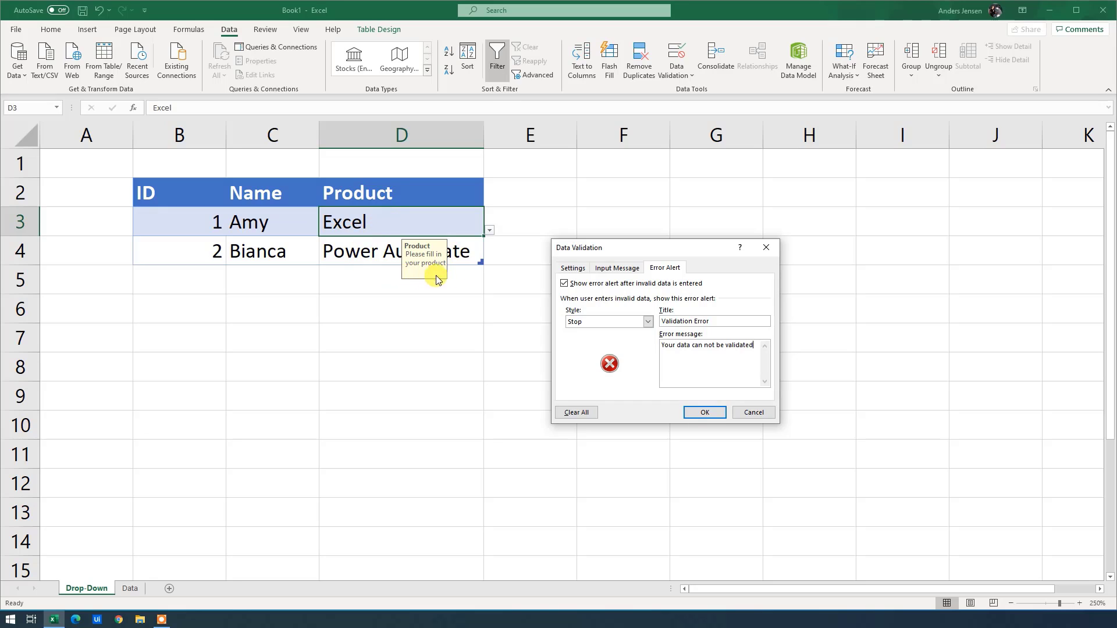
{"action": "left_click", "coordinate": [572, 268]}
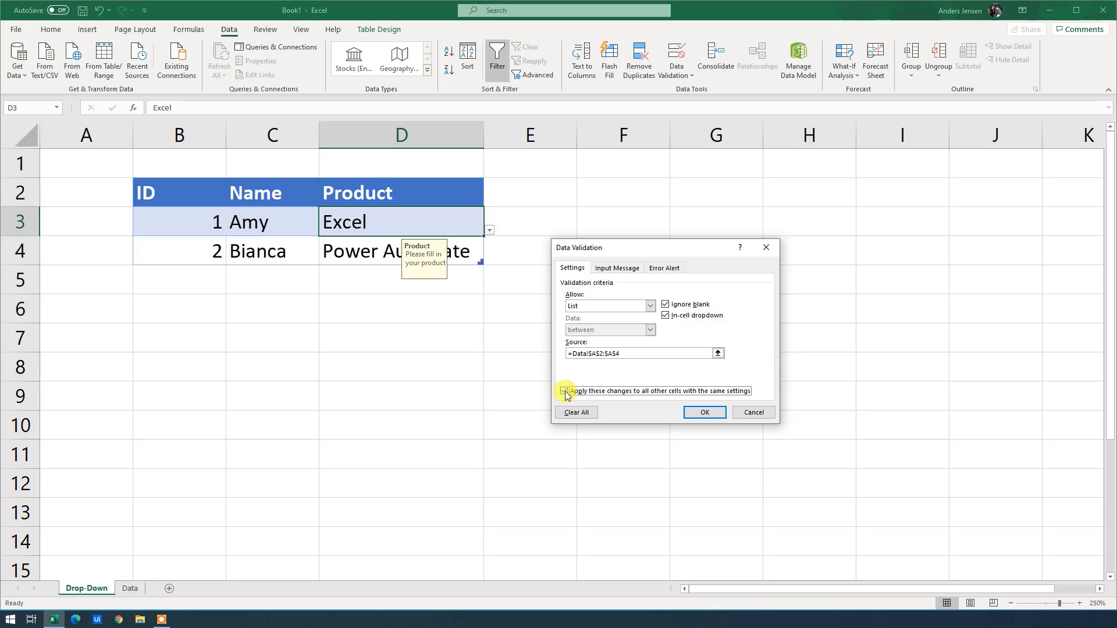
- Apply the changes to all cells with the same settings and confirm
{"action": "left_click", "coordinate": [565, 391]}
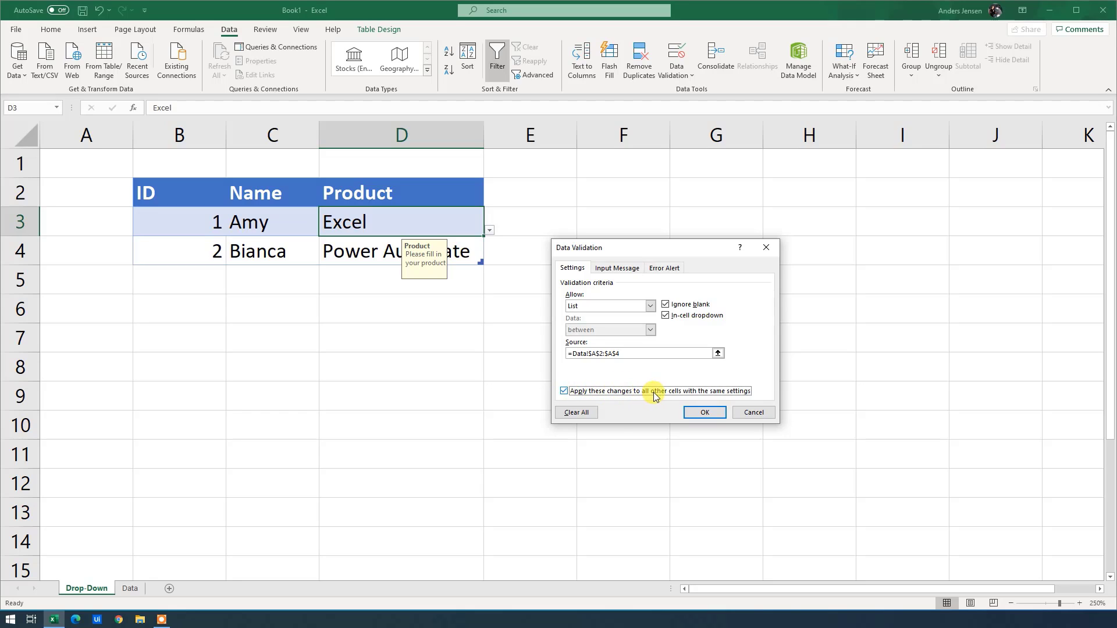
{"action": "mouse_move", "coordinate": [747, 395]}
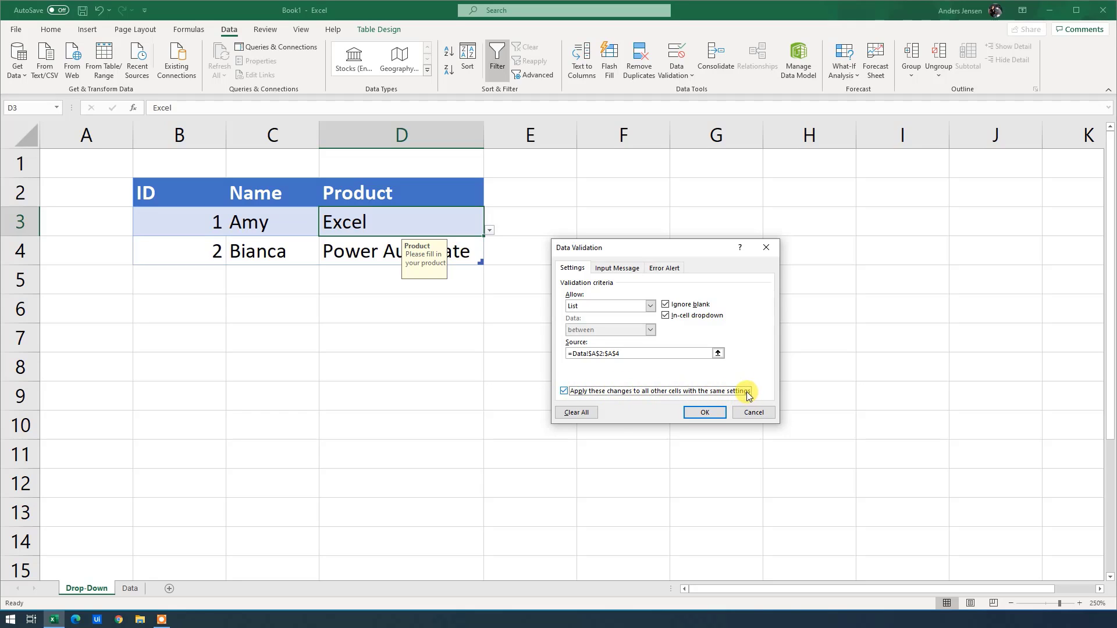
{"action": "mouse_move", "coordinate": [705, 412]}
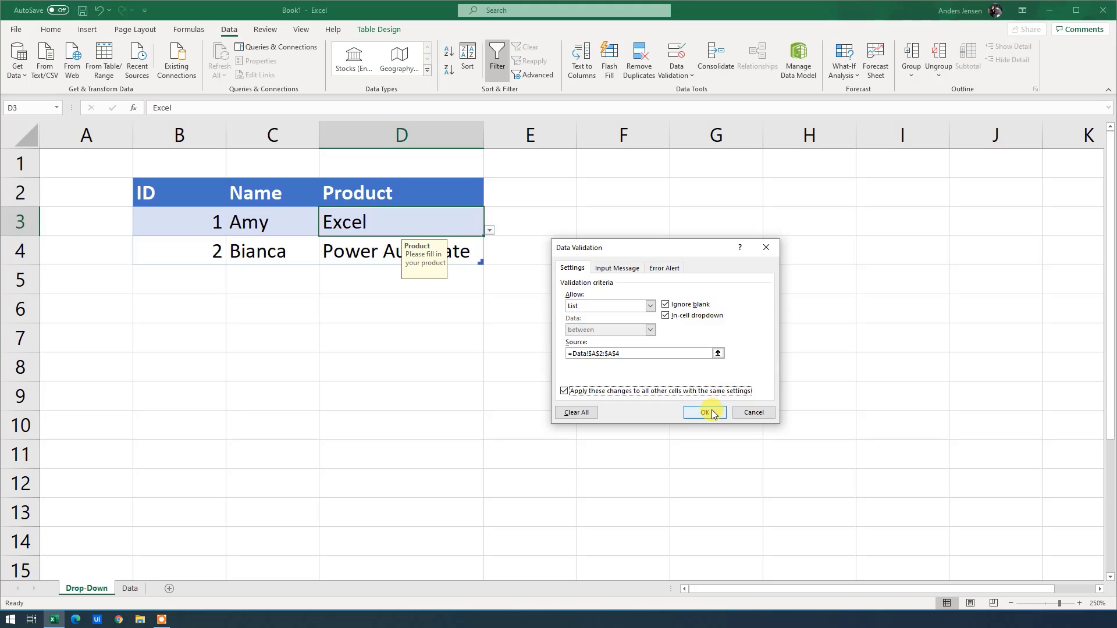
{"action": "left_click", "coordinate": [704, 413]}
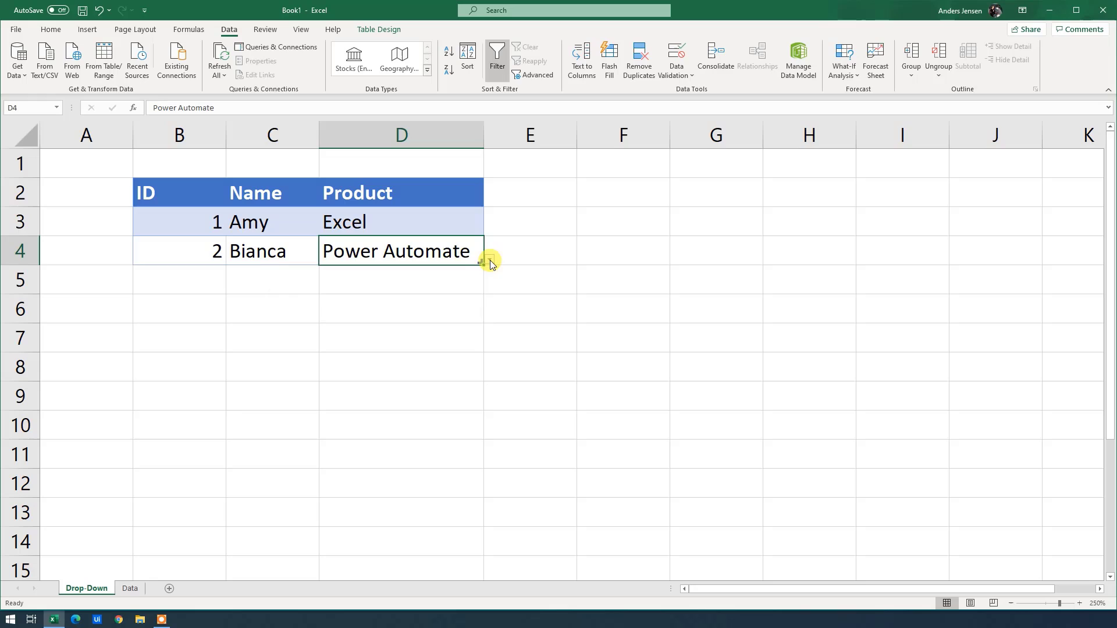
- Fill D3's Excel value down to D4, then view D3's product list
{"action": "left_click", "coordinate": [401, 221]}
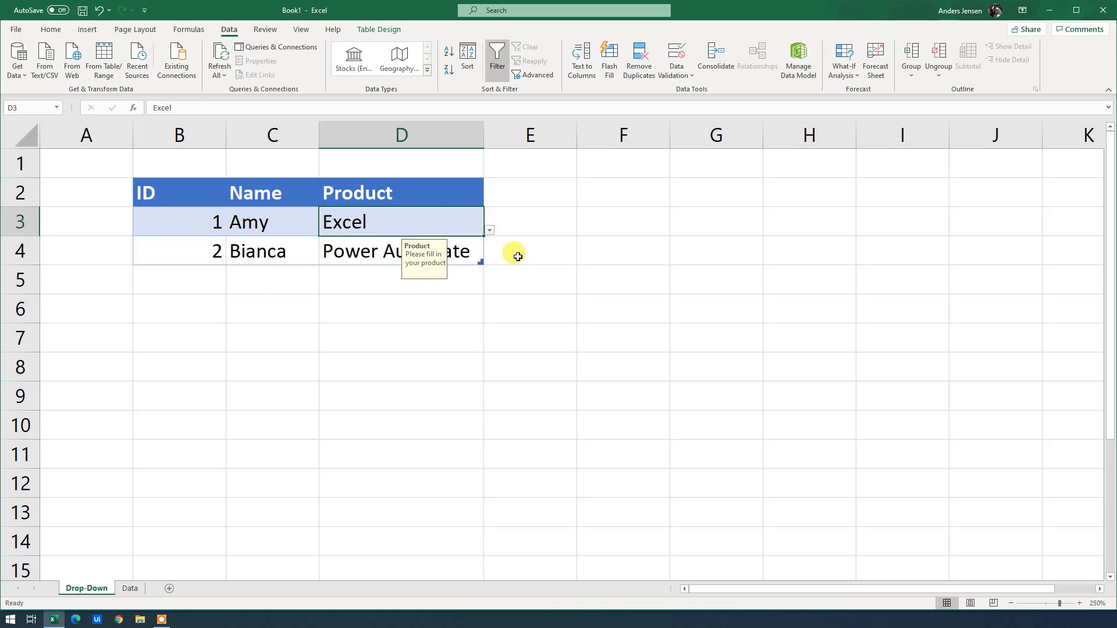
{"action": "left_click", "coordinate": [401, 250]}
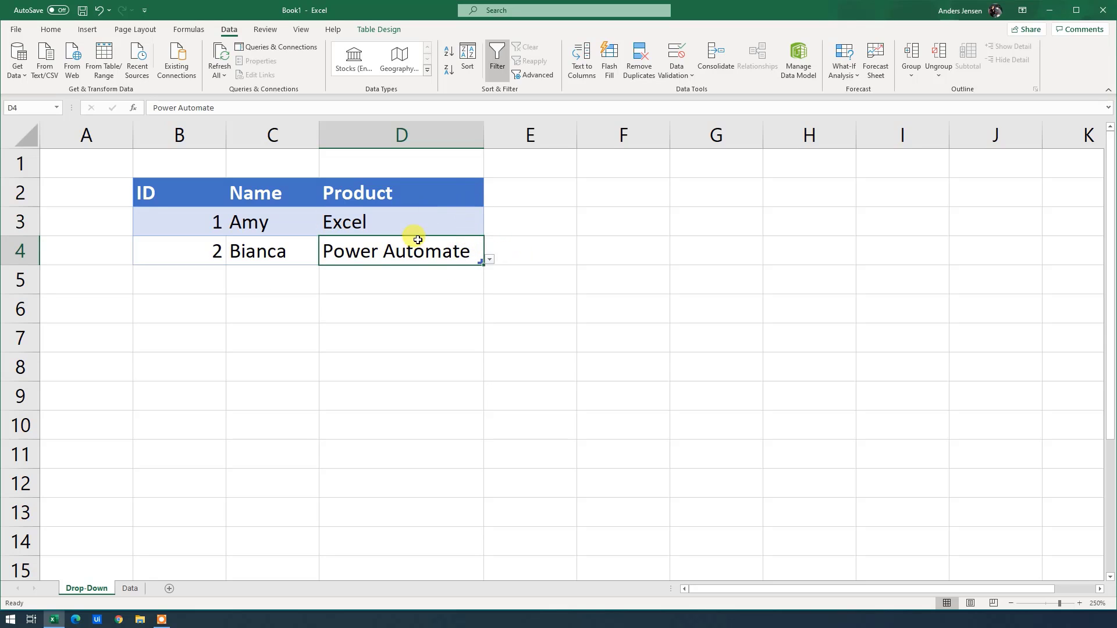
{"action": "mouse_move", "coordinate": [445, 223]}
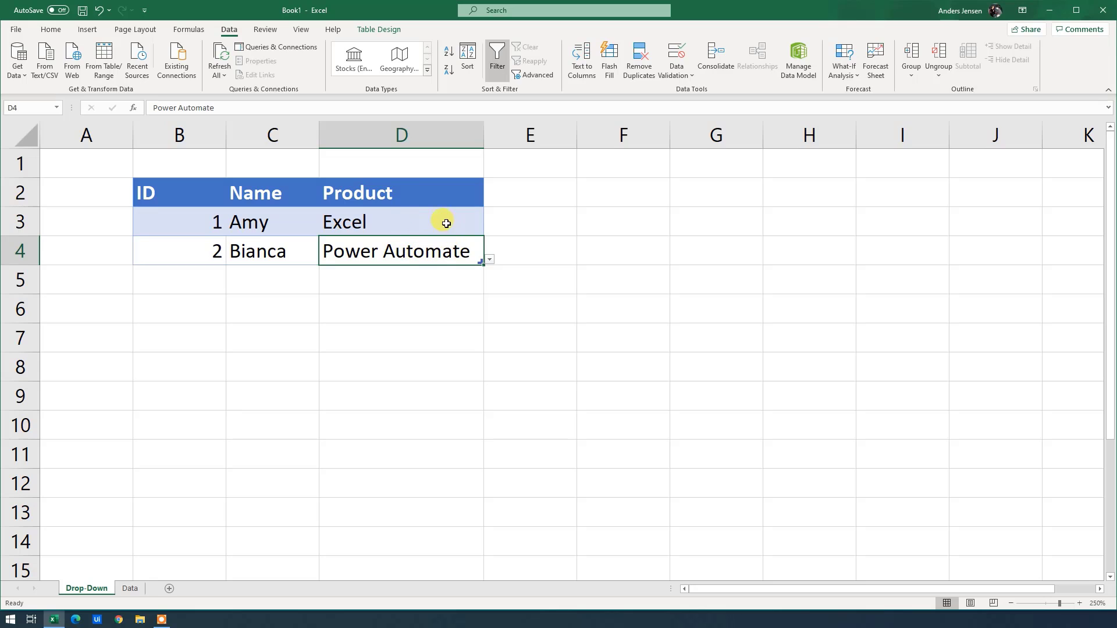
{"action": "left_click", "coordinate": [401, 221]}
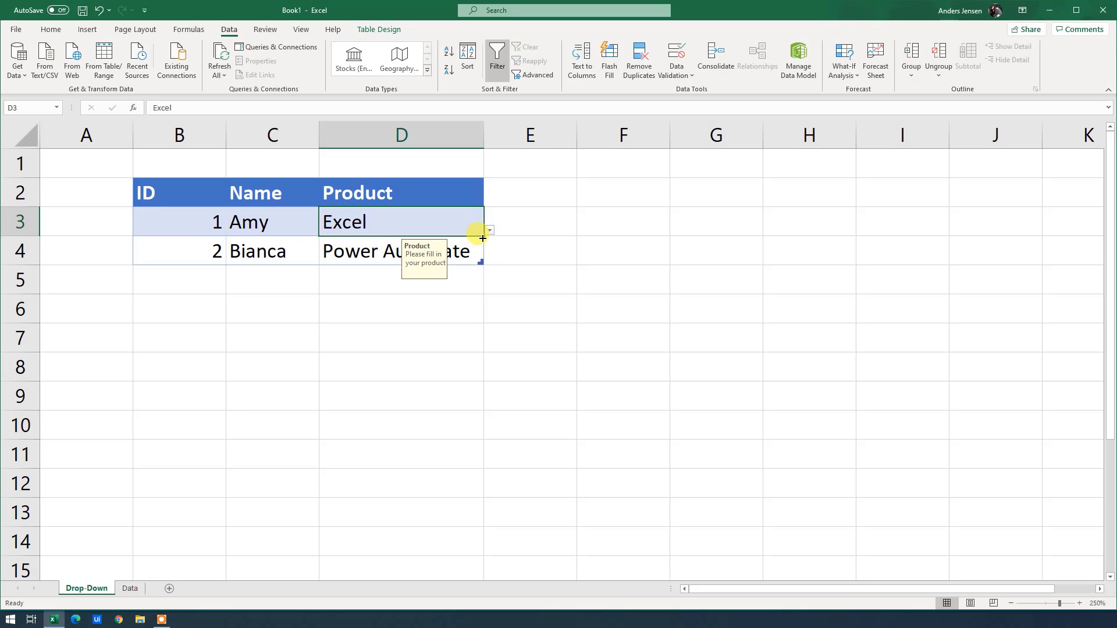
{"action": "left_click_drag", "start_coordinate": [480, 235], "coordinate": [472, 257]}
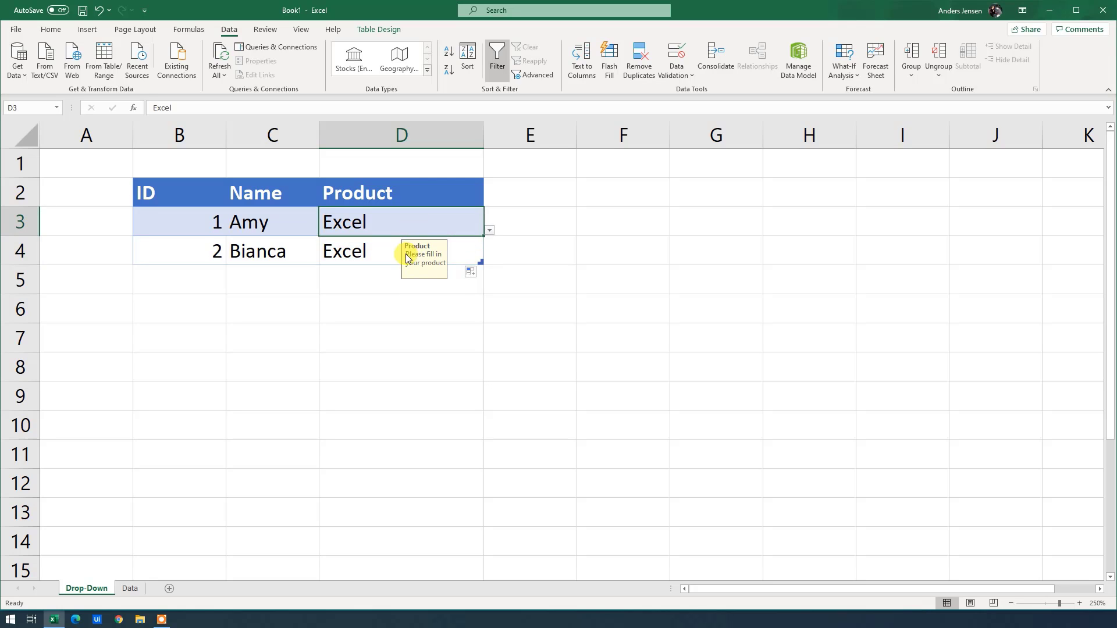
{"action": "left_click", "coordinate": [393, 251]}
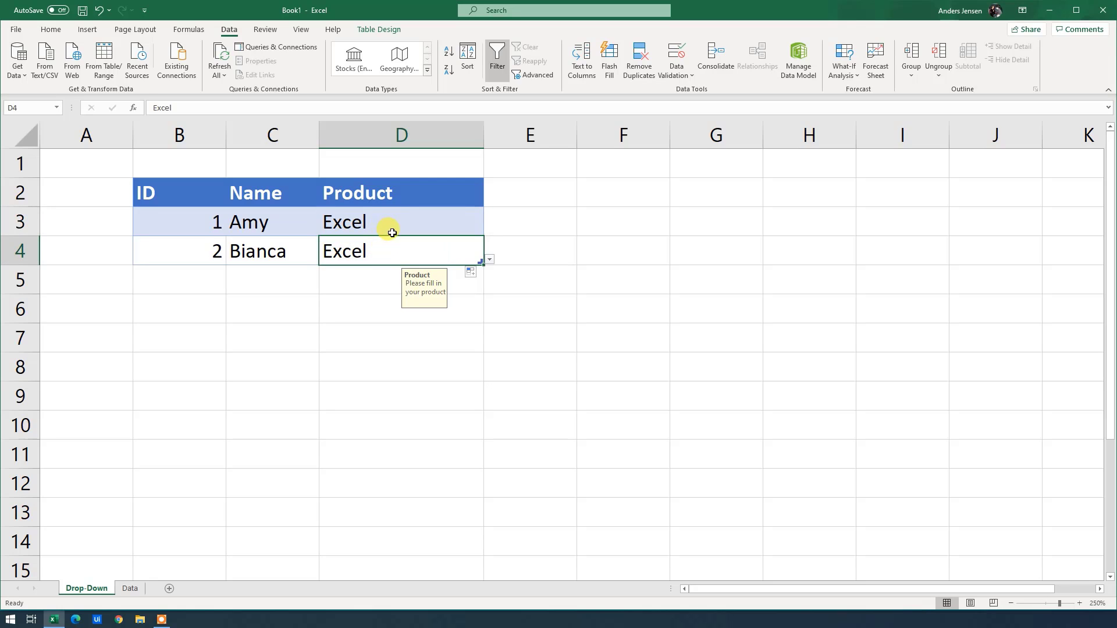
{"action": "left_click", "coordinate": [393, 221]}
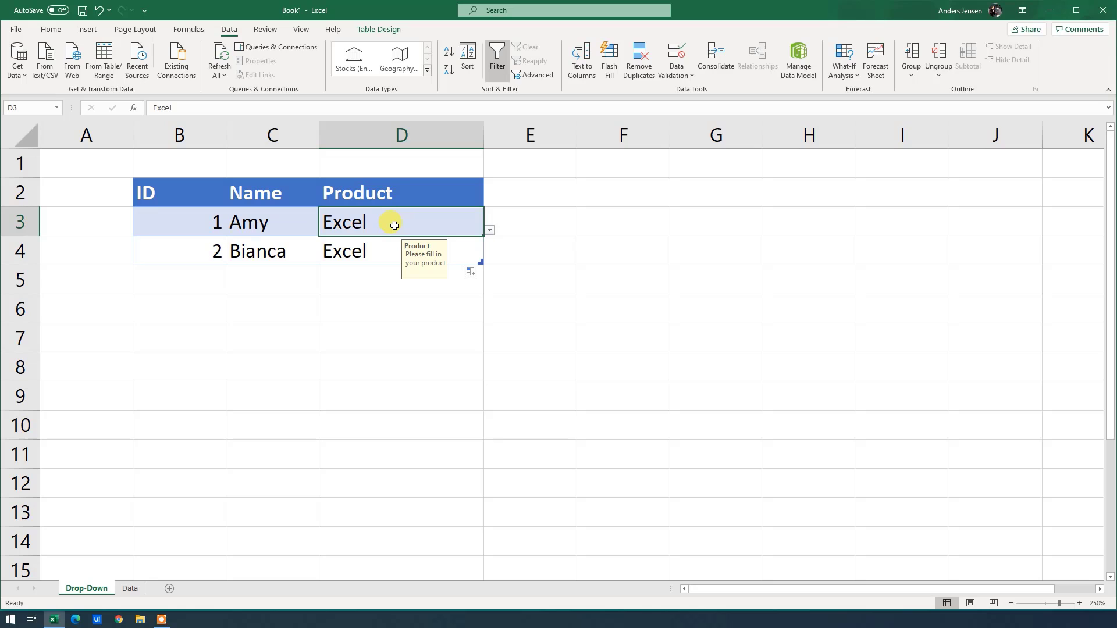
{"action": "left_click", "coordinate": [488, 230]}
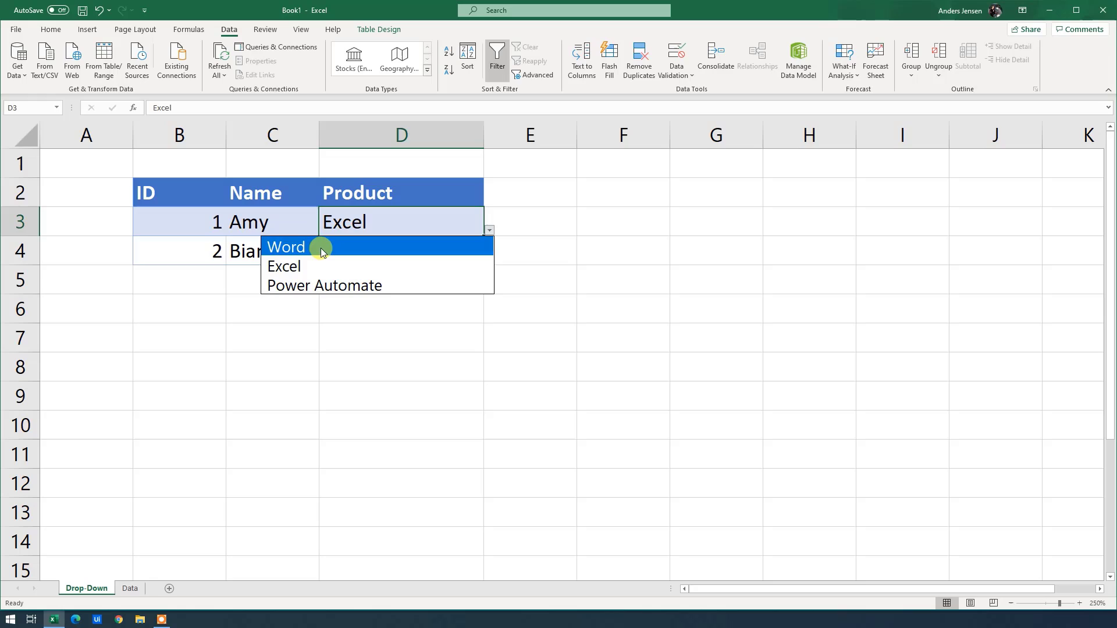
{"action": "mouse_move", "coordinate": [311, 333]}
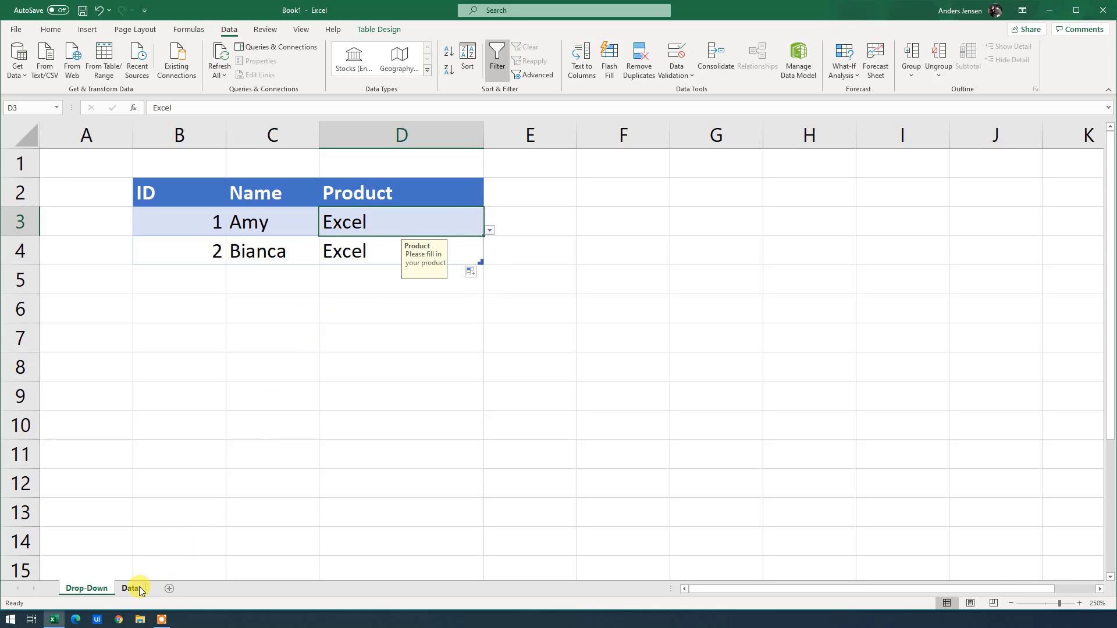
- Type PowerPoint into A5 on the Data sheet, below Power Automate
{"action": "left_click", "coordinate": [132, 588]}
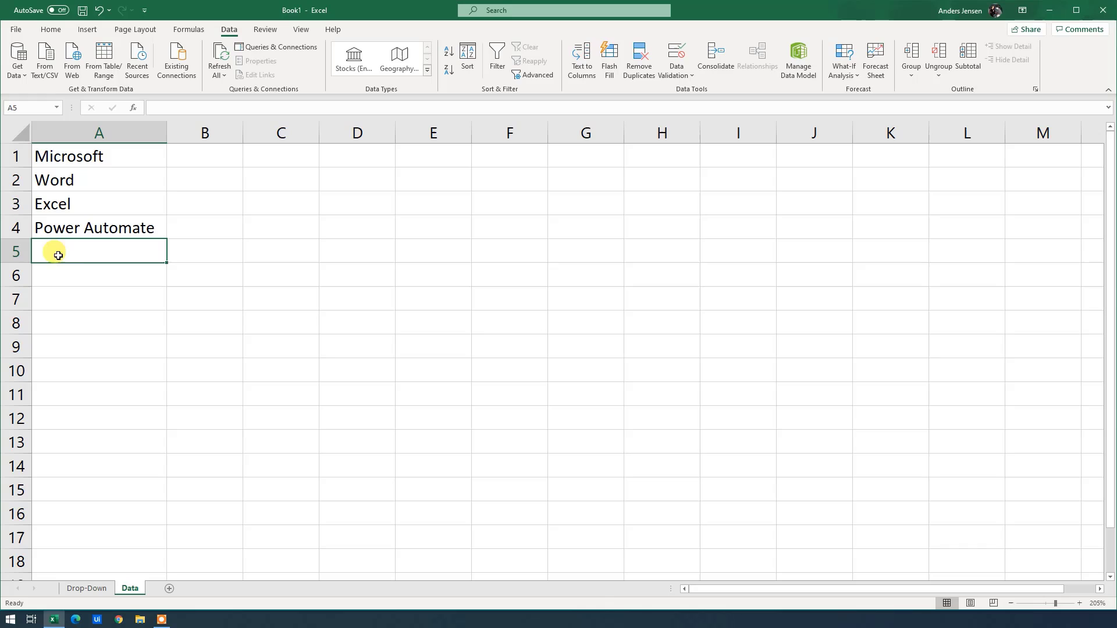
{"action": "type", "text": "Power Automate"}
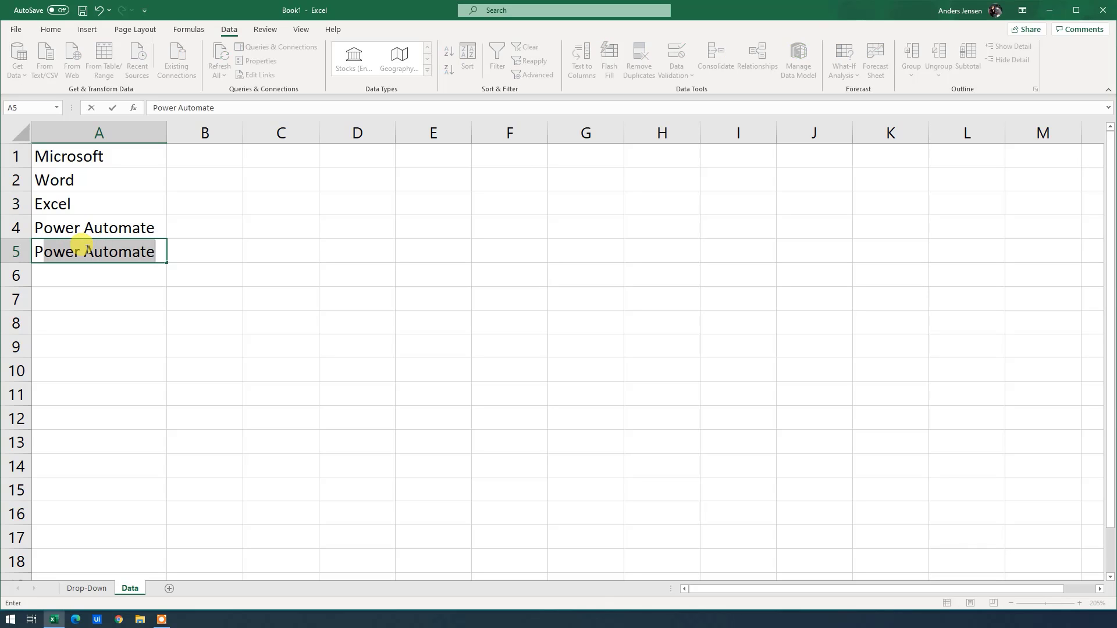
{"action": "type", "text": "PowerPoin"}
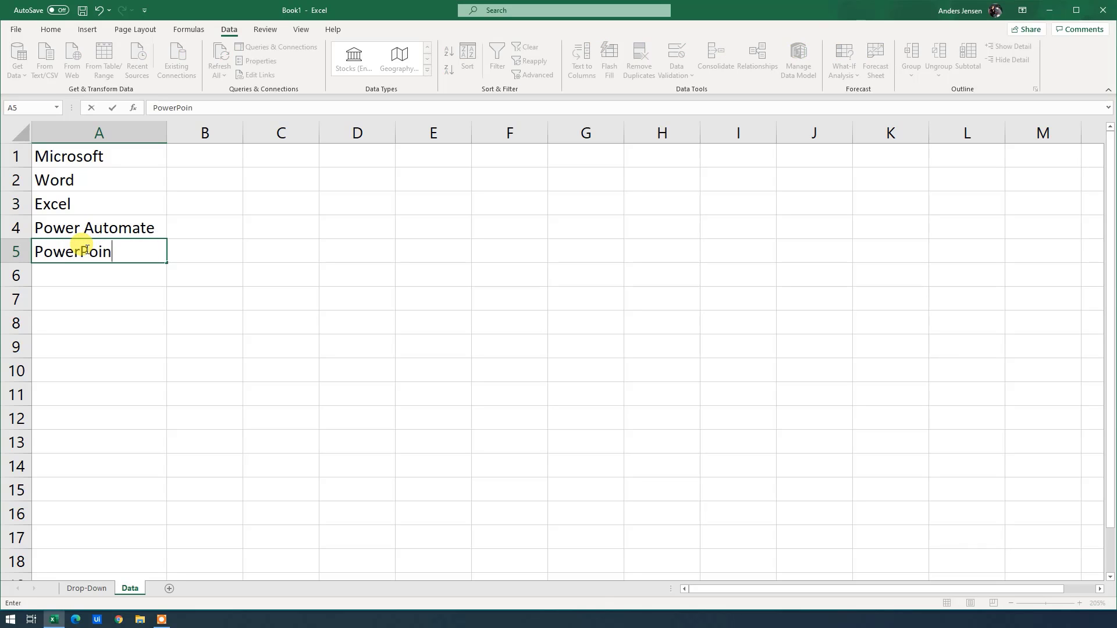
- Check D3's product drop-down on Drop-Down for PowerPoint, then revisit the Data sheet
{"action": "left_click", "coordinate": [86, 589]}
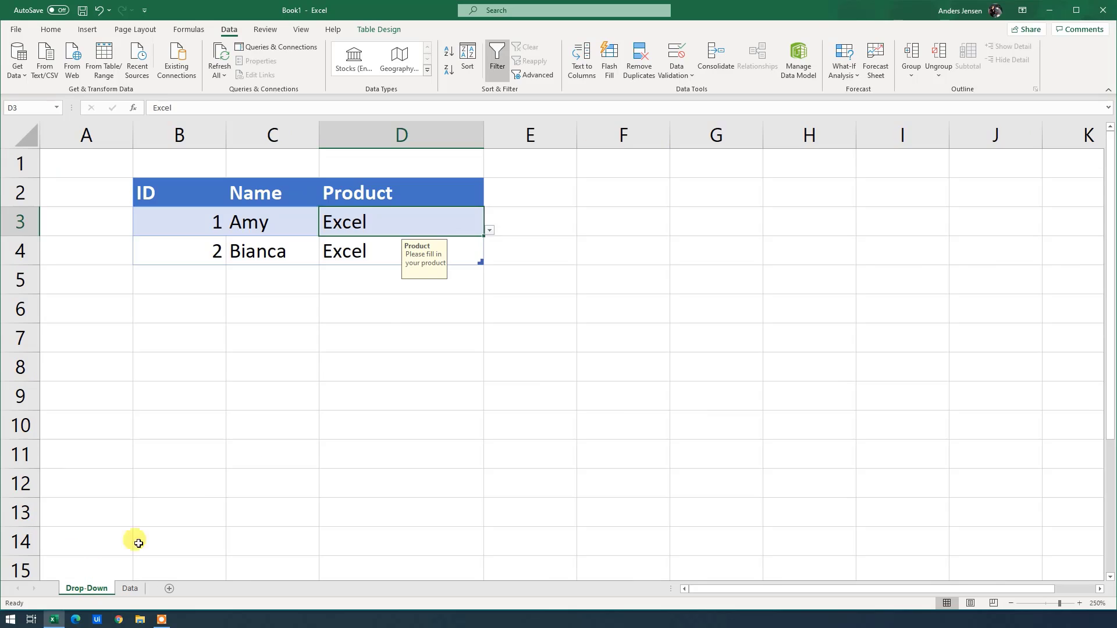
{"action": "left_click", "coordinate": [488, 230]}
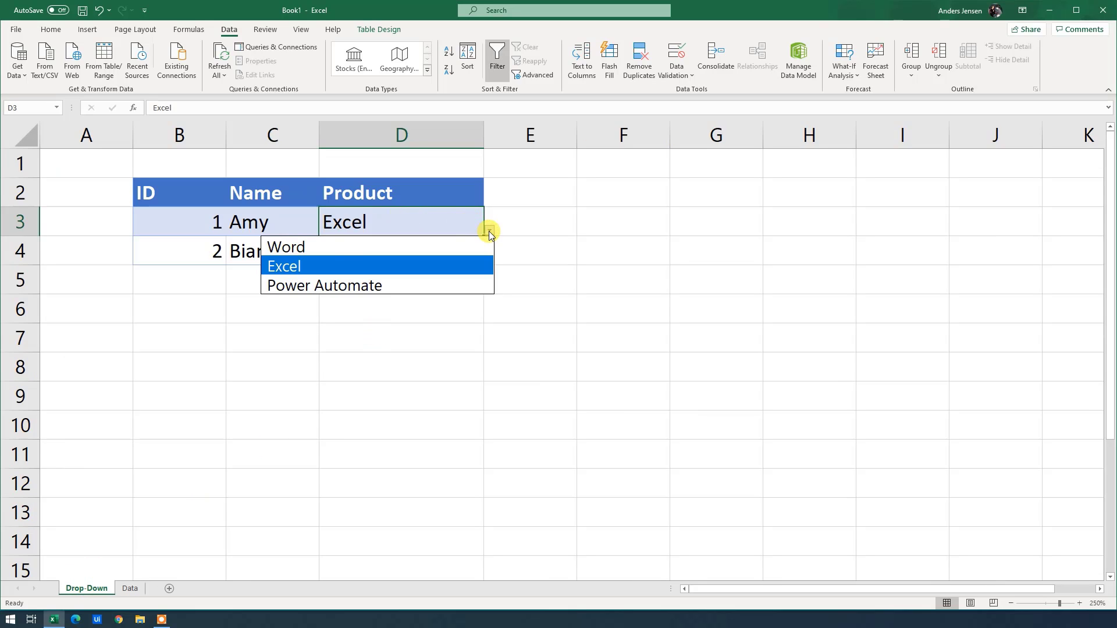
{"action": "left_click", "coordinate": [284, 266]}
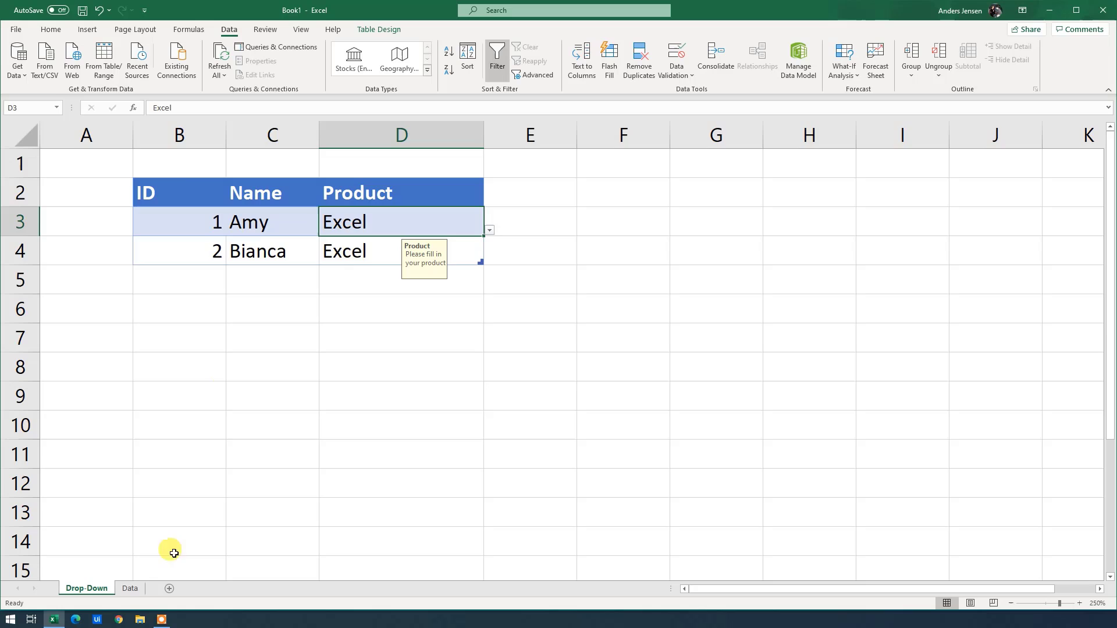
{"action": "left_click", "coordinate": [130, 589]}
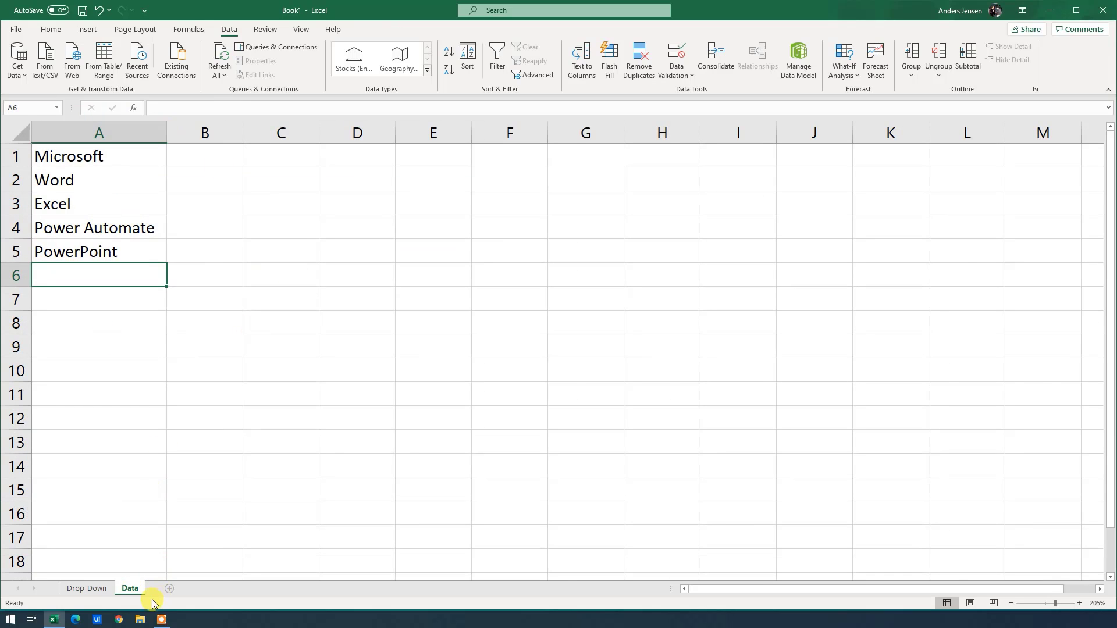
{"action": "left_click", "coordinate": [86, 588]}
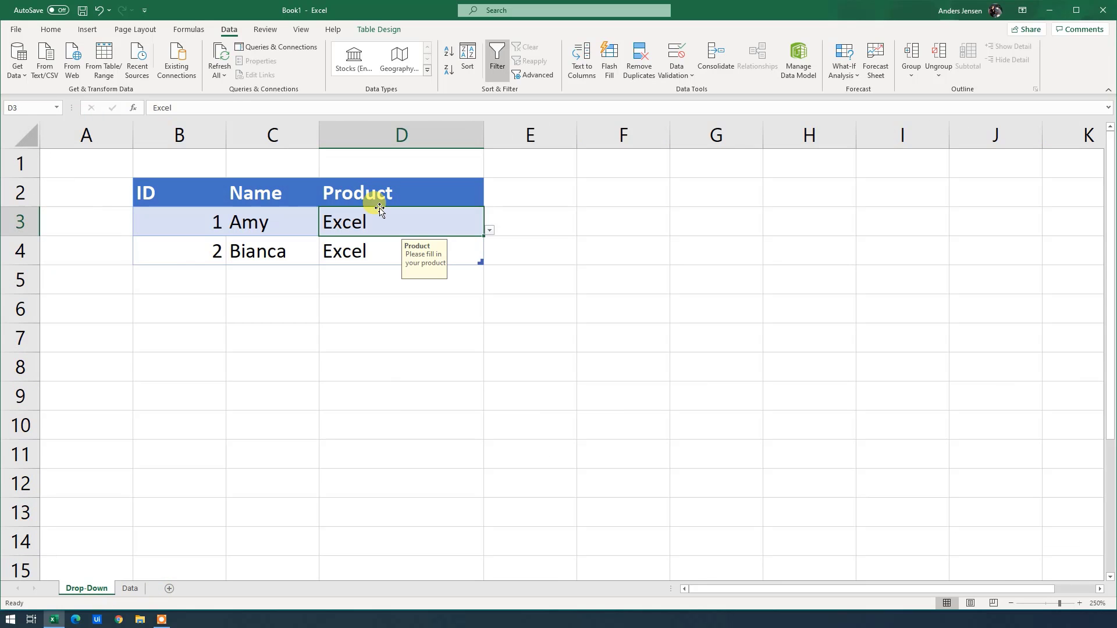
{"action": "mouse_move", "coordinate": [489, 234]}
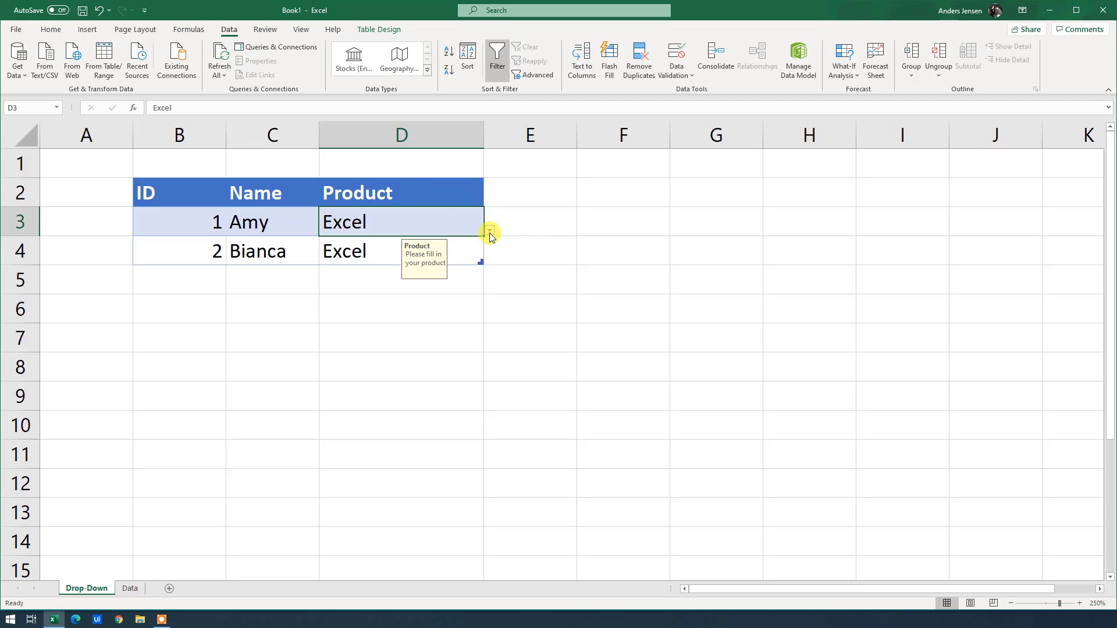
- Reopen D3's product list, keep Excel for Amy, and return to the Data sheet
{"action": "left_click", "coordinate": [489, 231]}
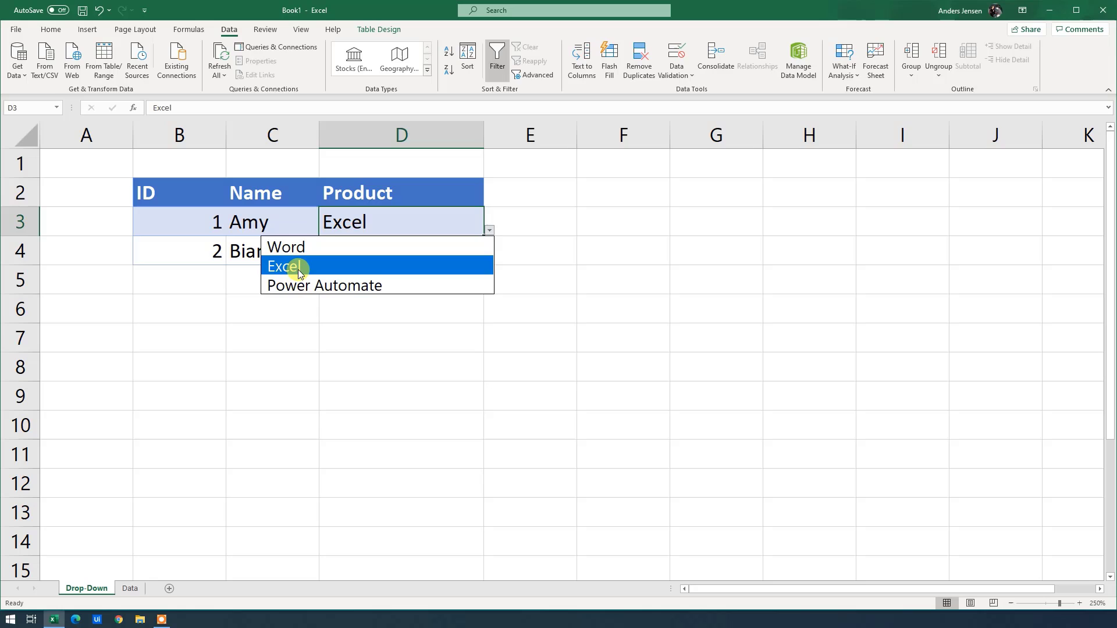
{"action": "left_click", "coordinate": [285, 266]}
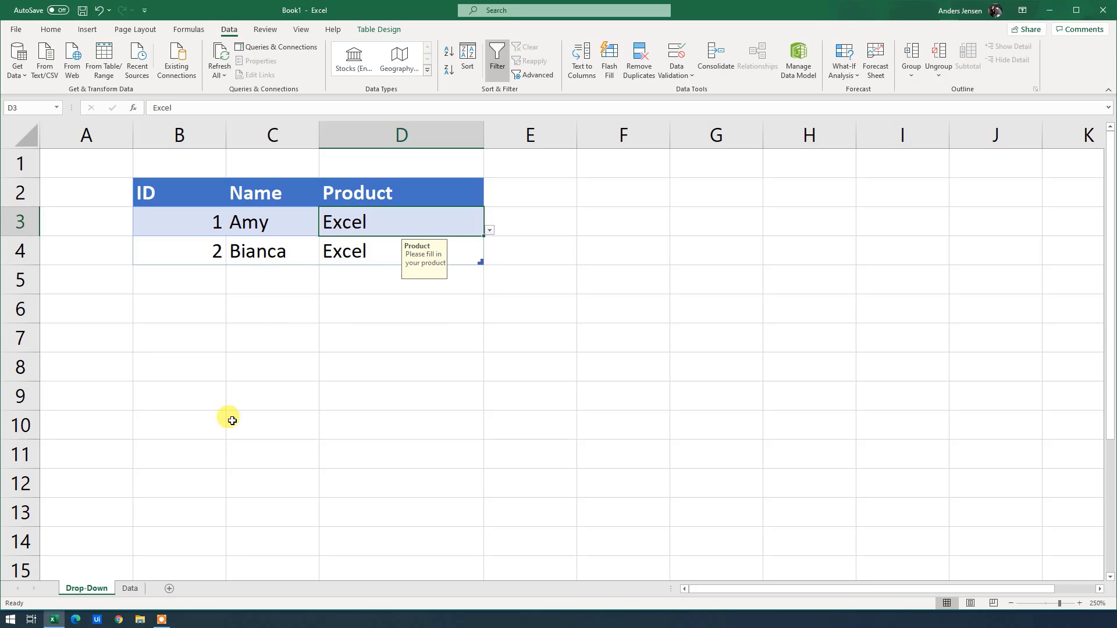
{"action": "left_click", "coordinate": [130, 588]}
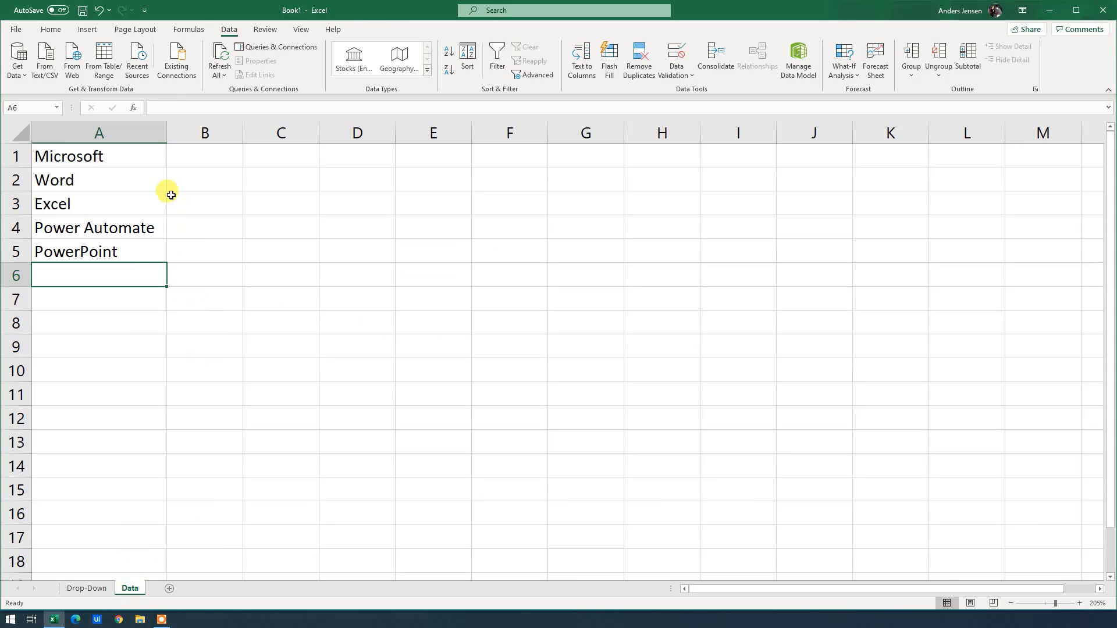
{"action": "mouse_move", "coordinate": [85, 239]}
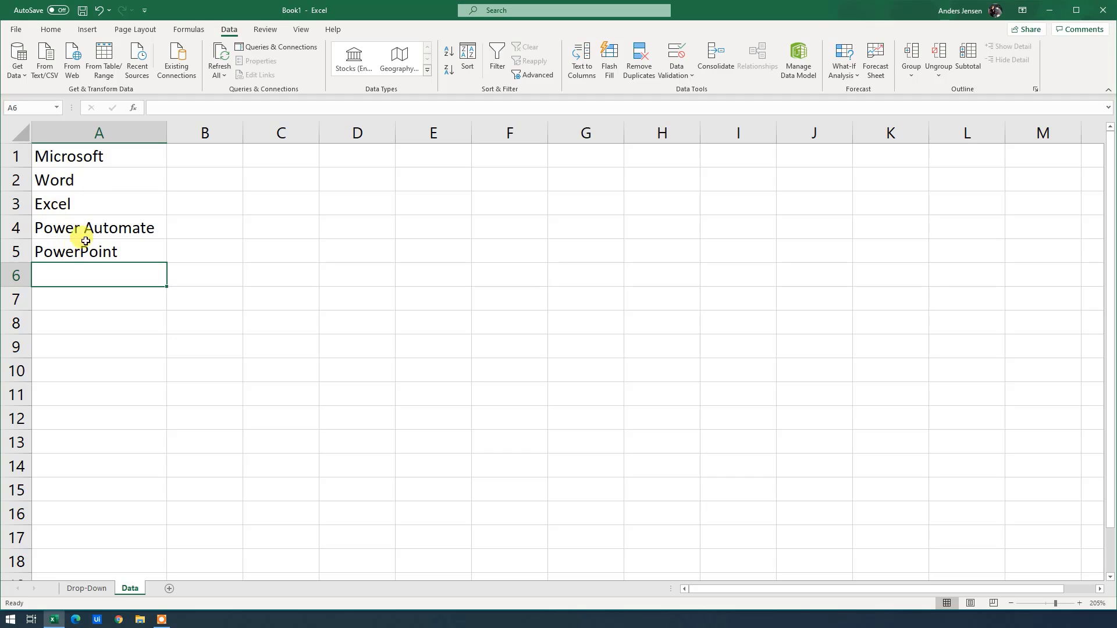
- Convert A1:A5 into a table with headers and name it Microsoft
{"action": "left_click_drag", "start_coordinate": [99, 156], "coordinate": [99, 251]}
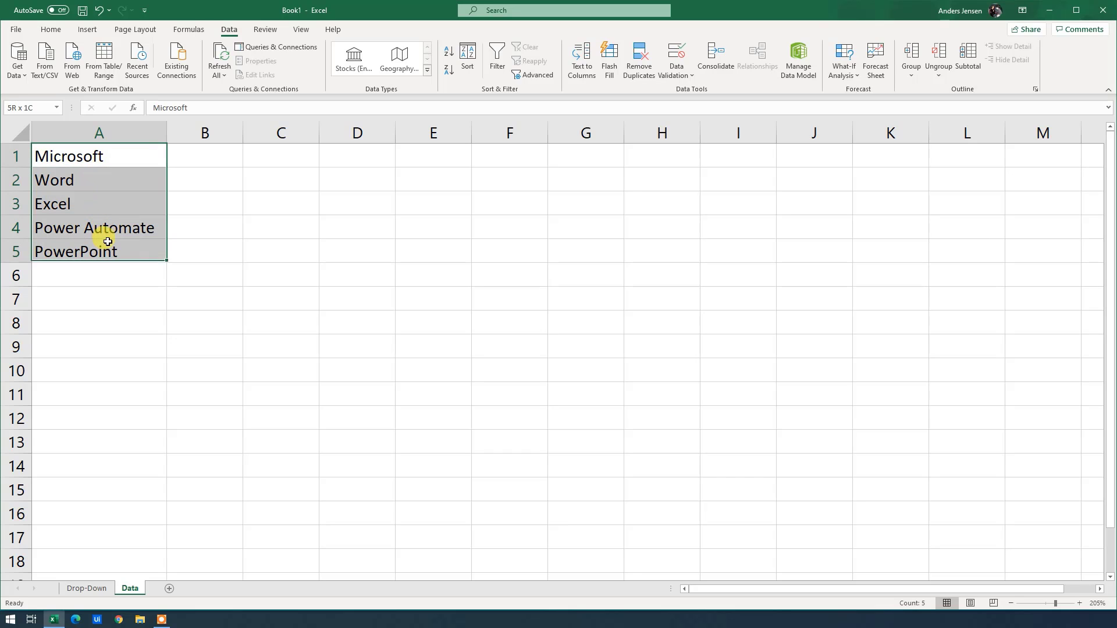
{"action": "key", "text": "Ctrl+t"}
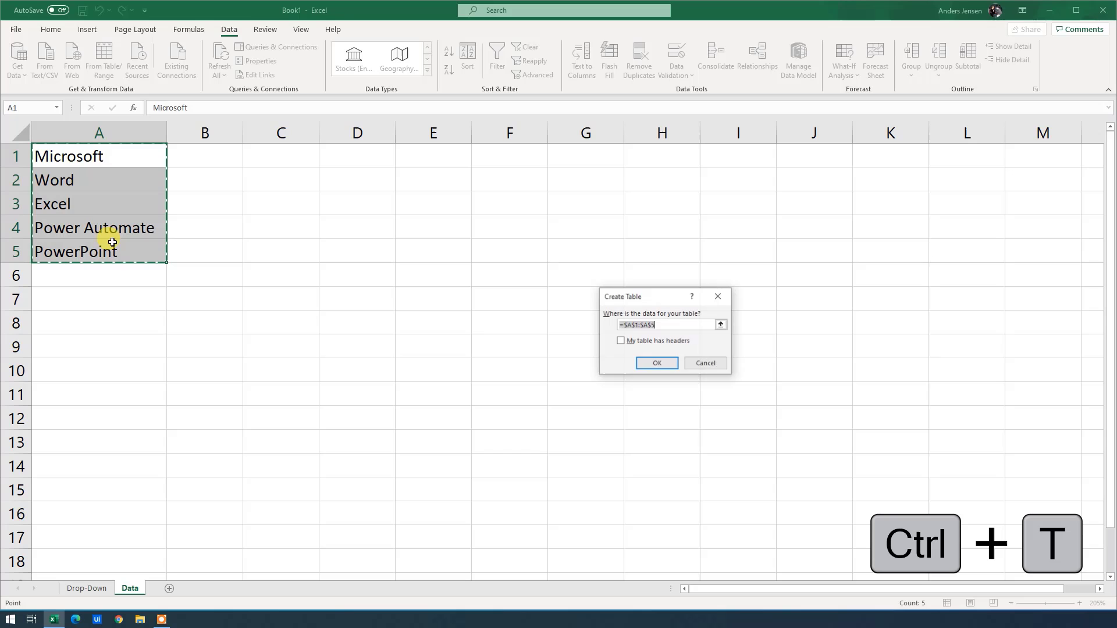
{"action": "left_click", "coordinate": [620, 341]}
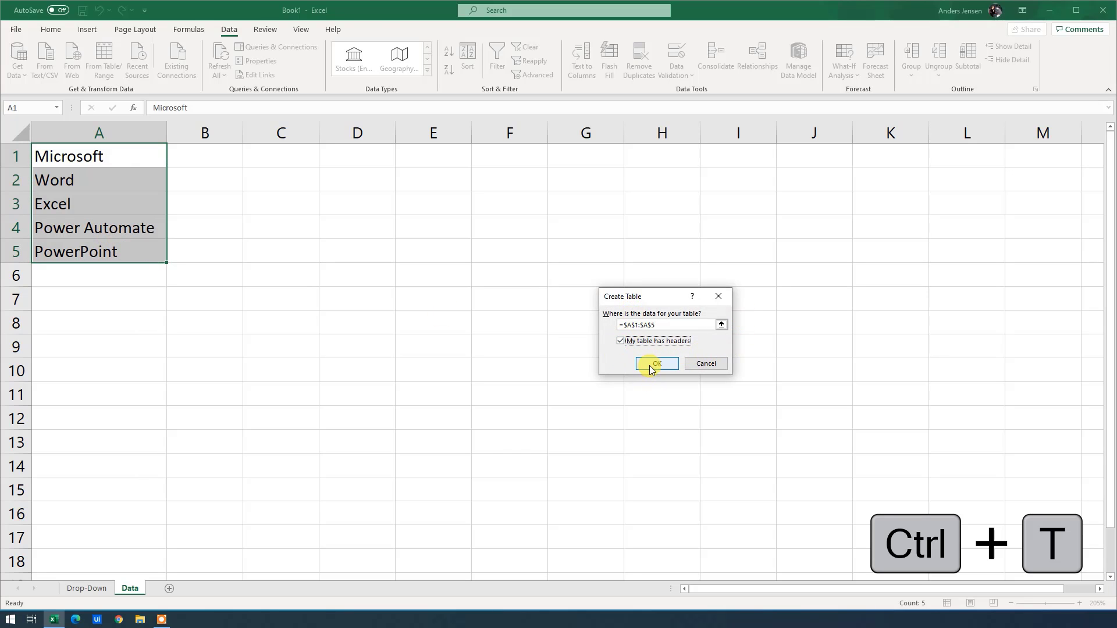
{"action": "left_click", "coordinate": [656, 364]}
{"action": "type", "text": "M"}
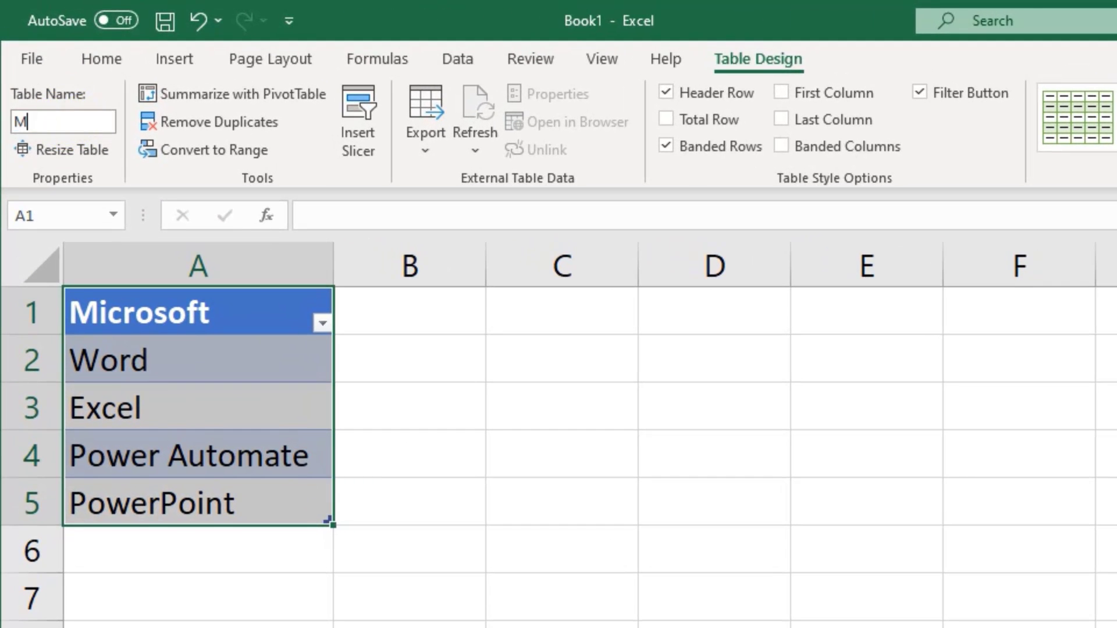
{"action": "type", "text": "icrosoft"}
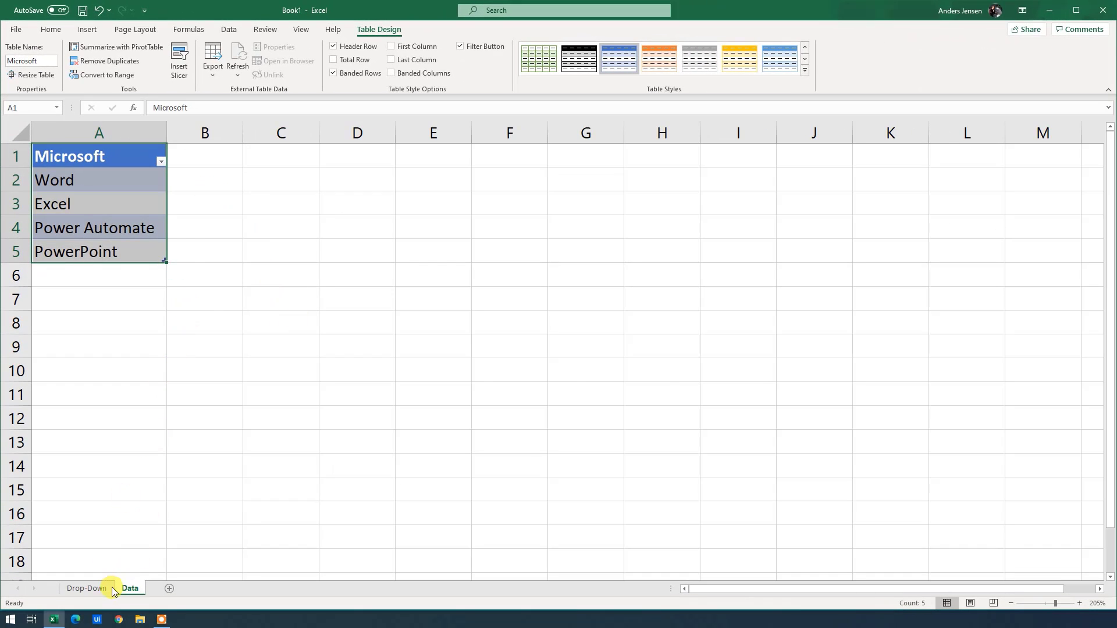
- Set D3's validation source to =INDIRECT("Microsoft"), applied to all matching cells
{"action": "left_click", "coordinate": [88, 589]}
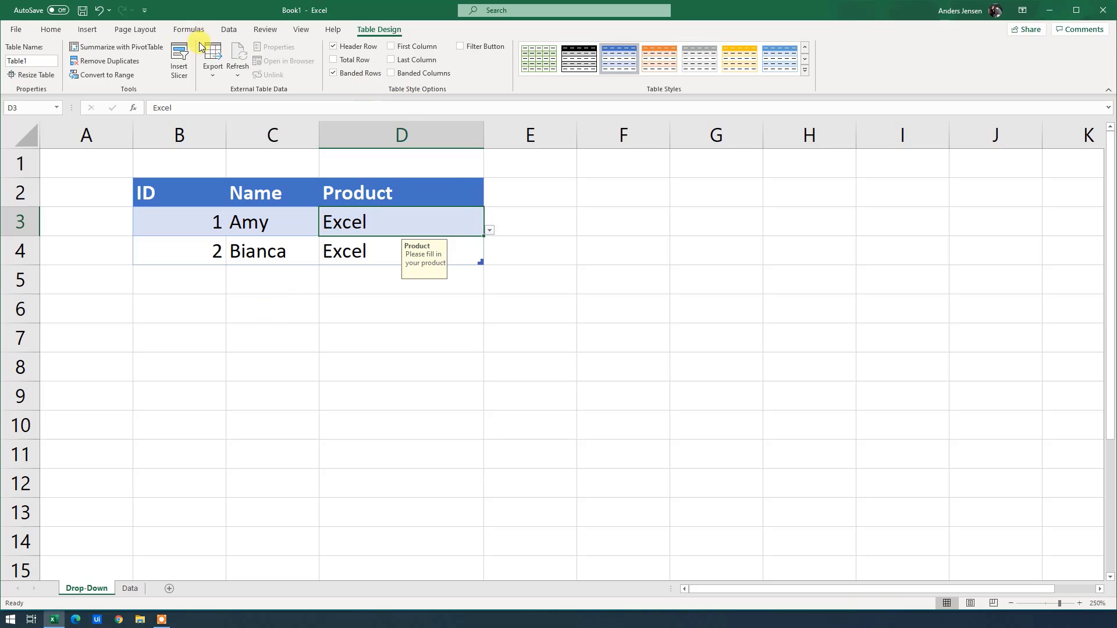
{"action": "left_click", "coordinate": [229, 29]}
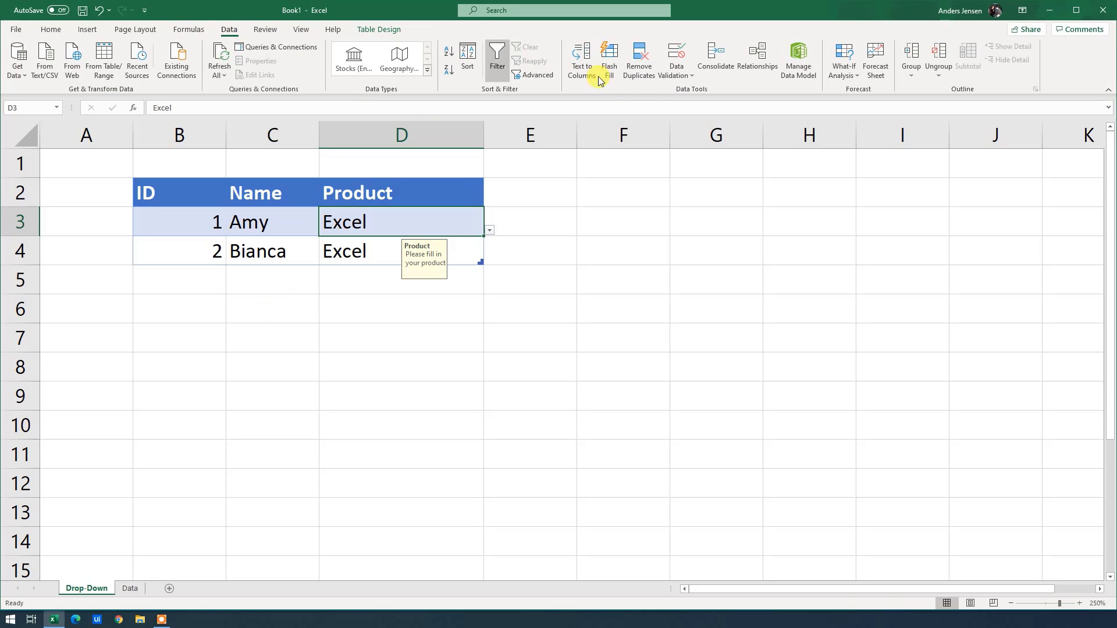
{"action": "left_click", "coordinate": [676, 53]}
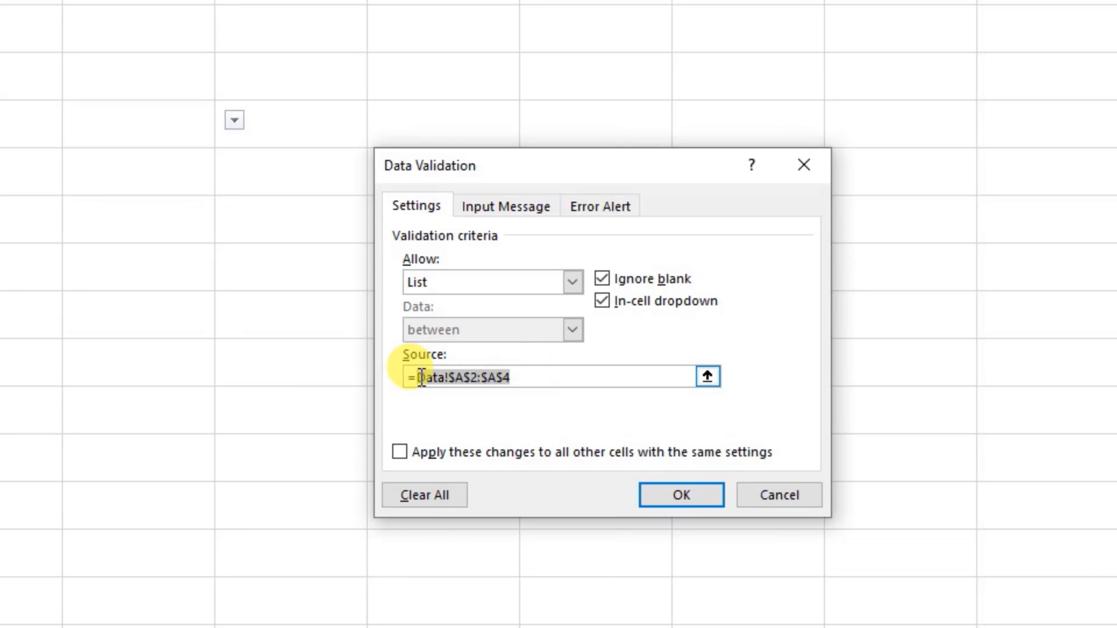
{"action": "type", "text": "=INDIRECT"}
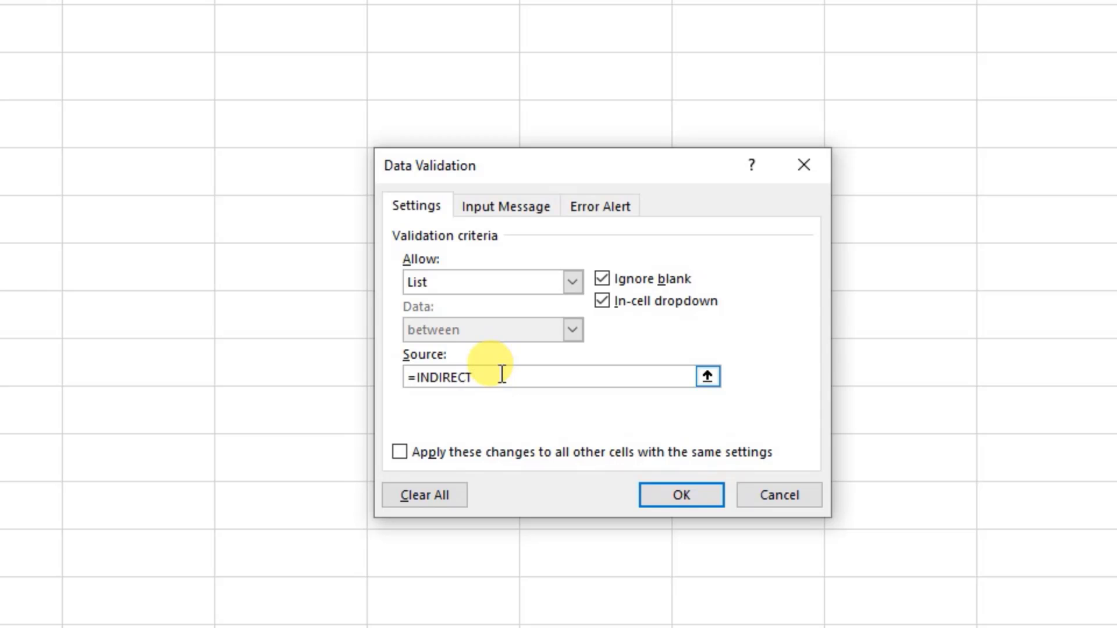
{"action": "type", "text": "("}
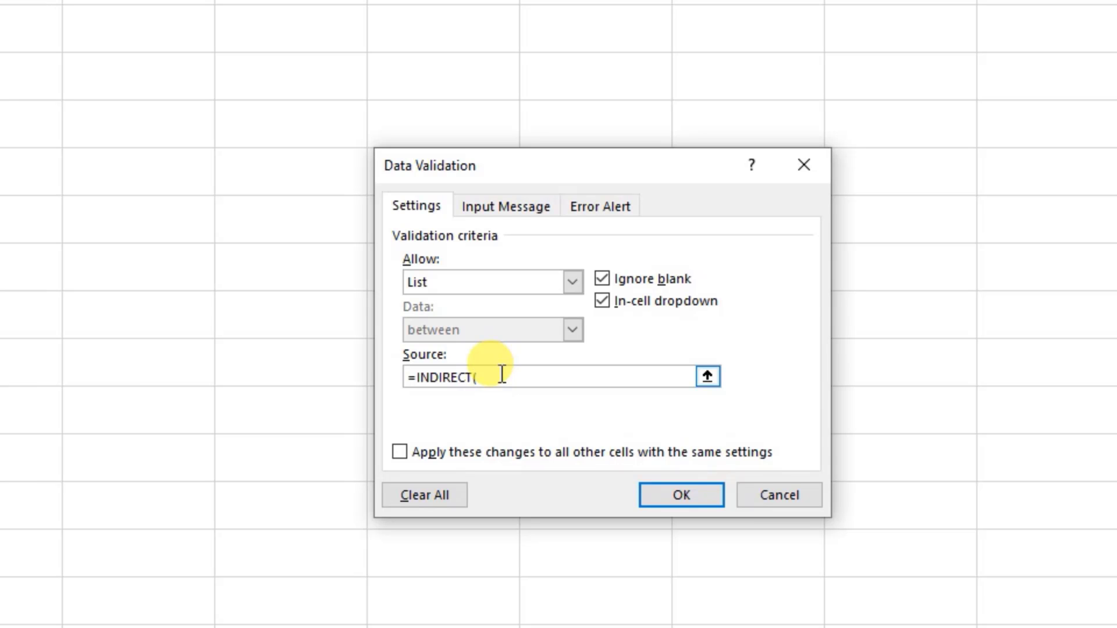
{"action": "type", "text": "\""}
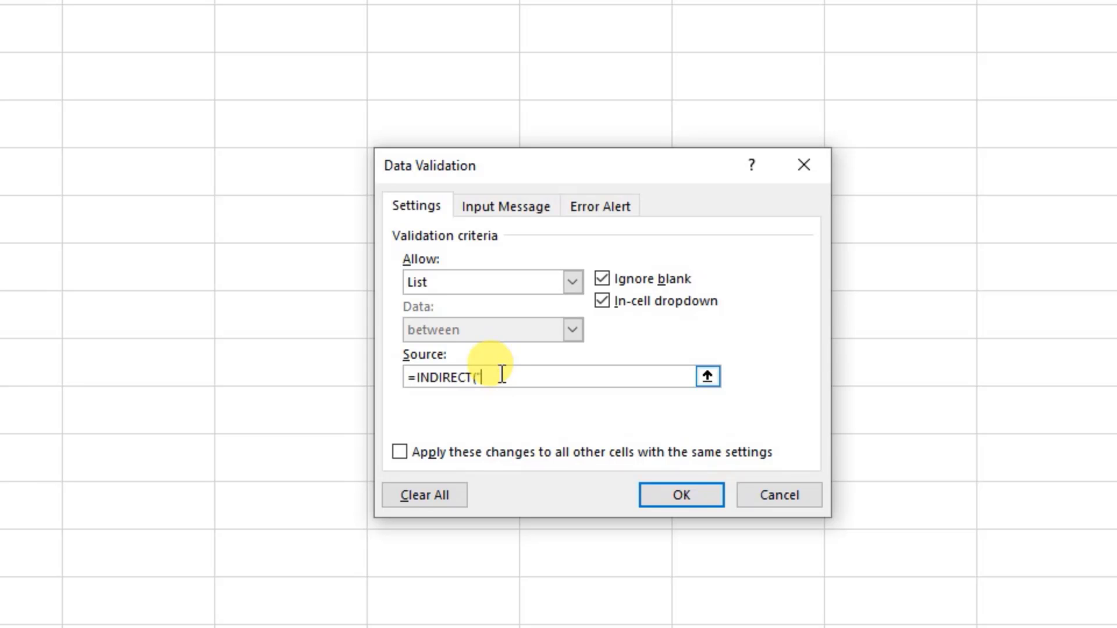
{"action": "type", "text": "Micro"}
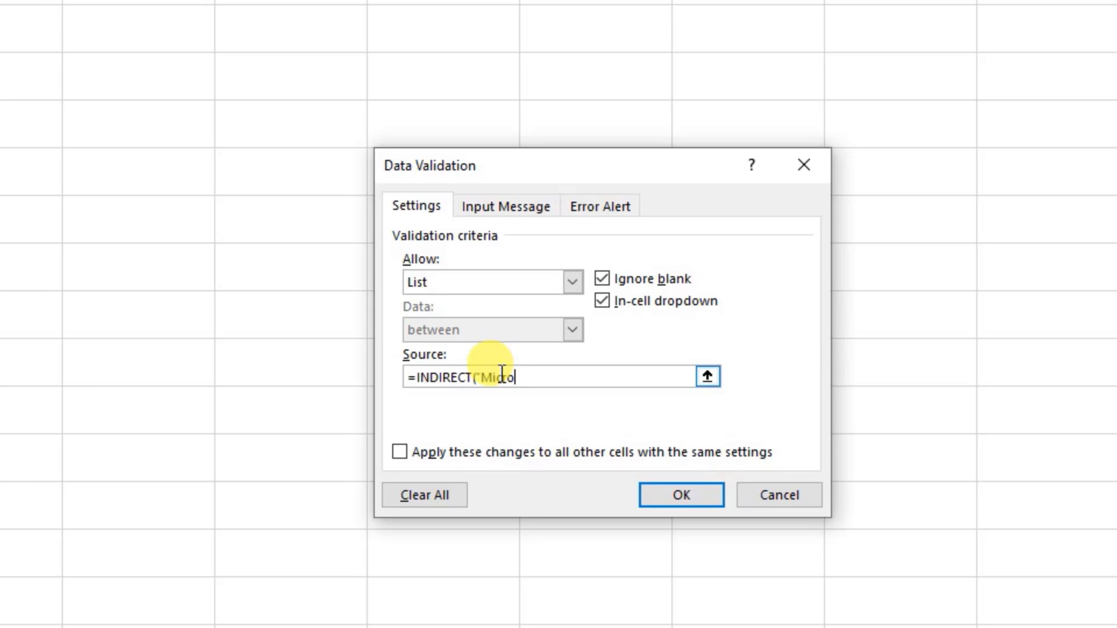
{"action": "type", "text": "soft\")"}
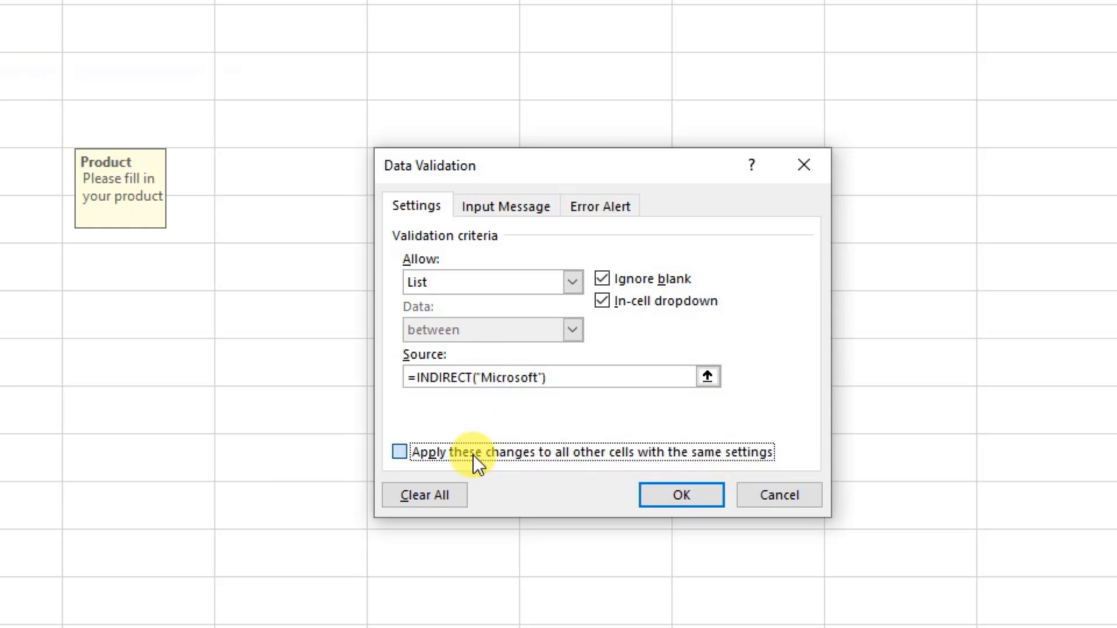
{"action": "left_click", "coordinate": [400, 452]}
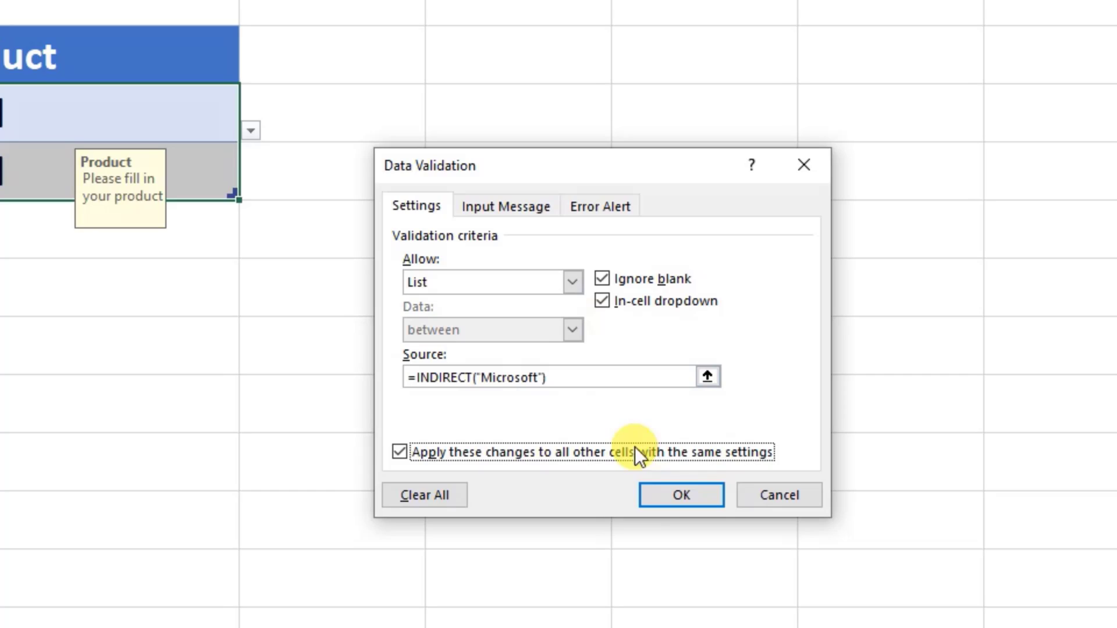
{"action": "left_click", "coordinate": [681, 495]}
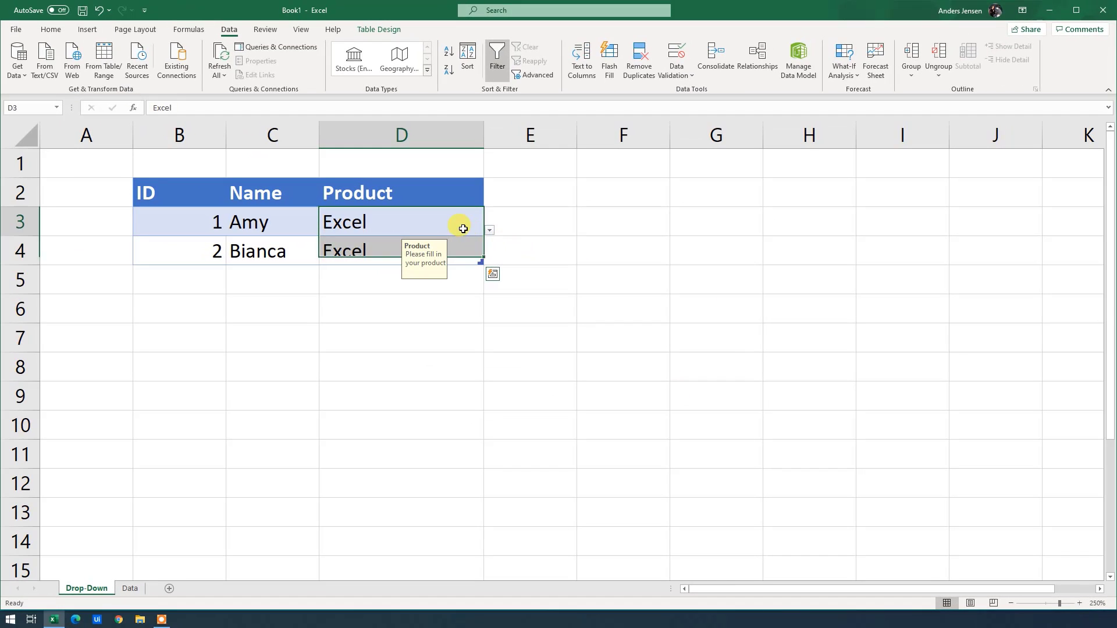
- Test Amy's and Bianca's Product drop-downs for PowerPoint, keeping Excel selected
{"action": "left_click", "coordinate": [489, 230]}
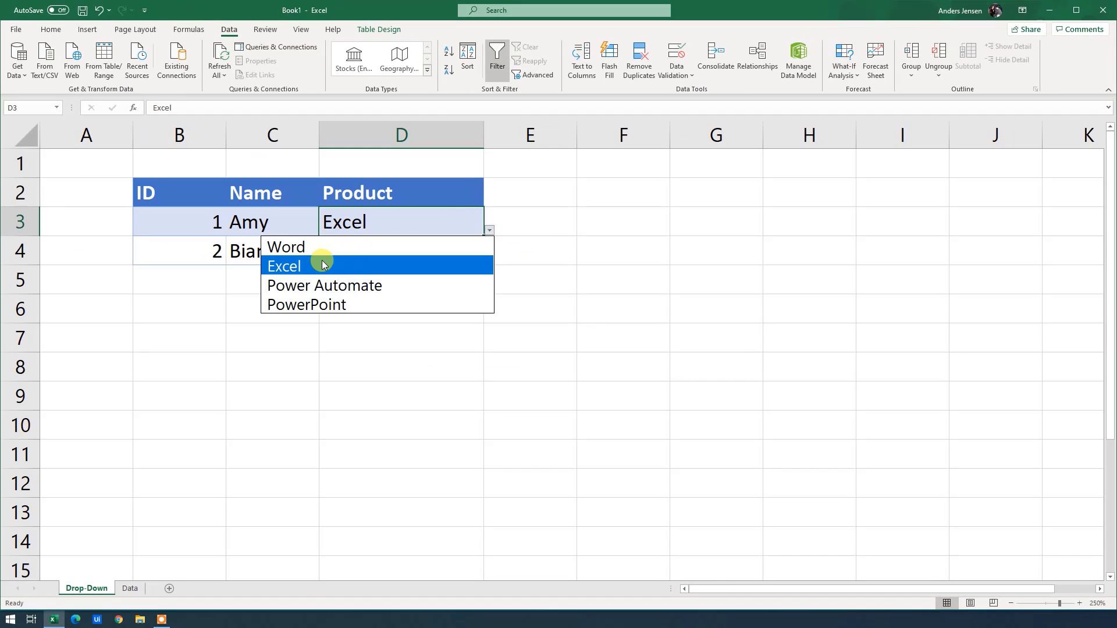
{"action": "left_click", "coordinate": [285, 266]}
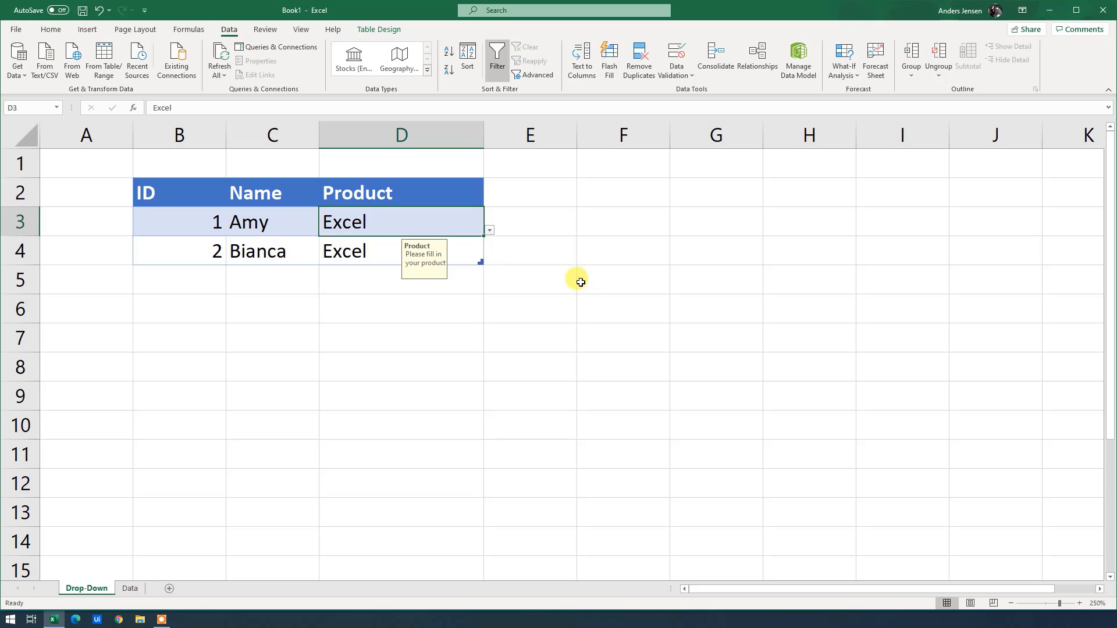
{"action": "left_click", "coordinate": [401, 250]}
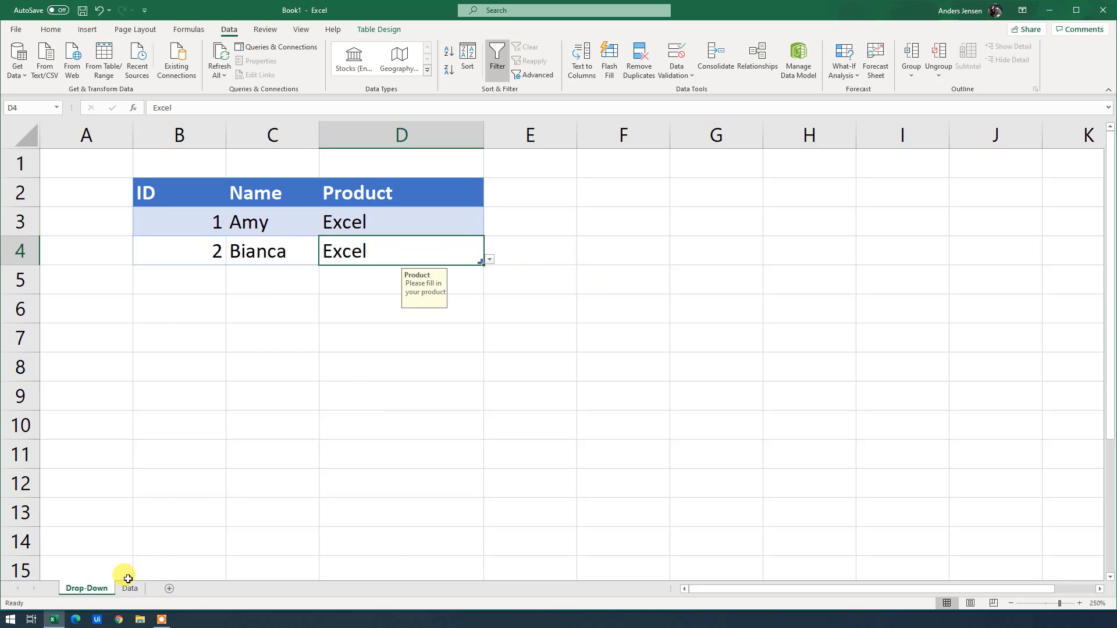
- Enter Power BI in A6 of the Microsoft table and confirm D3's drop-down offers it
{"action": "left_click", "coordinate": [131, 588]}
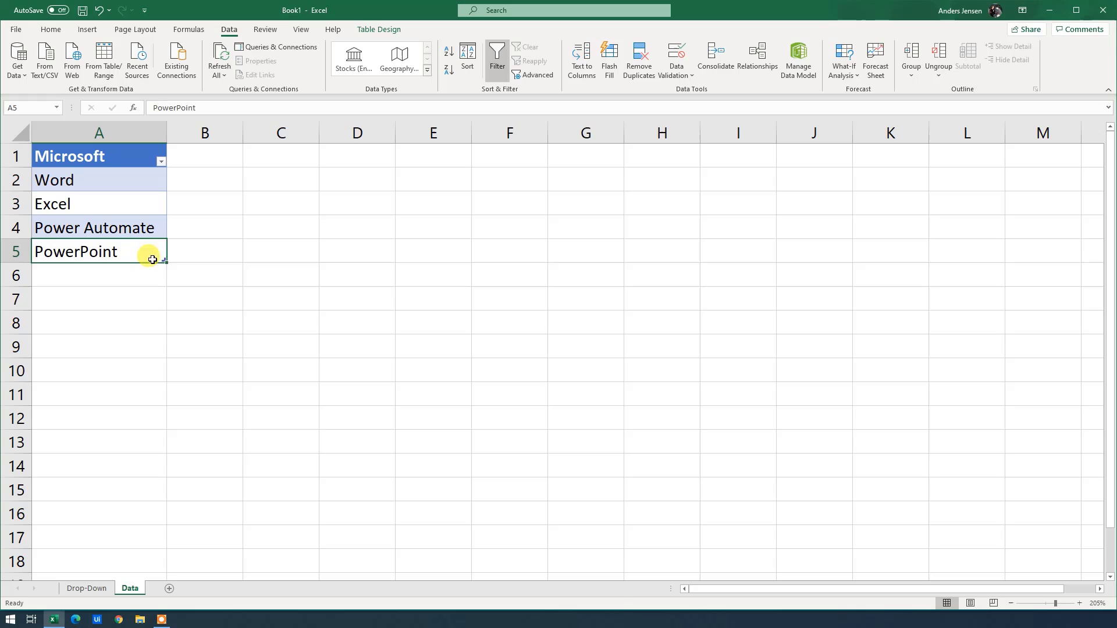
{"action": "left_click", "coordinate": [98, 275]}
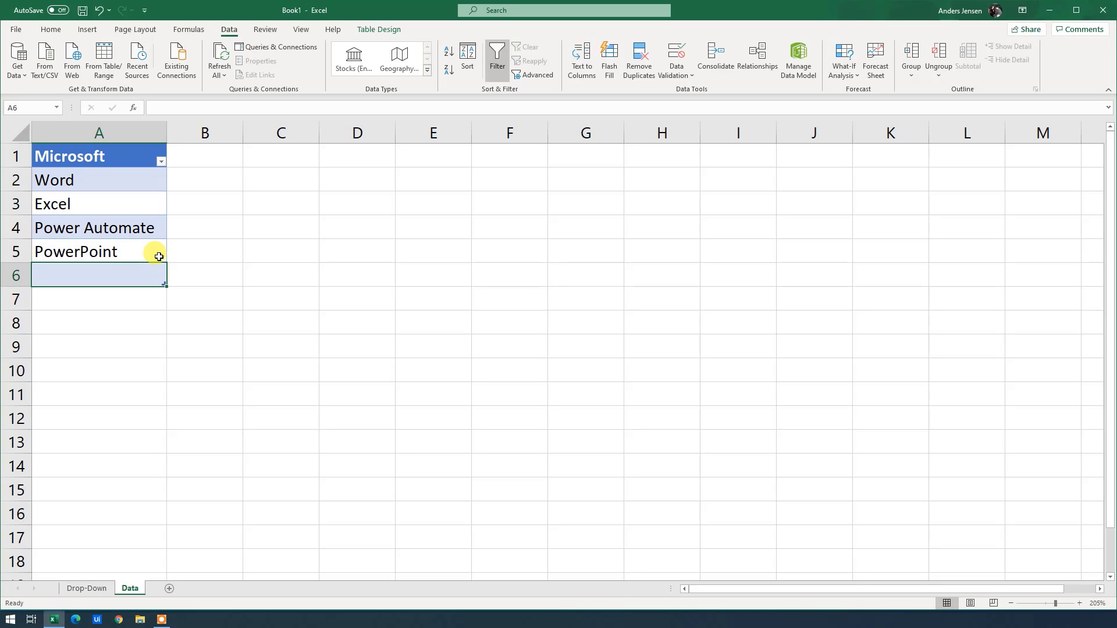
{"action": "type", "text": "Power BI"}
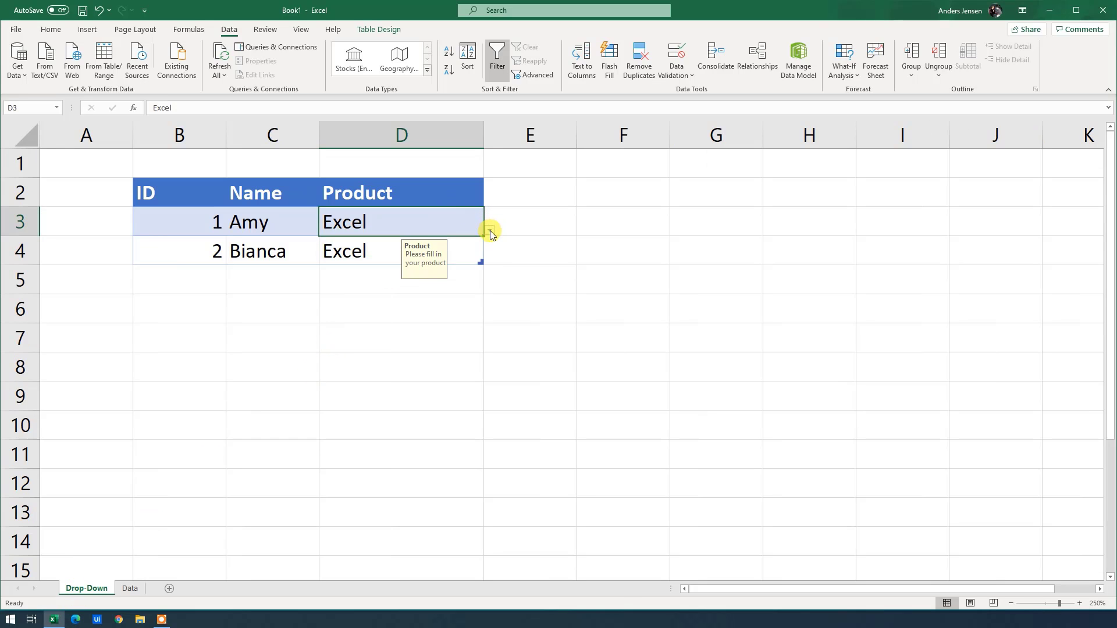
{"action": "left_click", "coordinate": [488, 230]}
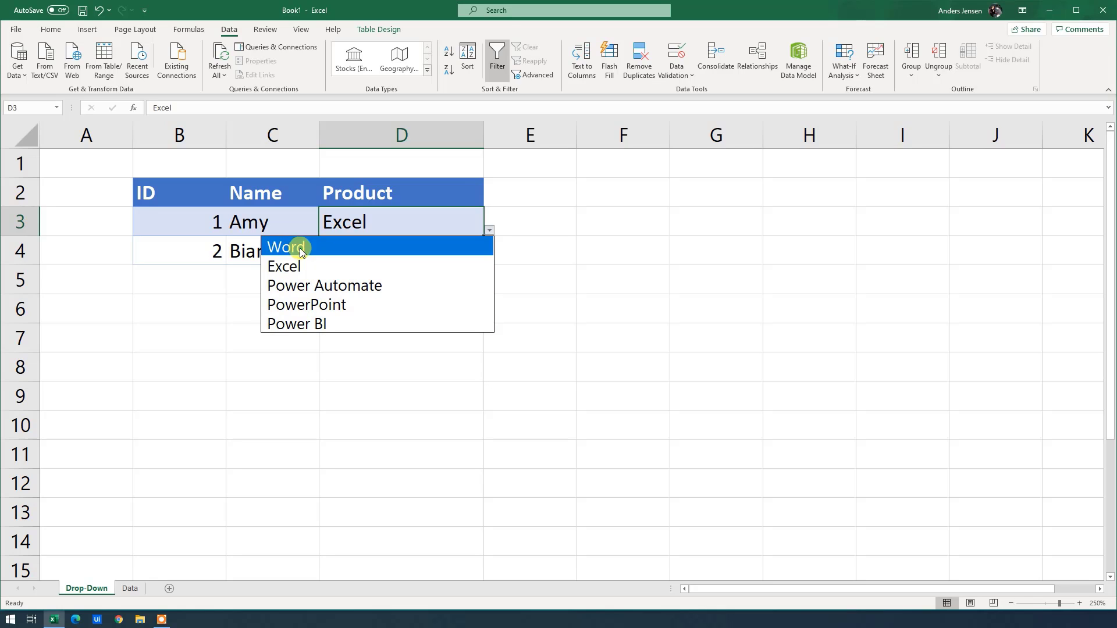
{"action": "mouse_move", "coordinate": [303, 286]}
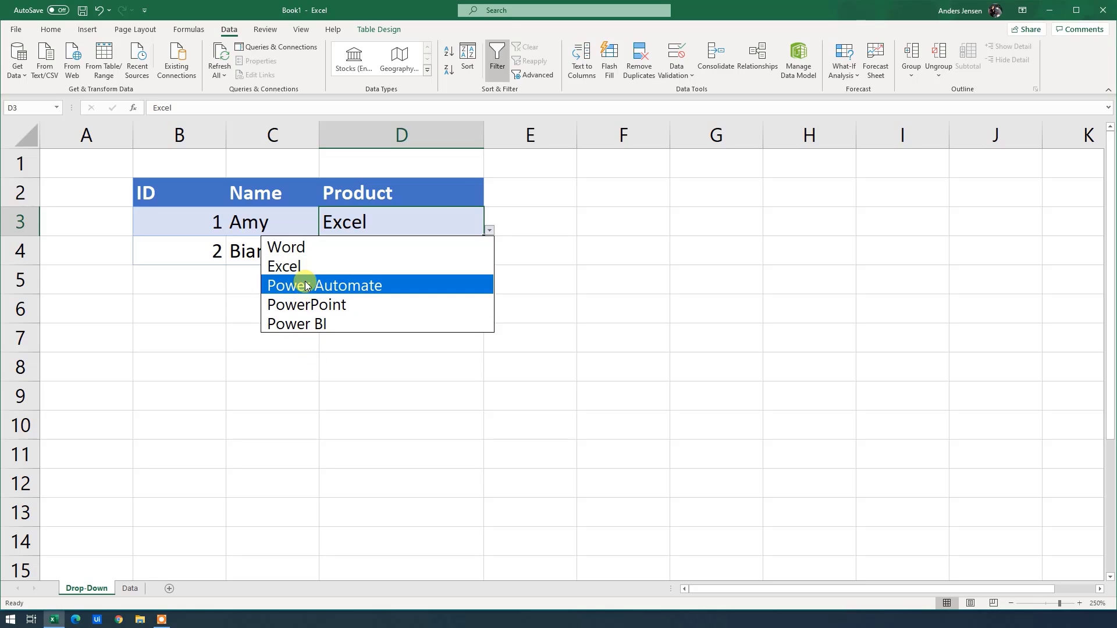
{"action": "mouse_move", "coordinate": [289, 273]}
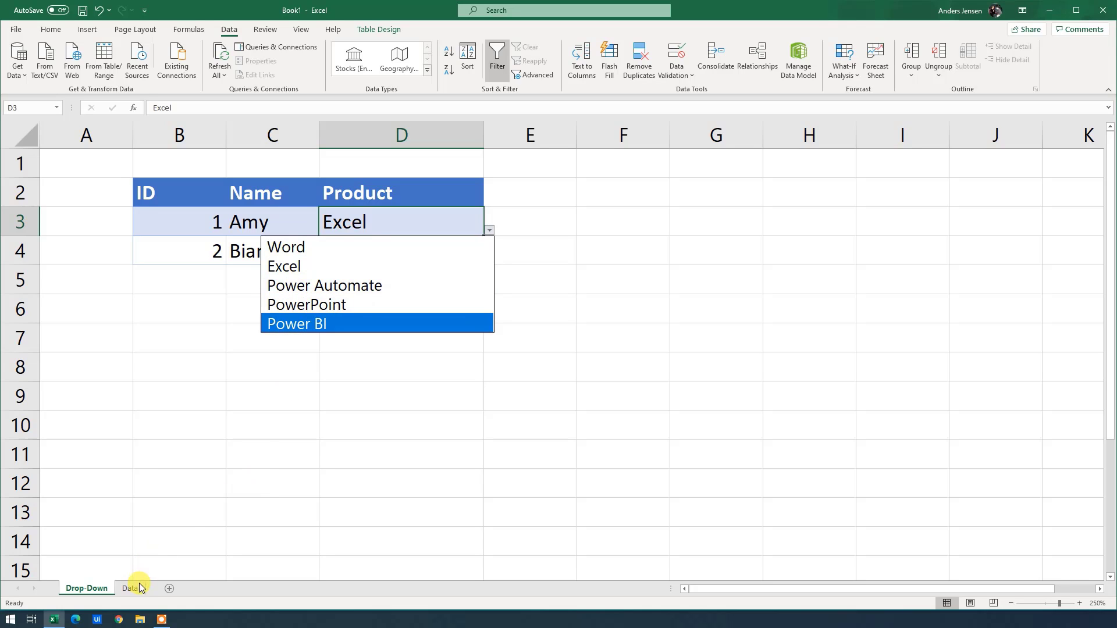
{"action": "left_click", "coordinate": [130, 588]}
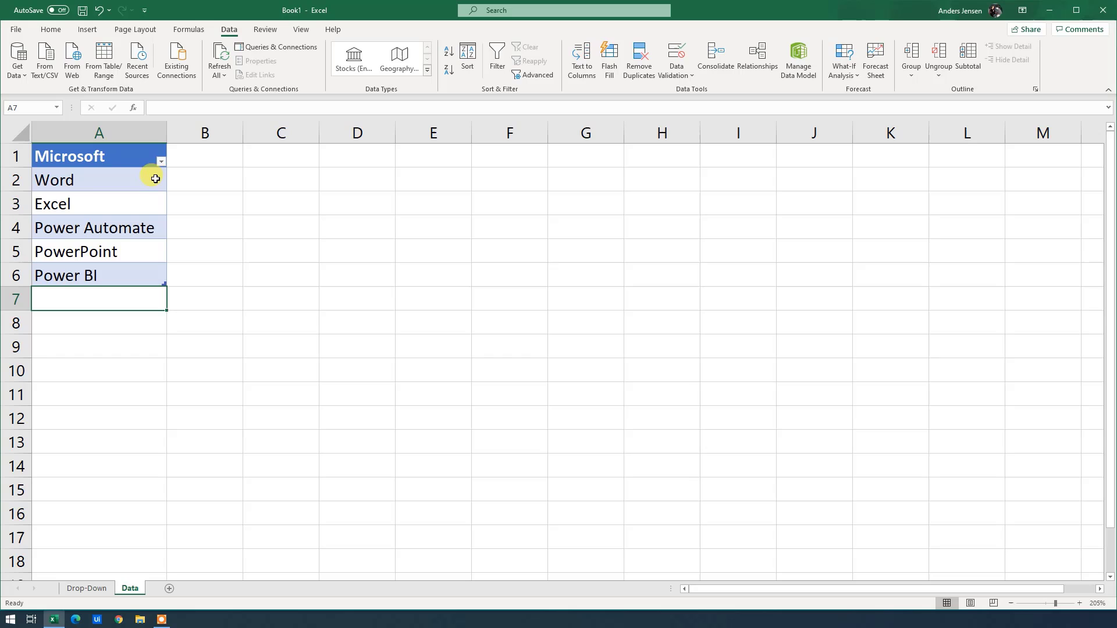
{"action": "mouse_move", "coordinate": [121, 174]}
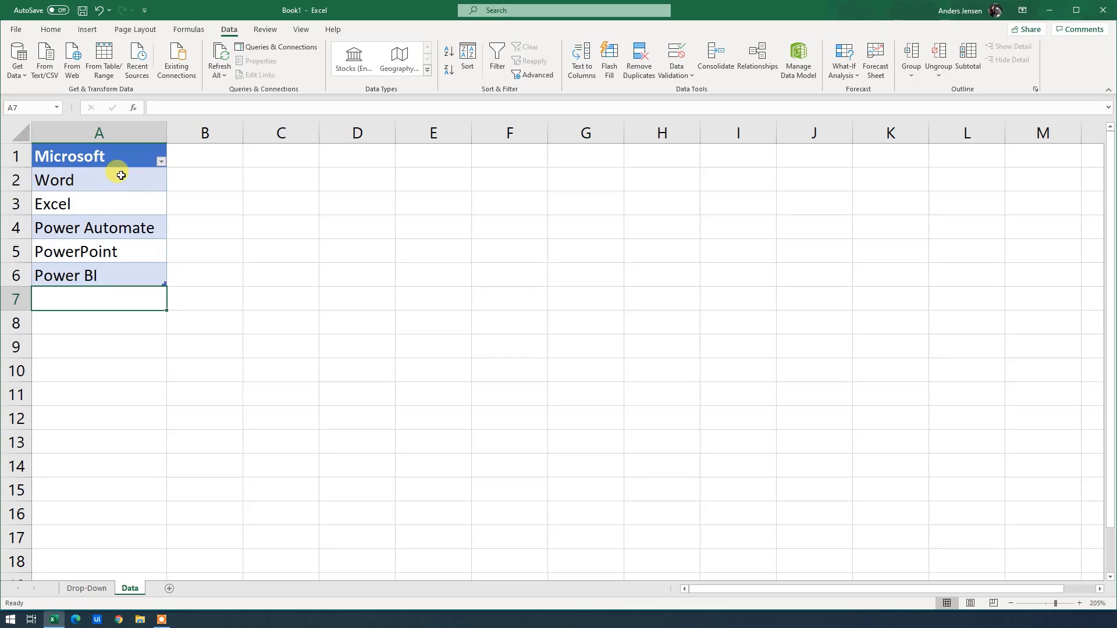
- Open Bianca's D4 product drop-down to view the alphabetical list, then close it
{"action": "left_click", "coordinate": [87, 588]}
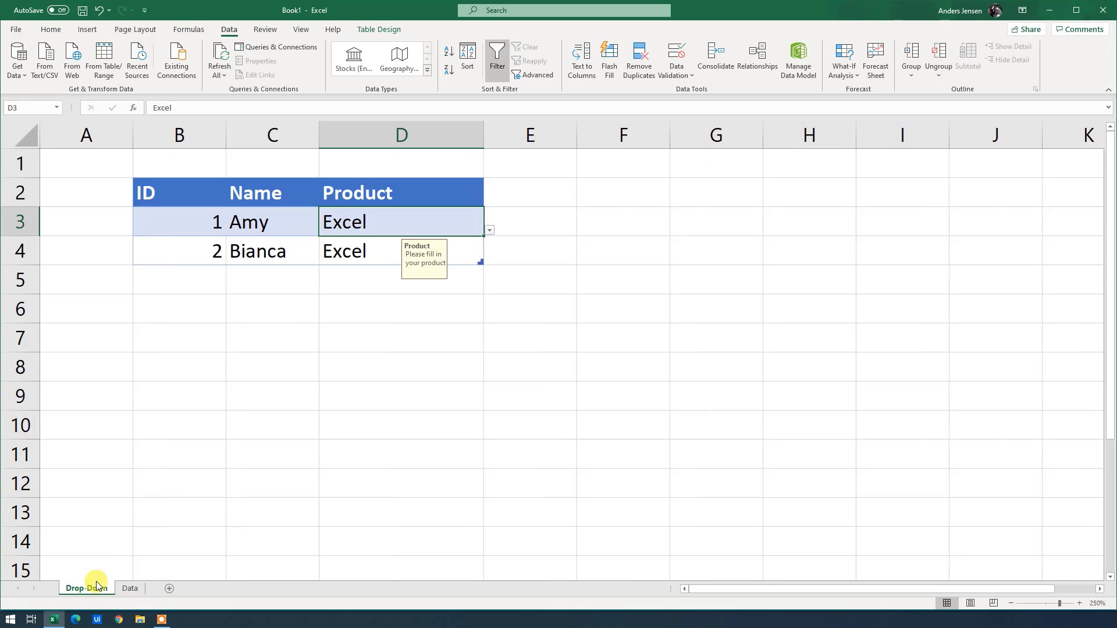
{"action": "left_click", "coordinate": [488, 259]}
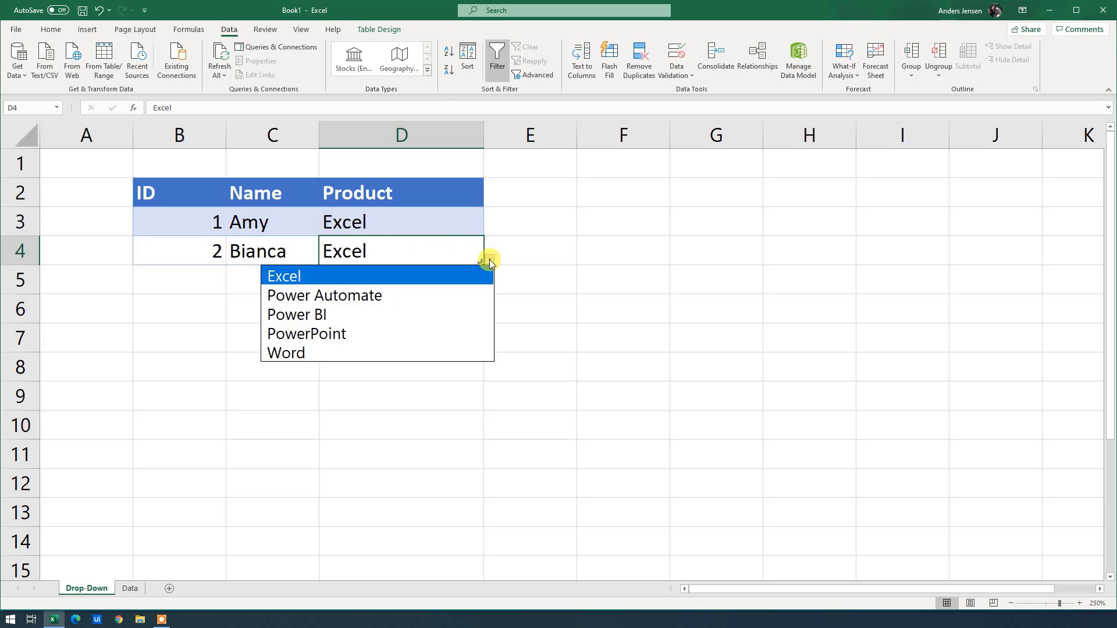
{"action": "mouse_move", "coordinate": [292, 349]}
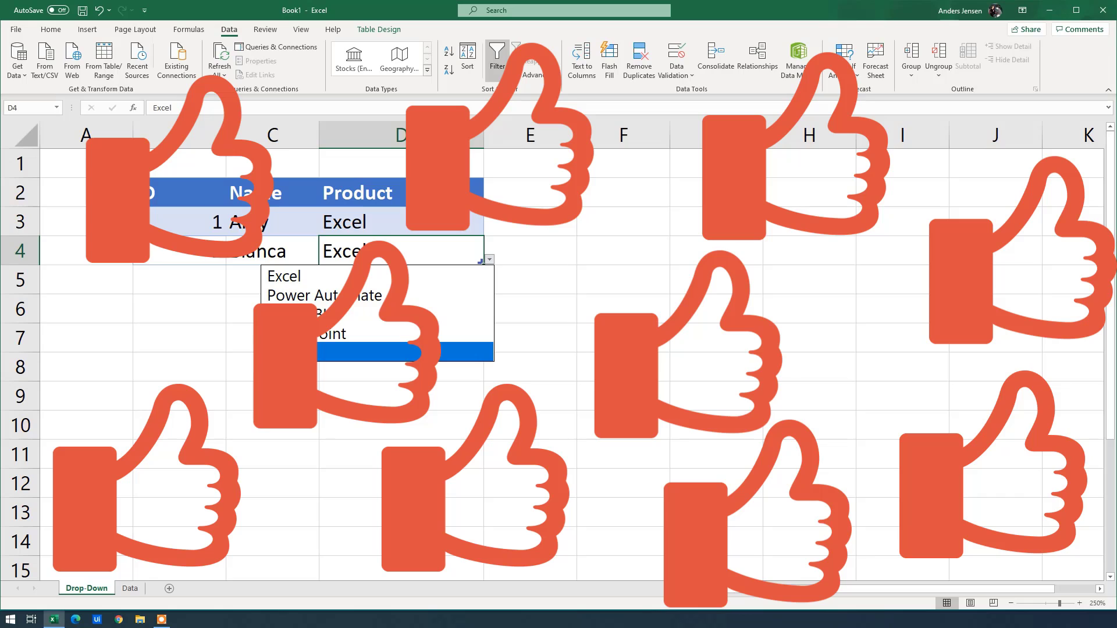
{"action": "left_click", "coordinate": [50, 29]}
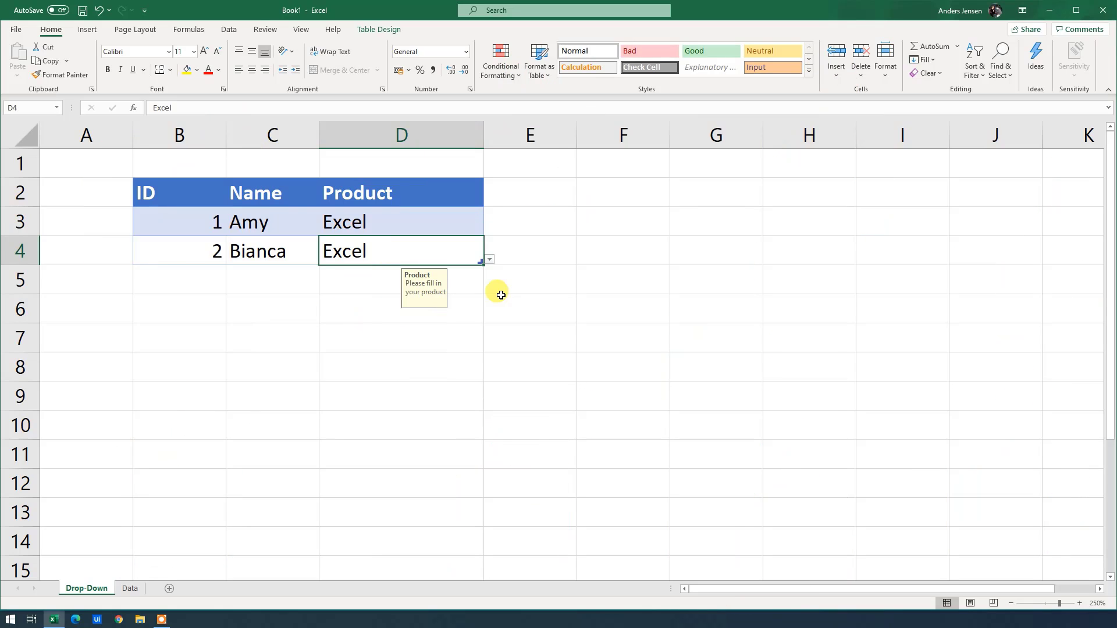
{"action": "mouse_move", "coordinate": [425, 116]}
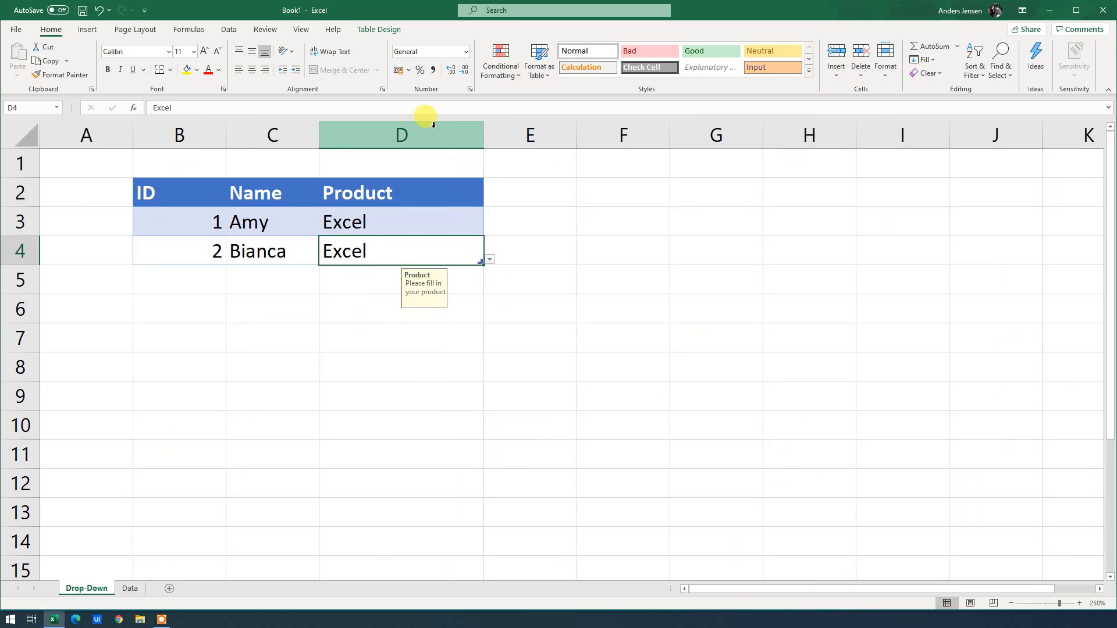
{"action": "mouse_move", "coordinate": [349, 202]}
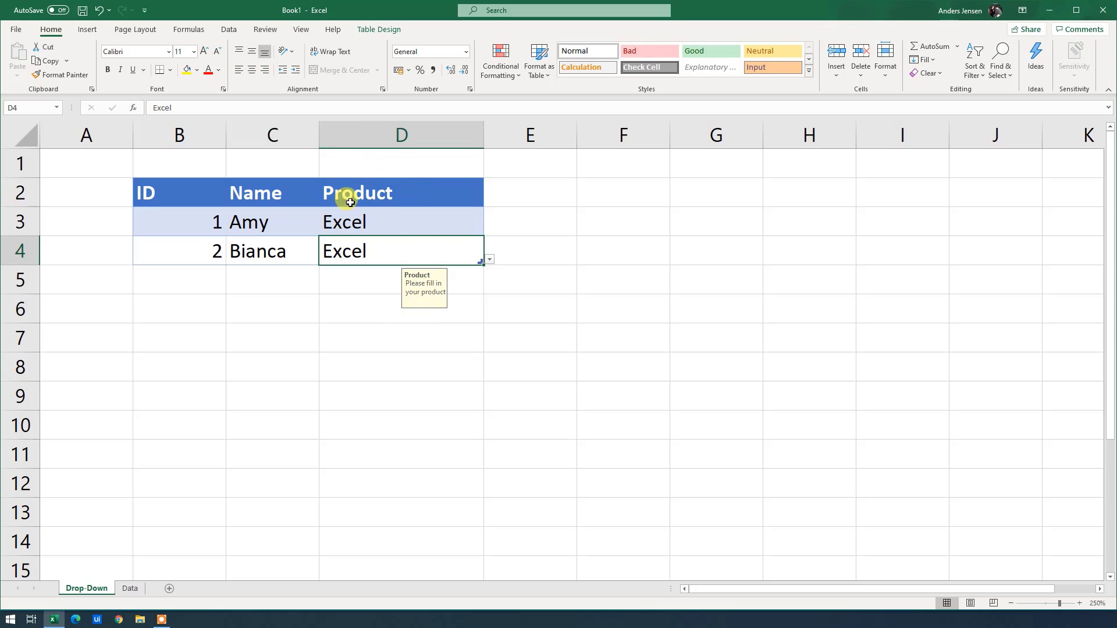
- Right-click the Product column to bring up its column options
{"action": "right_click", "coordinate": [401, 134]}
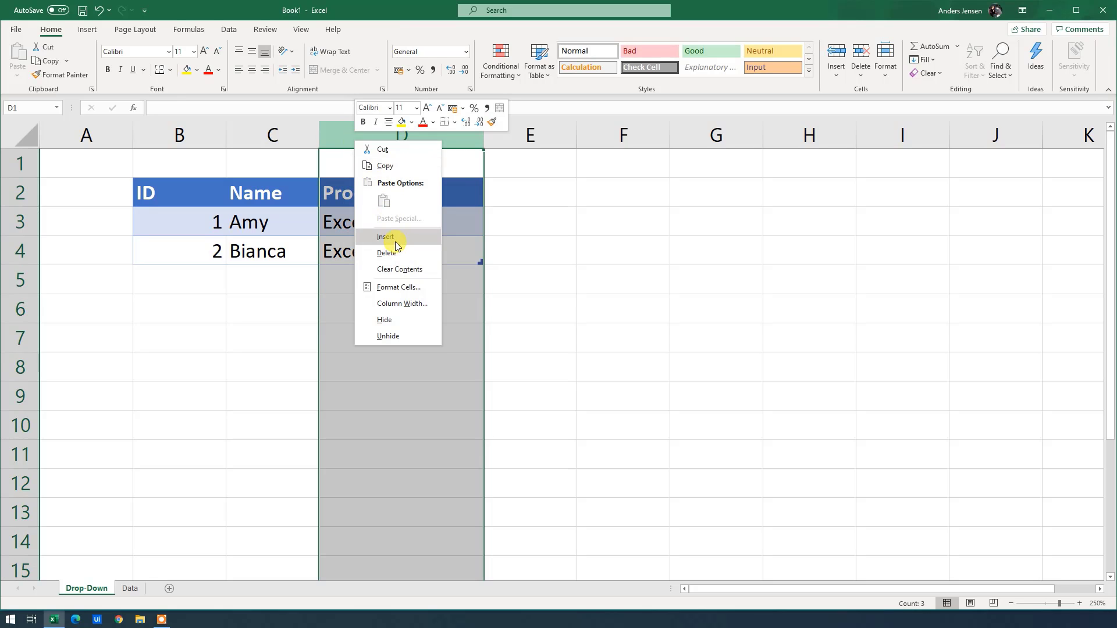
- Insert a Company column before Product and enter Microsoft for Amy
{"action": "left_click", "coordinate": [385, 237]}
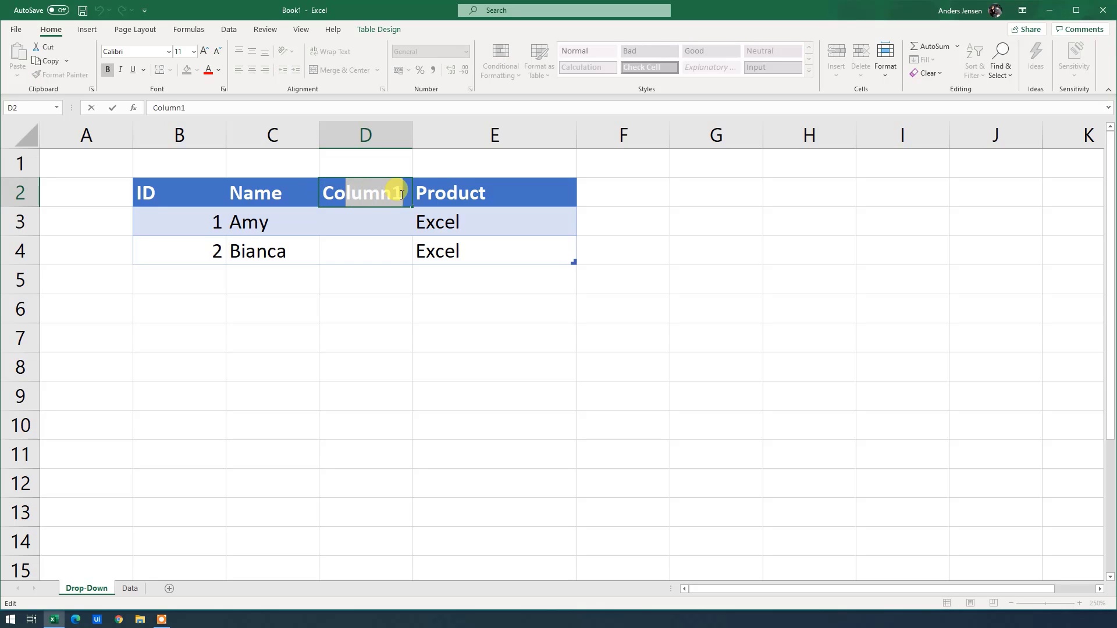
{"action": "type", "text": "Company"}
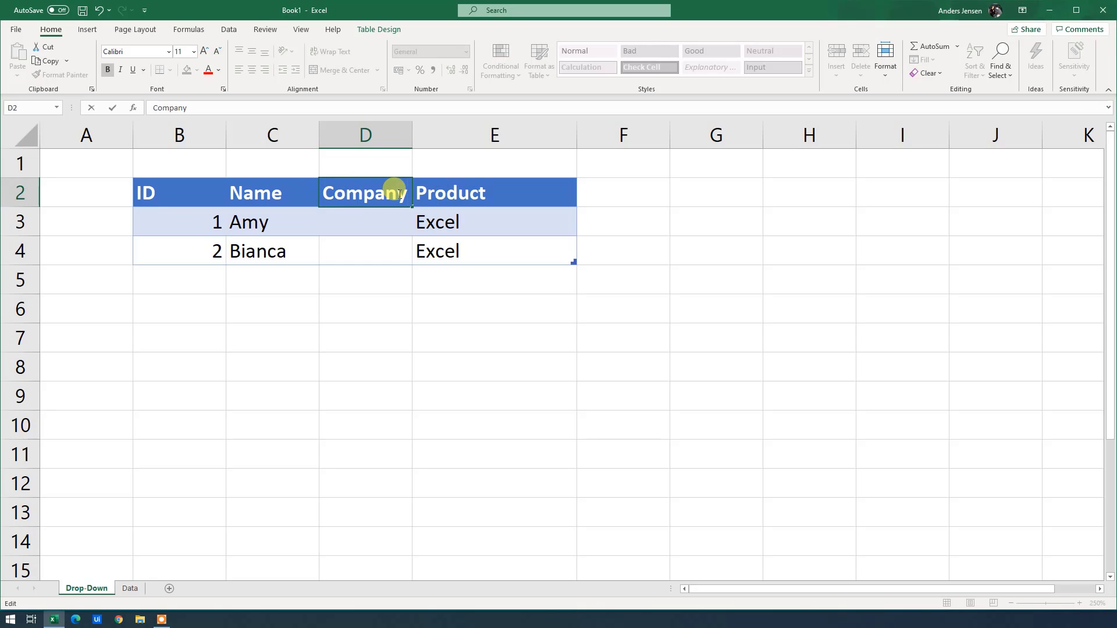
{"action": "type", "text": "Micro"}
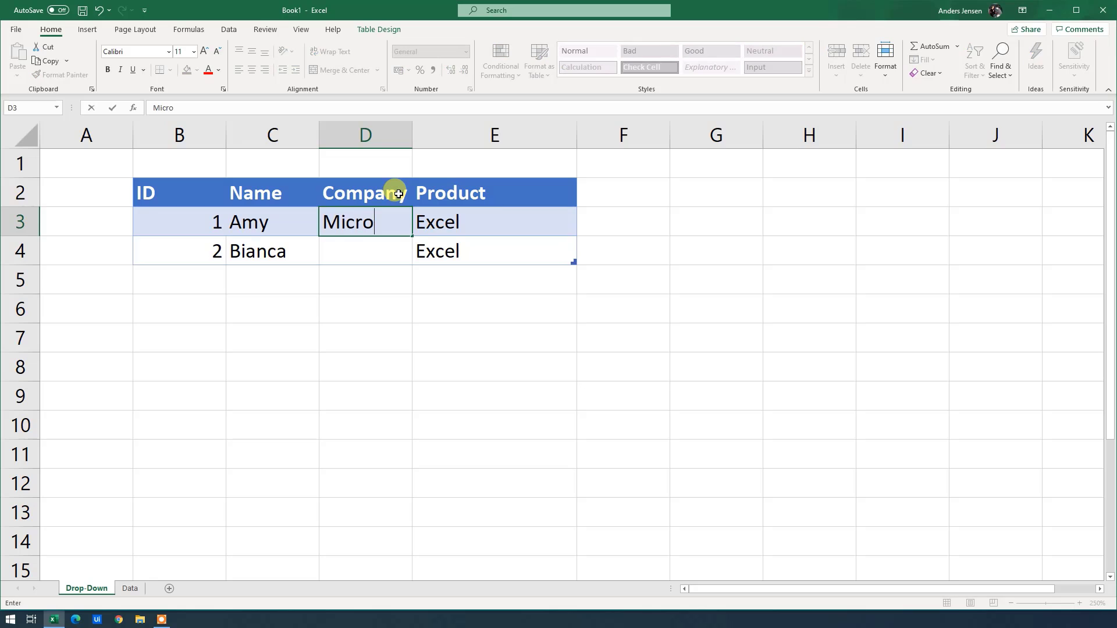
{"action": "type", "text": "soft"}
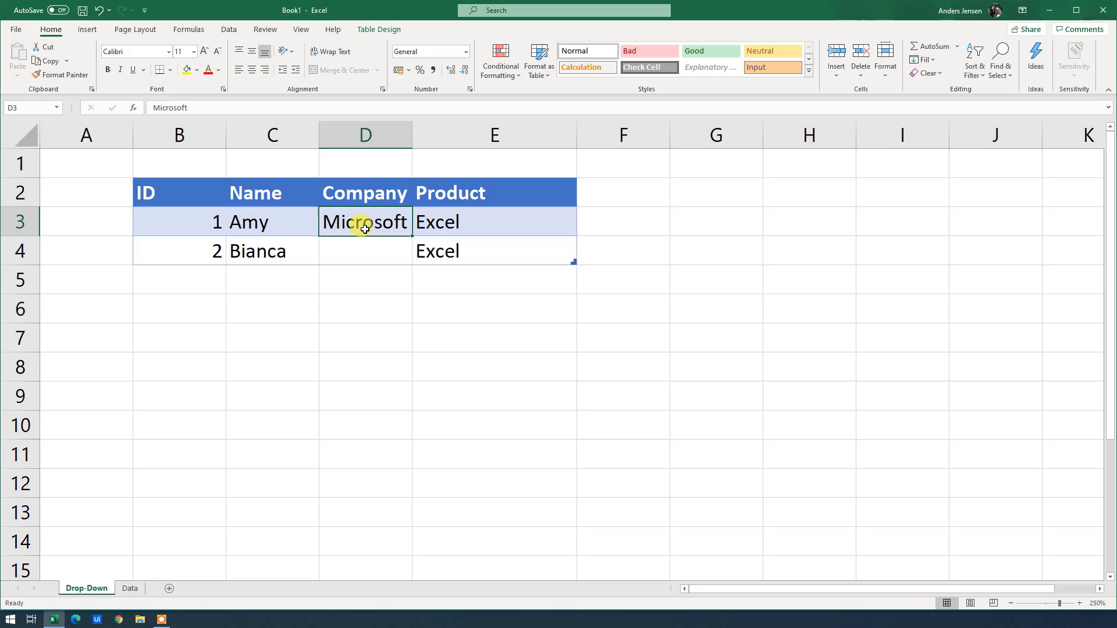
{"action": "left_click", "coordinate": [494, 222]}
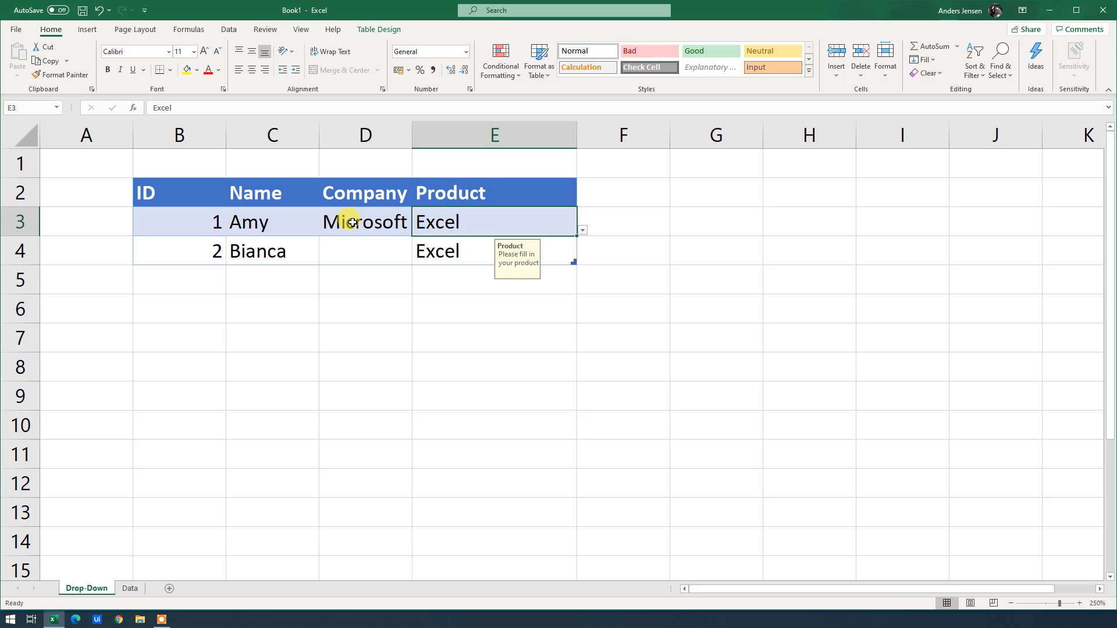
{"action": "left_click", "coordinate": [347, 222]}
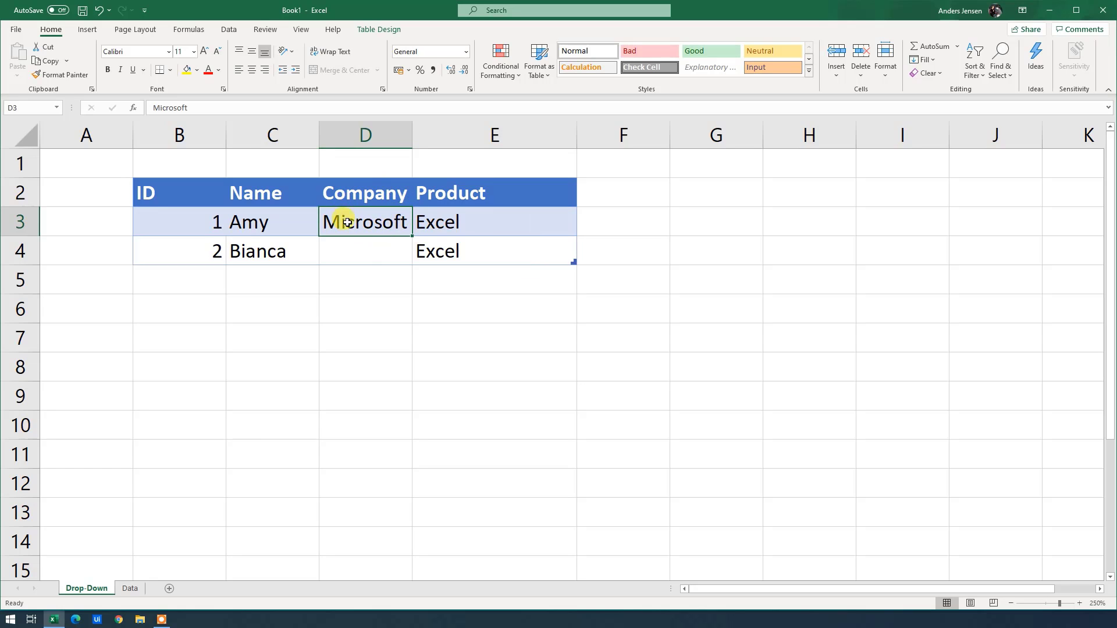
{"action": "mouse_move", "coordinate": [379, 230]}
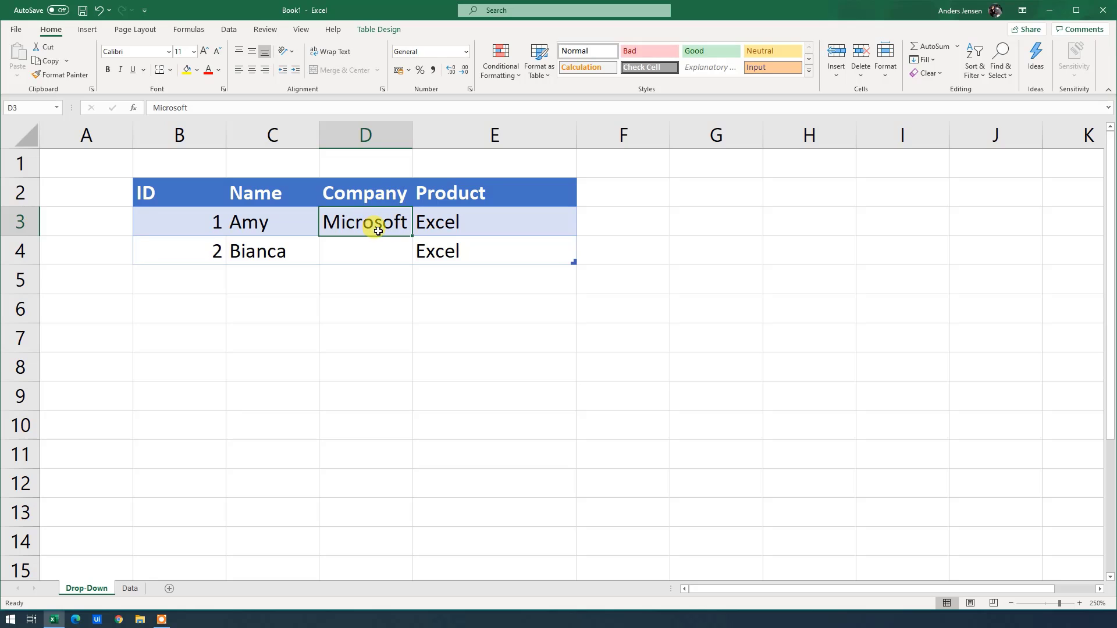
{"action": "left_click", "coordinate": [470, 218]}
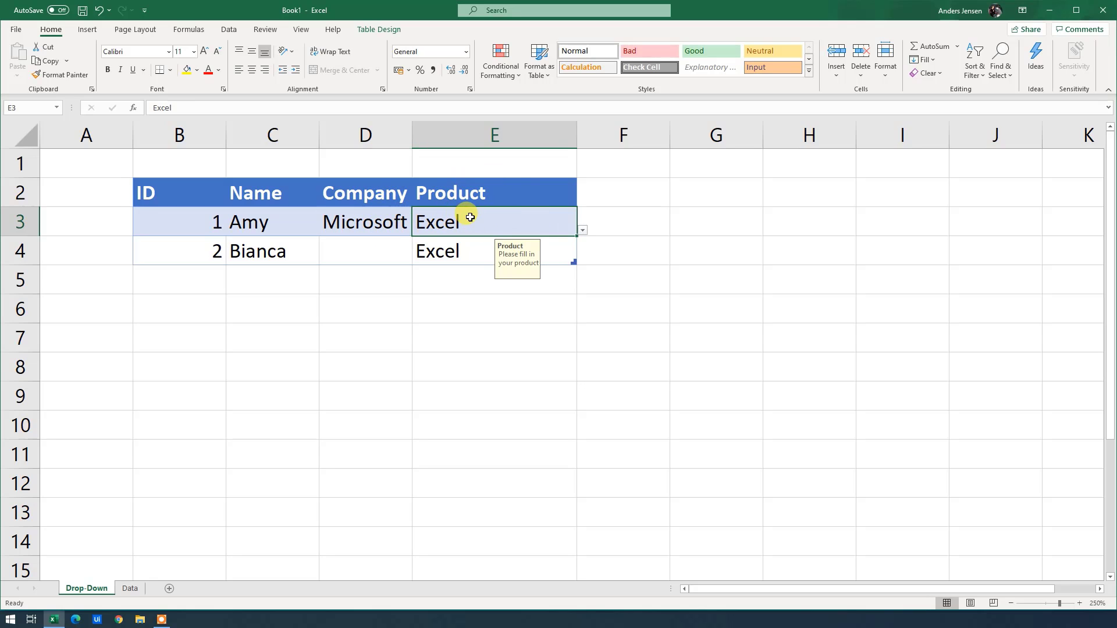
{"action": "mouse_move", "coordinate": [462, 219]}
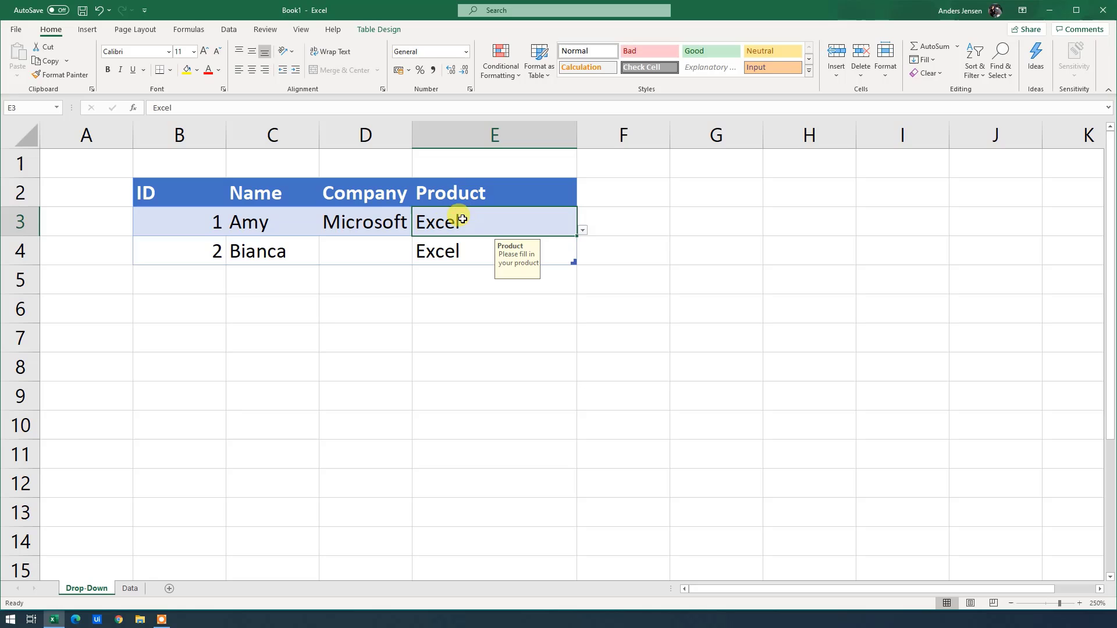
- Enter UiPath, Studio and Orchestrator in B1:B3 on the Data sheet
{"action": "left_click", "coordinate": [130, 589]}
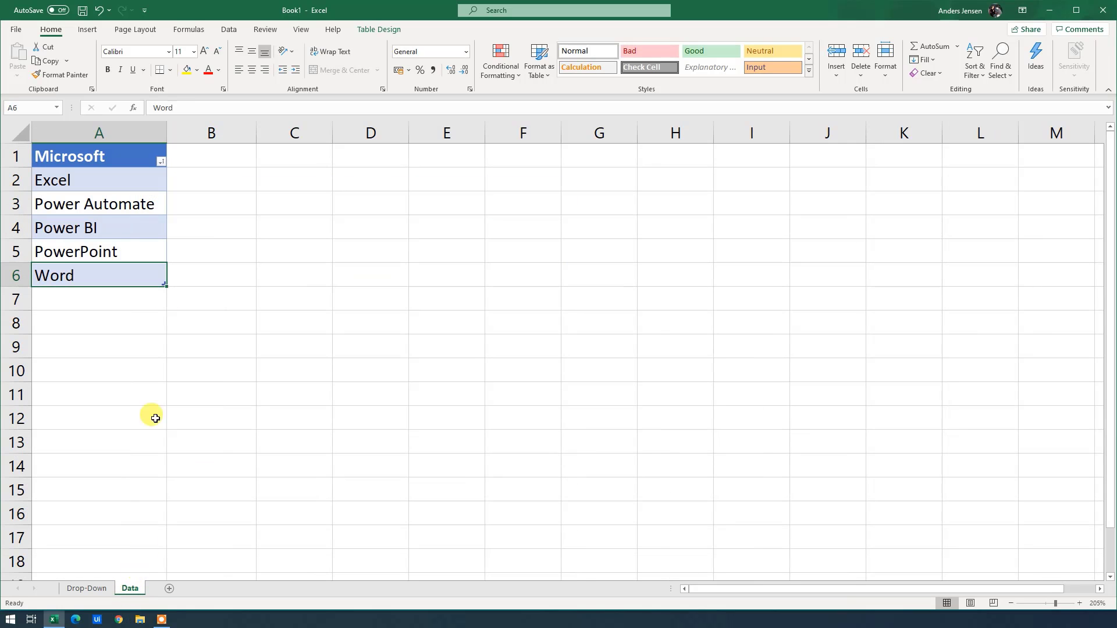
{"action": "left_click", "coordinate": [212, 156]}
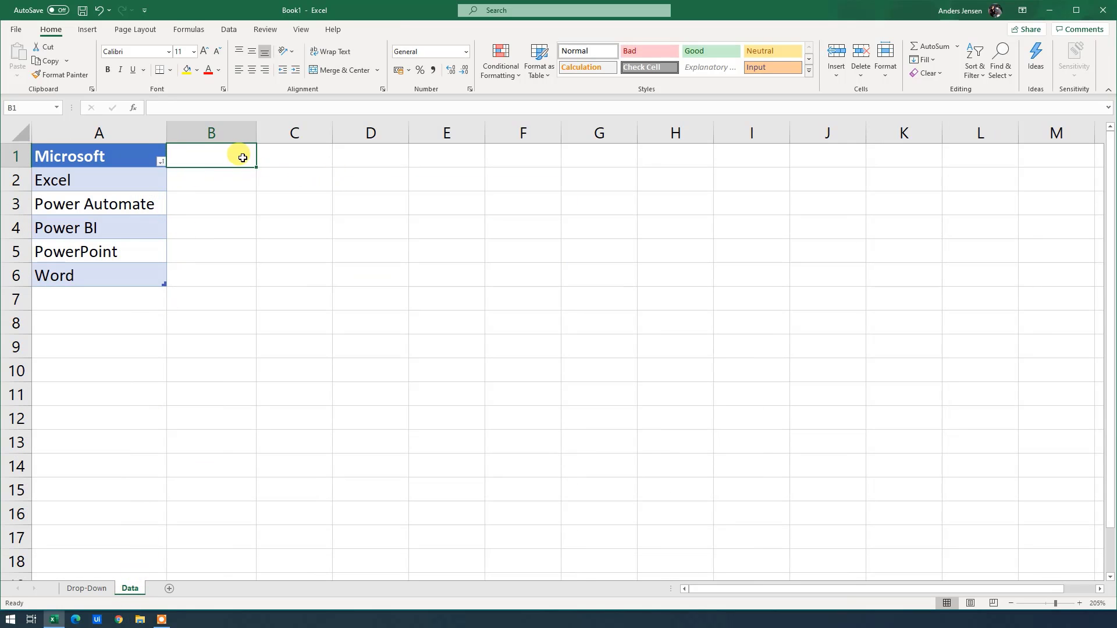
{"action": "mouse_move", "coordinate": [208, 155]}
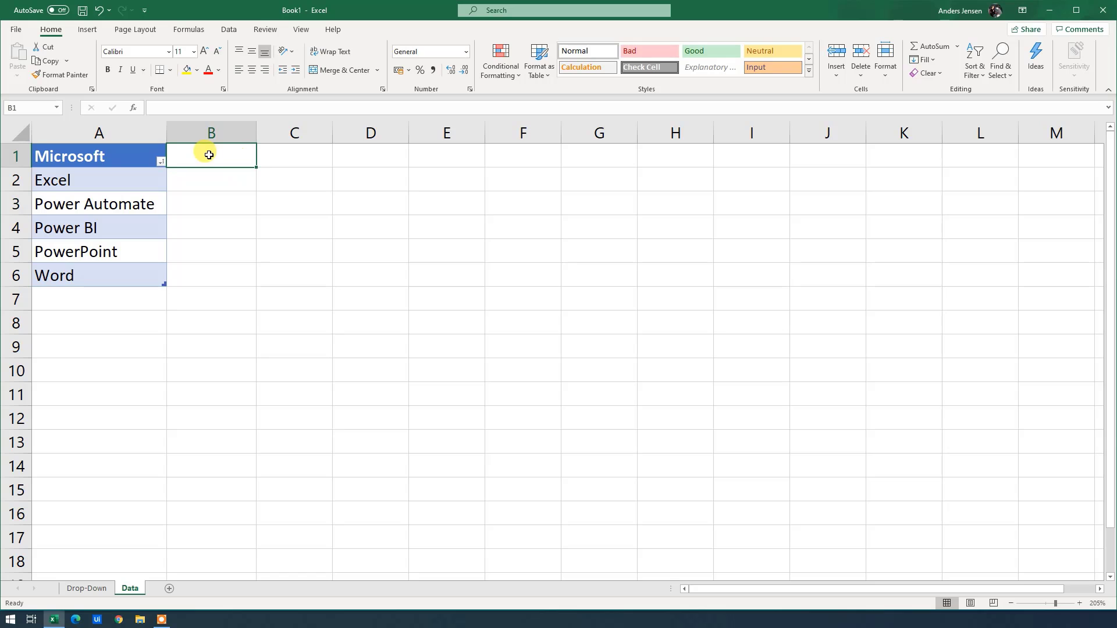
{"action": "type", "text": "UiPath"}
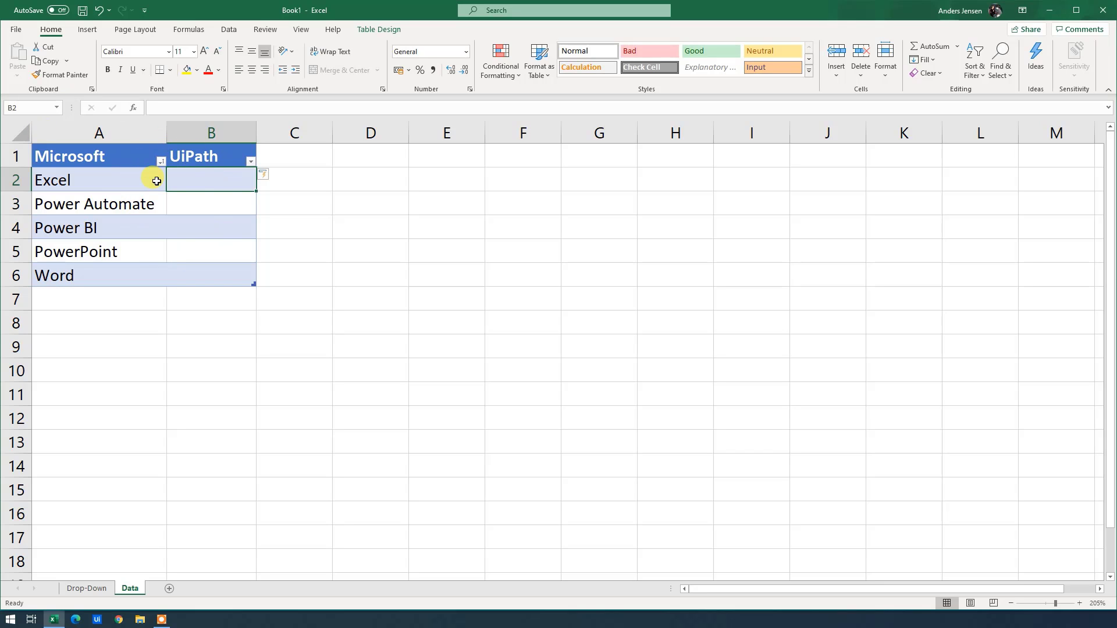
{"action": "key", "text": "Ctrl+z"}
{"action": "type", "text": "Studio"}
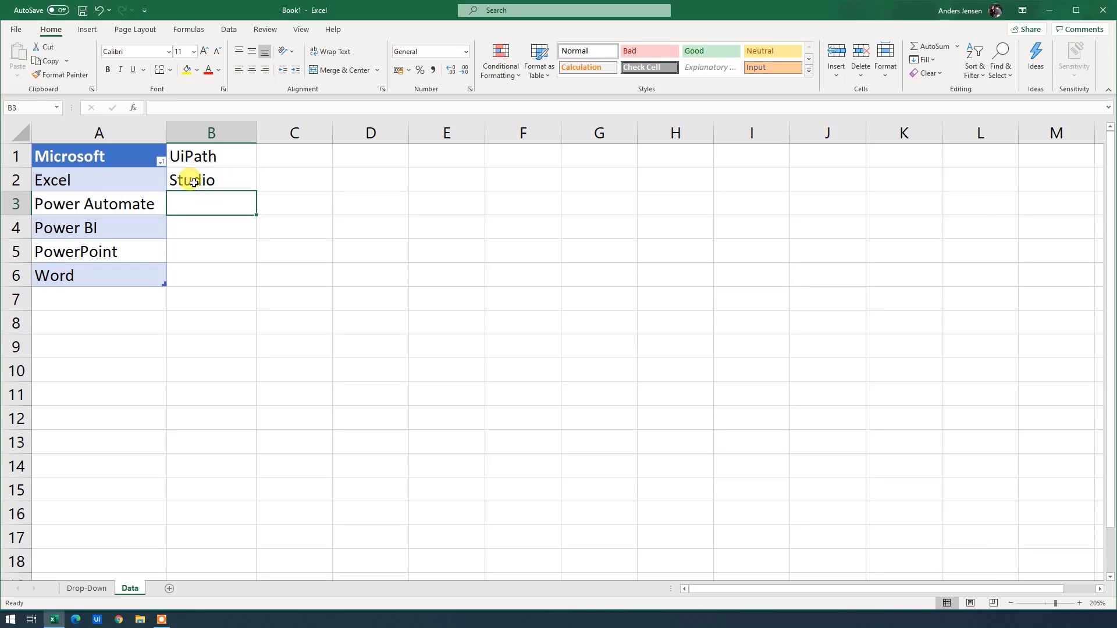
{"action": "type", "text": "Orche"}
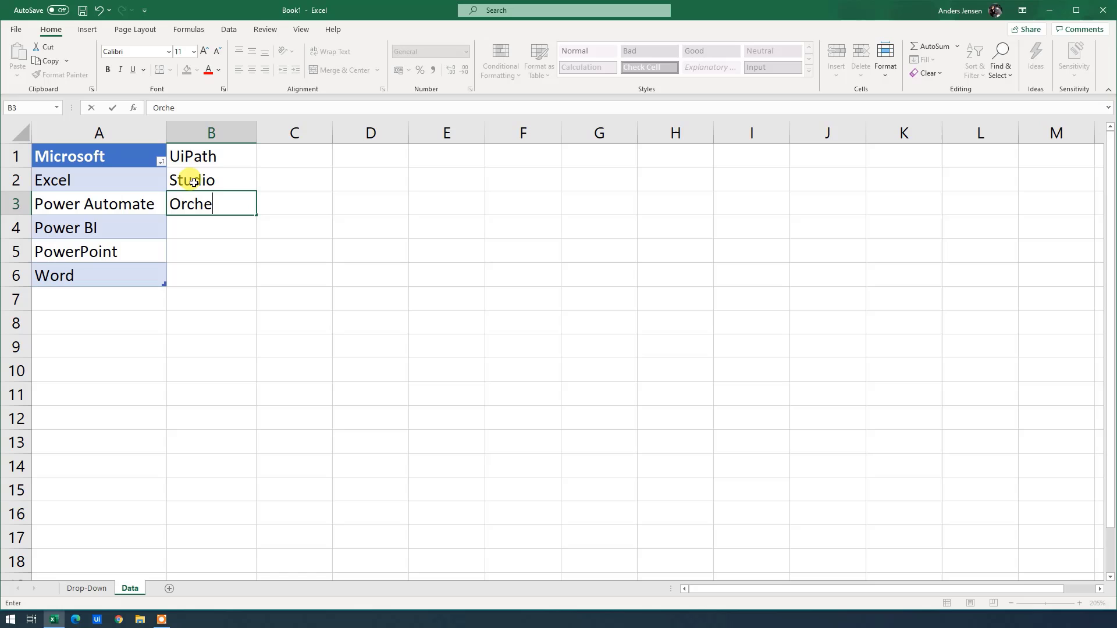
{"action": "type", "text": "strator"}
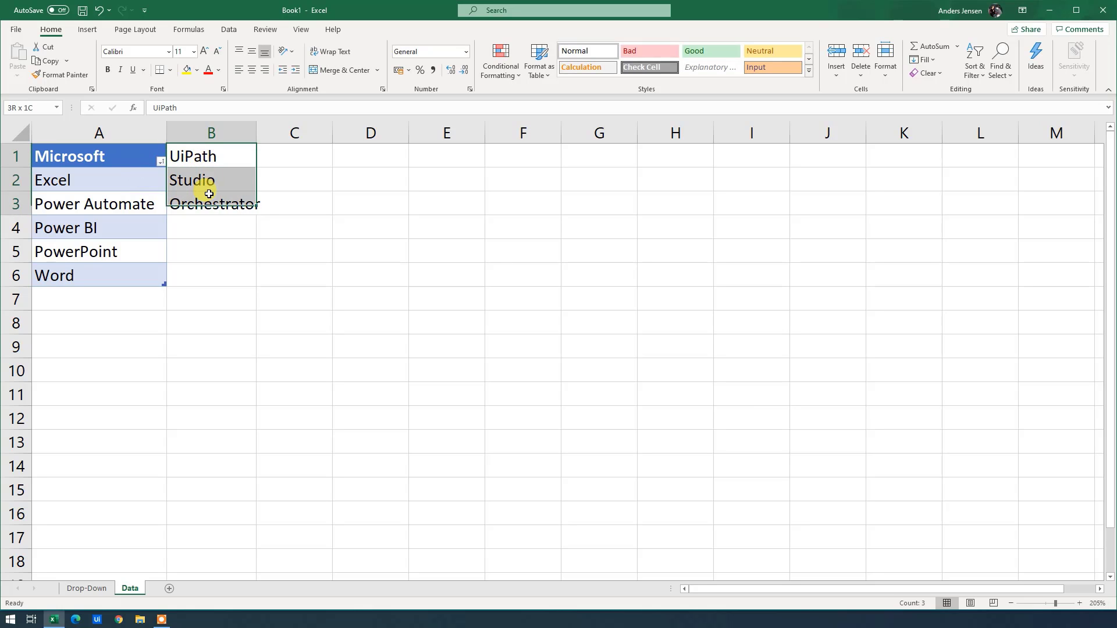
- Convert the UiPath list into a table with headers
{"action": "key", "text": "Ctrl+t"}
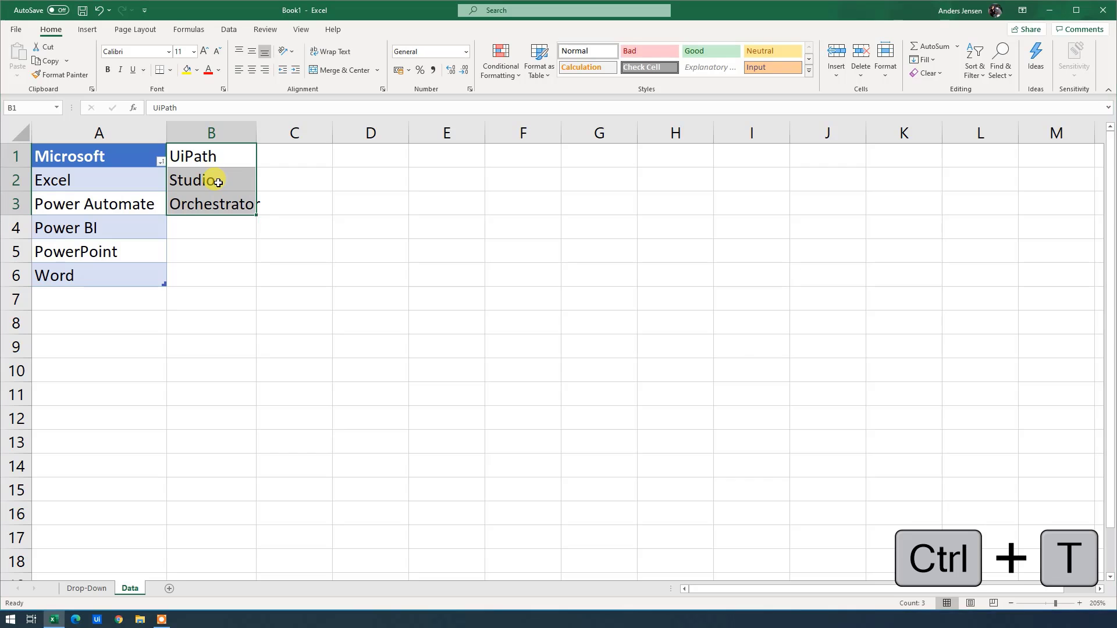
{"action": "key", "text": "Ctrl+T"}
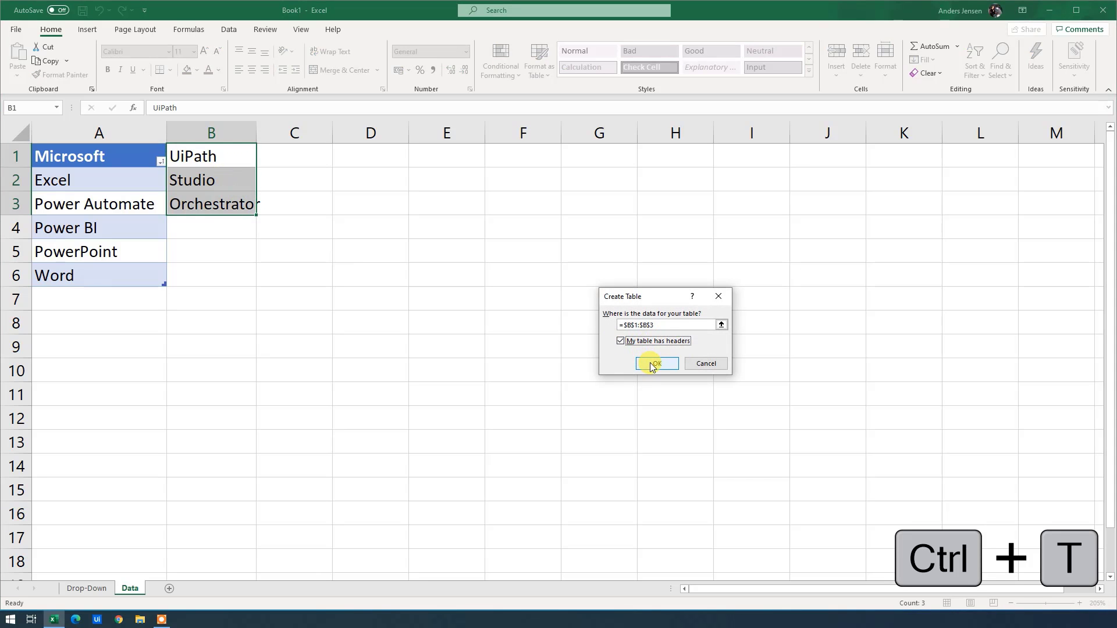
{"action": "left_click", "coordinate": [656, 364]}
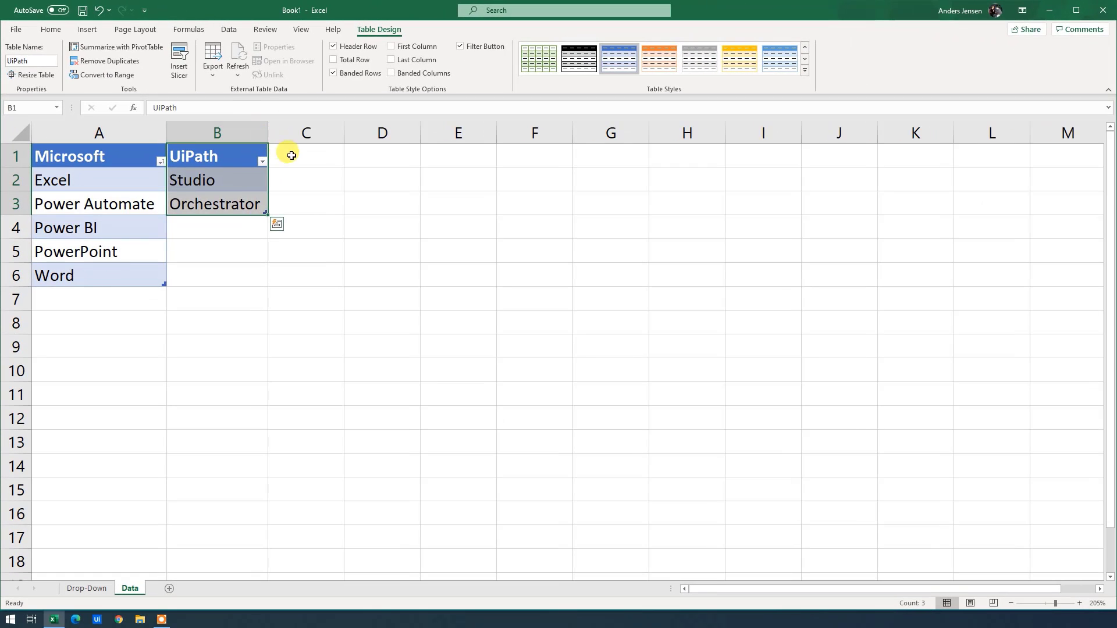
- Type Adobe with Illustrator, Photoshop and Lightroom in C1:C4
{"action": "left_click", "coordinate": [306, 155]}
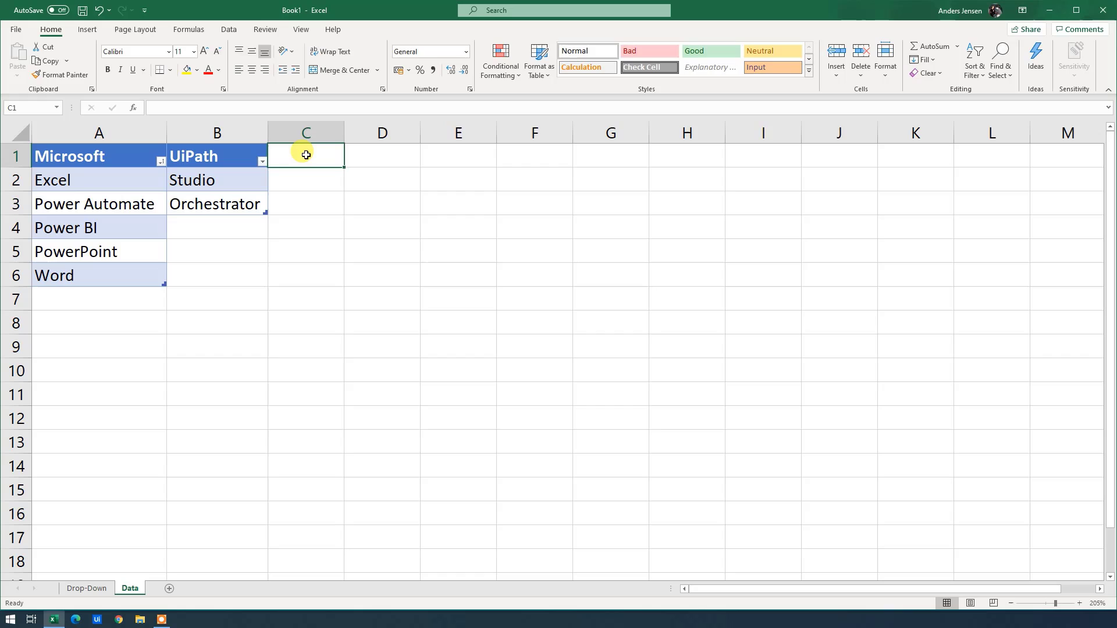
{"action": "type", "text": "Adobe"}
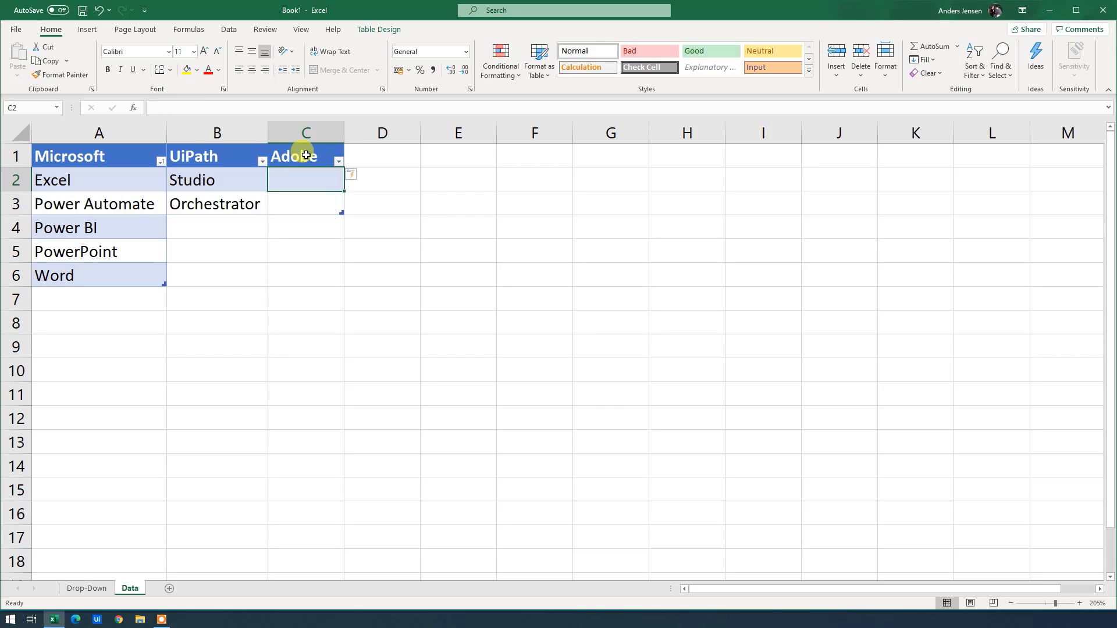
{"action": "key", "text": "Ctrl+z"}
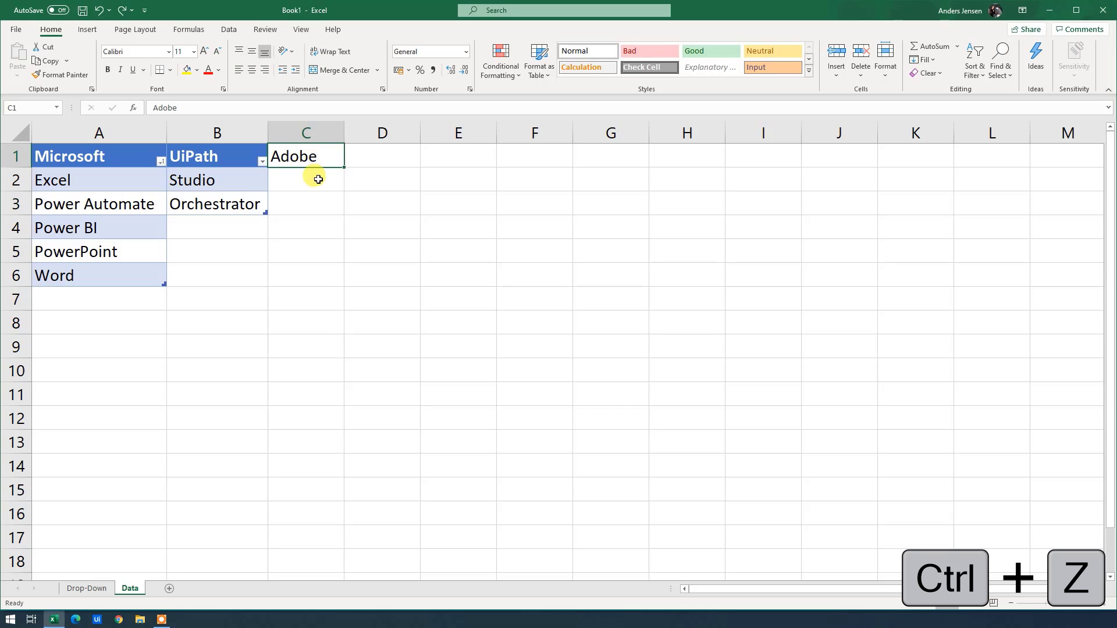
{"action": "type", "text": "Illus"}
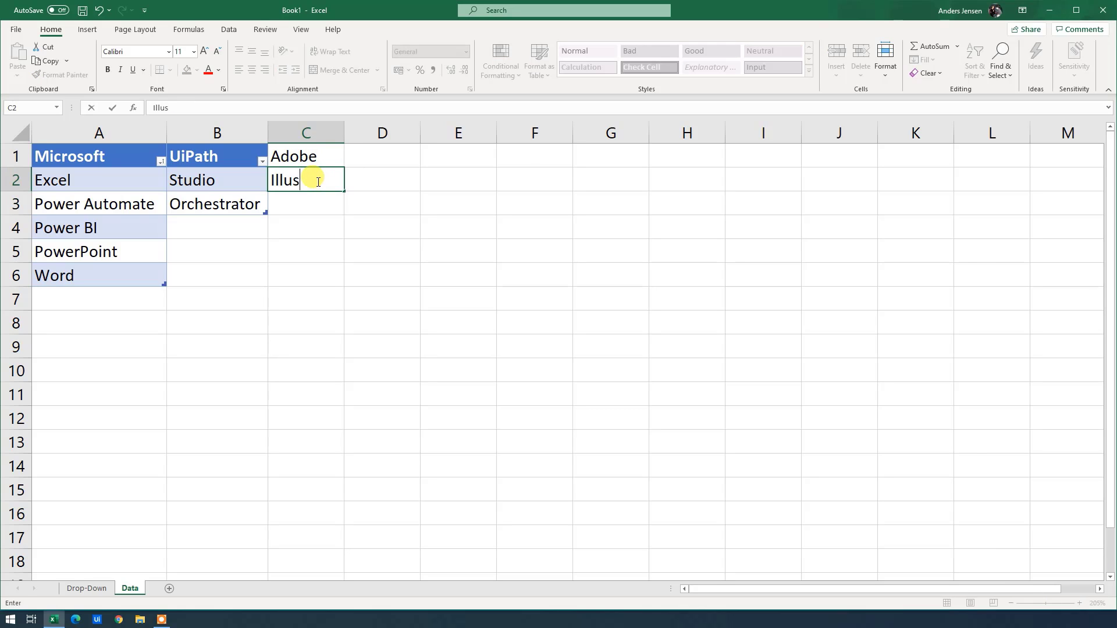
{"action": "type", "text": "Photoshop"}
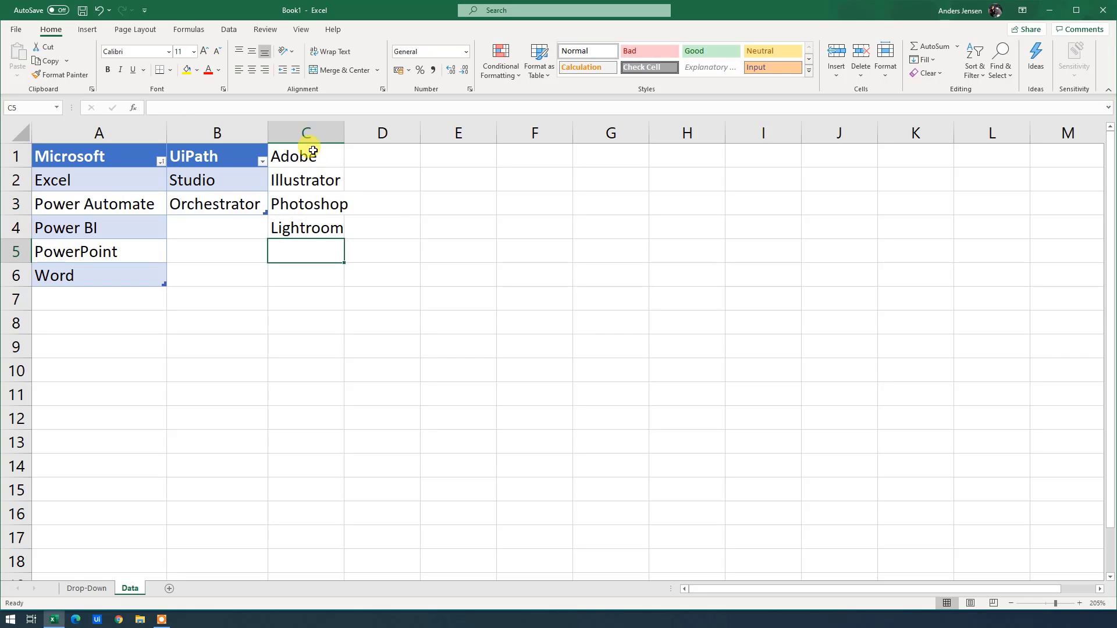
- Make C1:C4 a headed table named Adobe and type Company in the Name Box
{"action": "left_click_drag", "start_coordinate": [305, 156], "coordinate": [306, 227]}
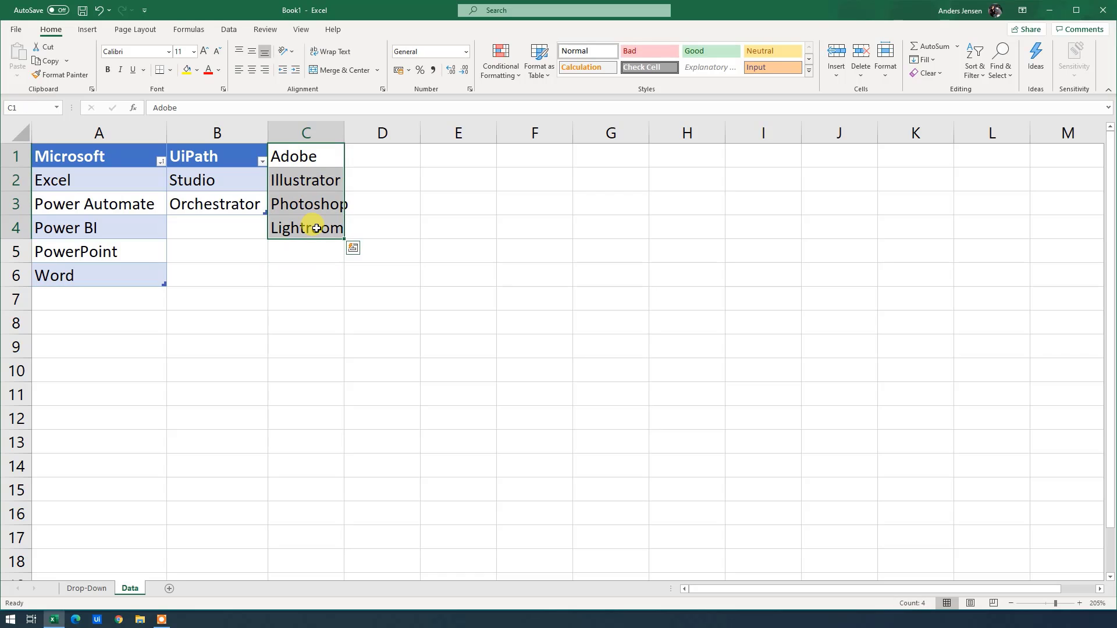
{"action": "key", "text": "ctrl+t"}
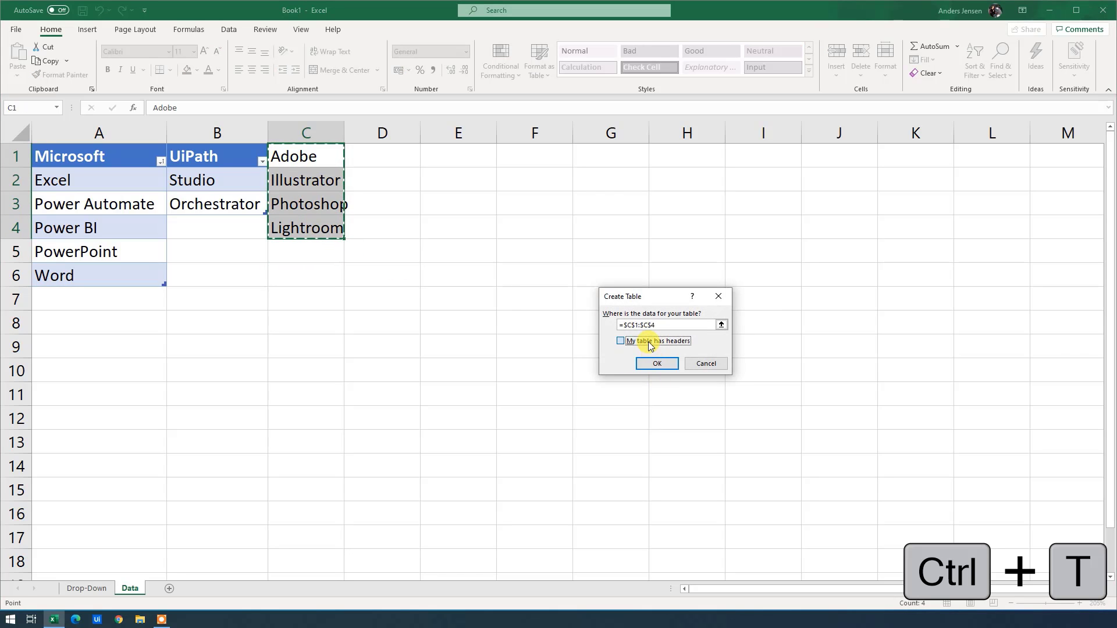
{"action": "left_click", "coordinate": [657, 364]}
{"action": "type", "text": "Adobe"}
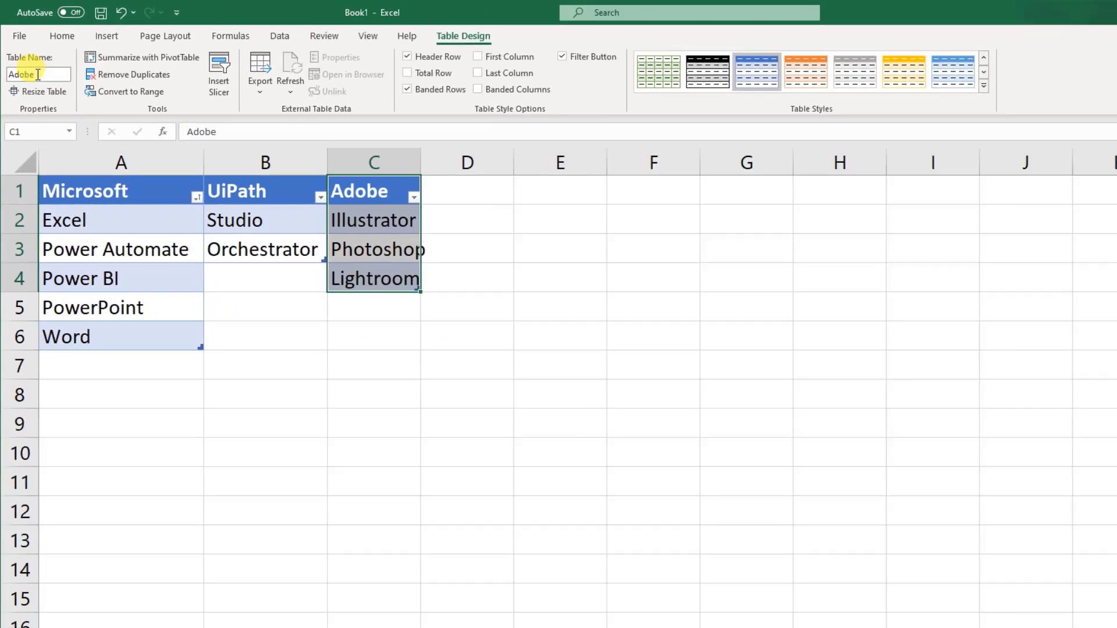
{"action": "left_click", "coordinate": [84, 156]}
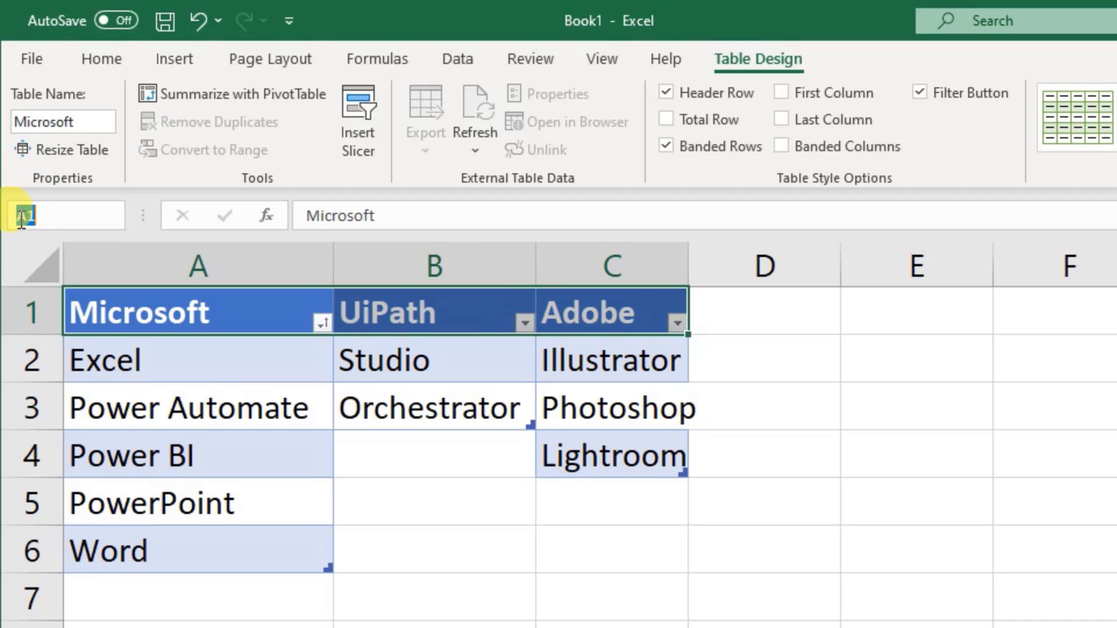
{"action": "type", "text": "Company"}
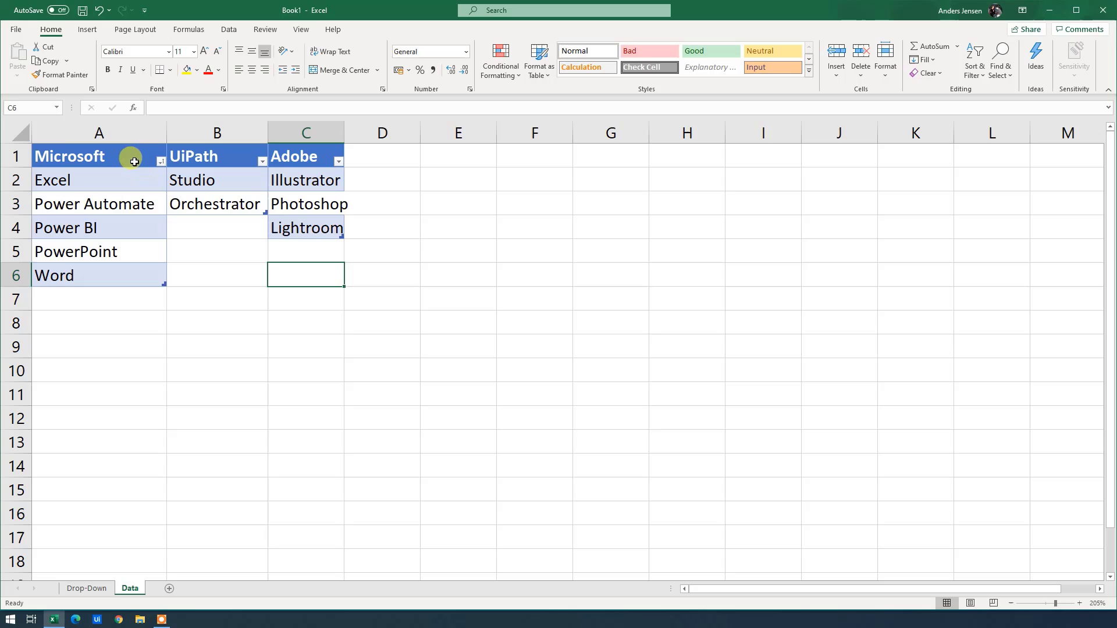
- Confirm the Company name spans the Microsoft, UiPath and Adobe headers, then return to Drop-Down
{"action": "left_click", "coordinate": [70, 157]}
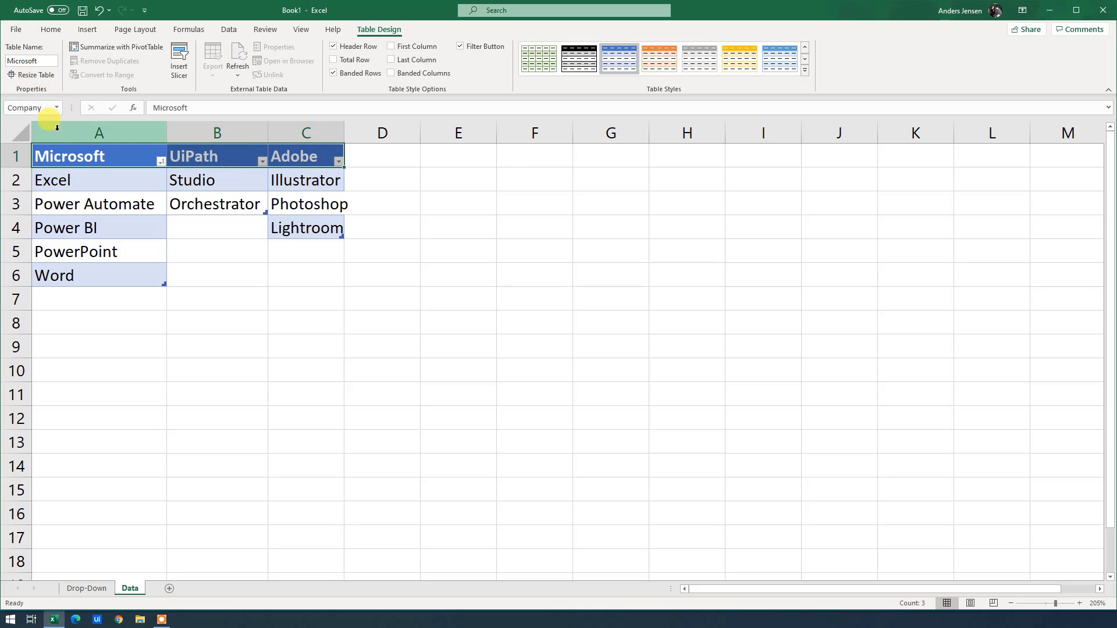
{"action": "left_click", "coordinate": [321, 252]}
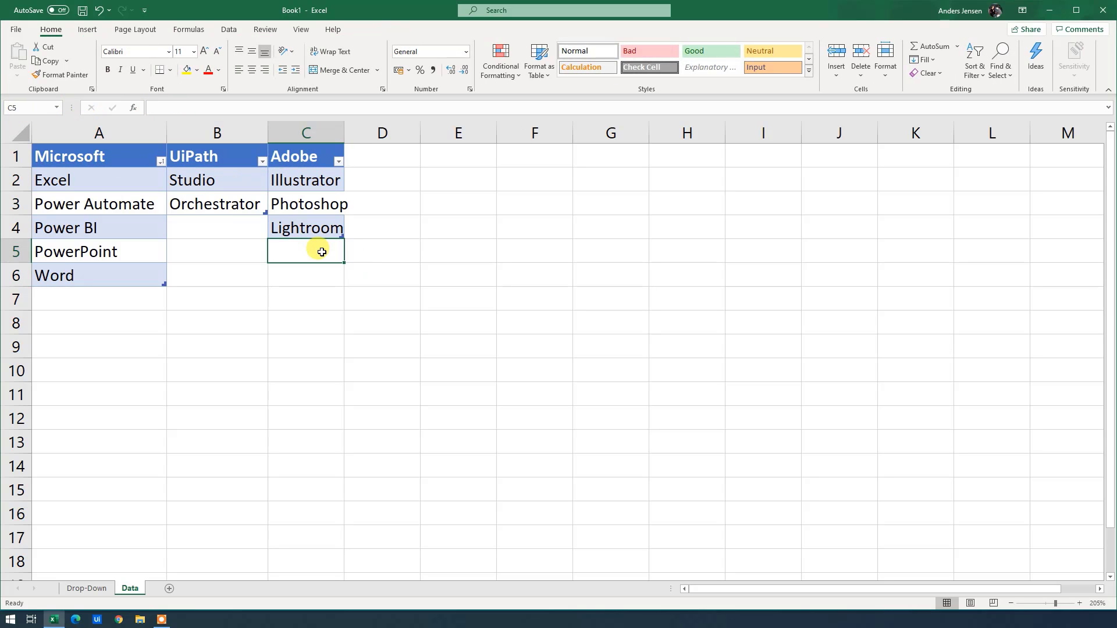
{"action": "left_click", "coordinate": [86, 588]}
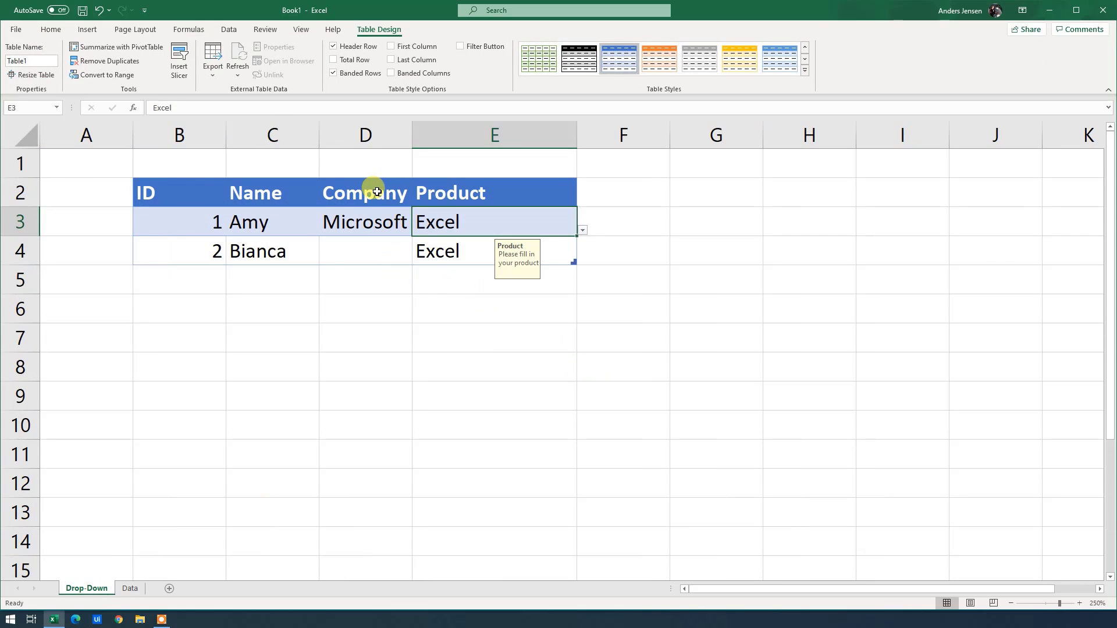
- Add a List validation with source =Company to D3, then choose Adobe and Microsoft
{"action": "left_click", "coordinate": [365, 221]}
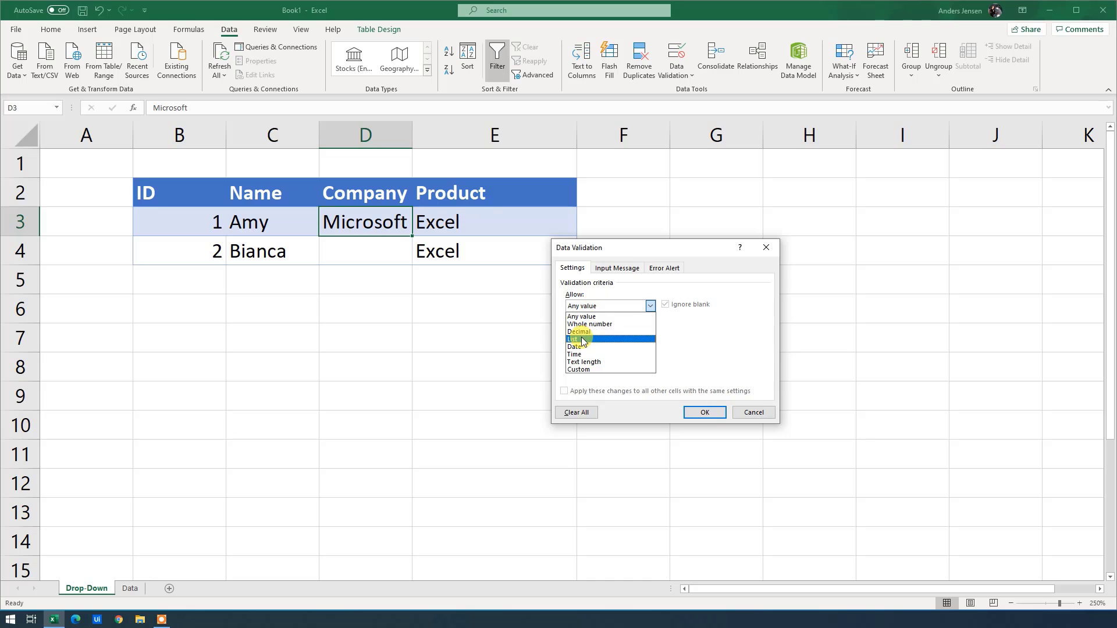
{"action": "left_click", "coordinate": [575, 340]}
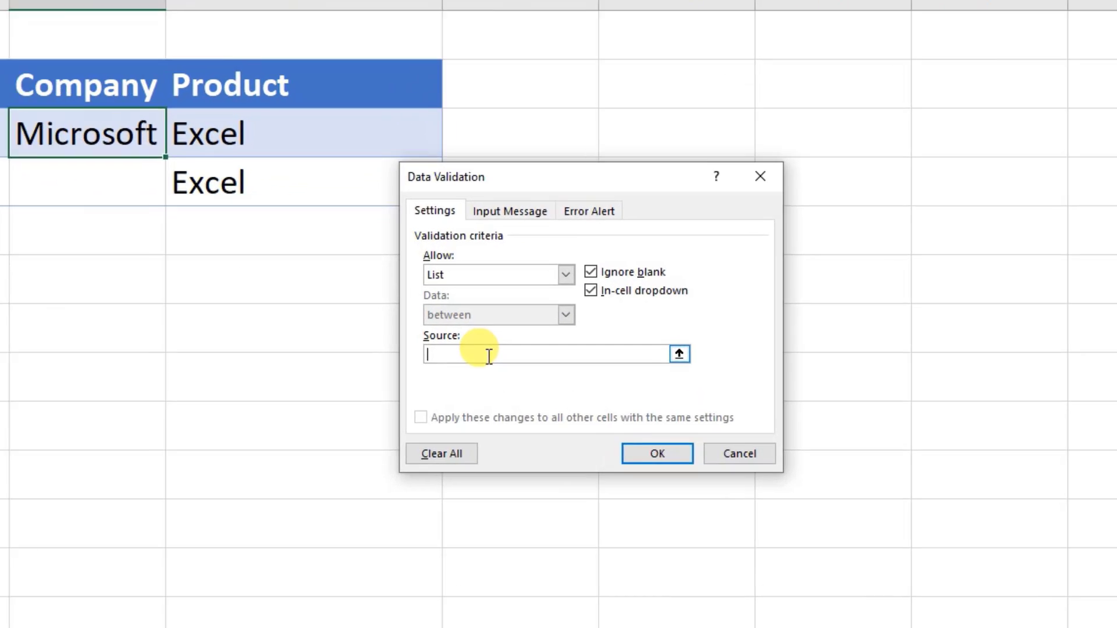
{"action": "type", "text": "=c"}
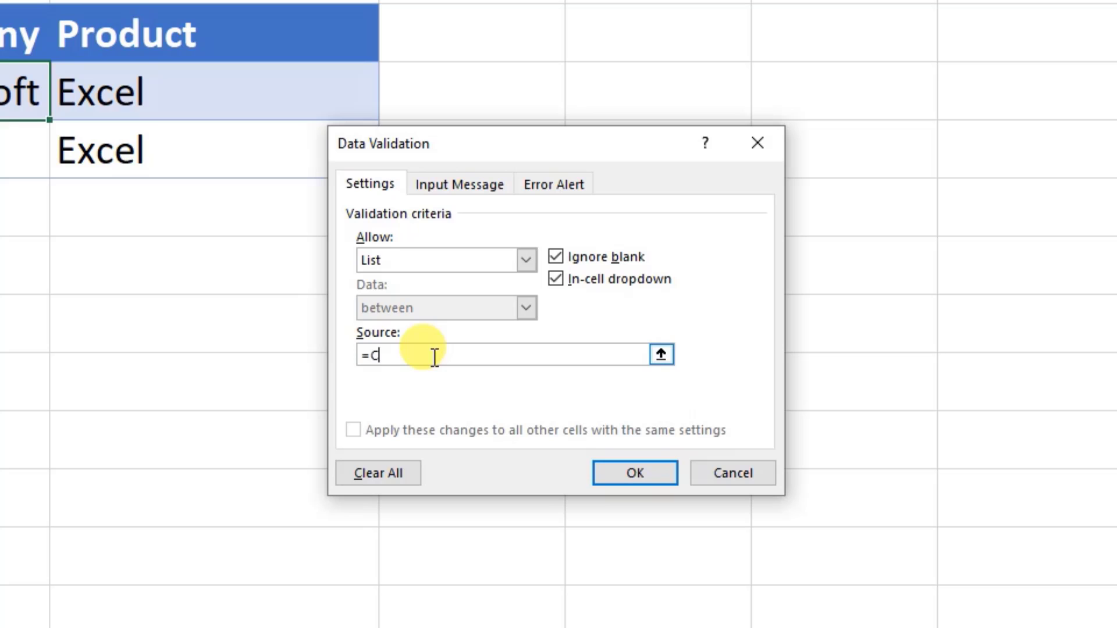
{"action": "type", "text": "ompan"}
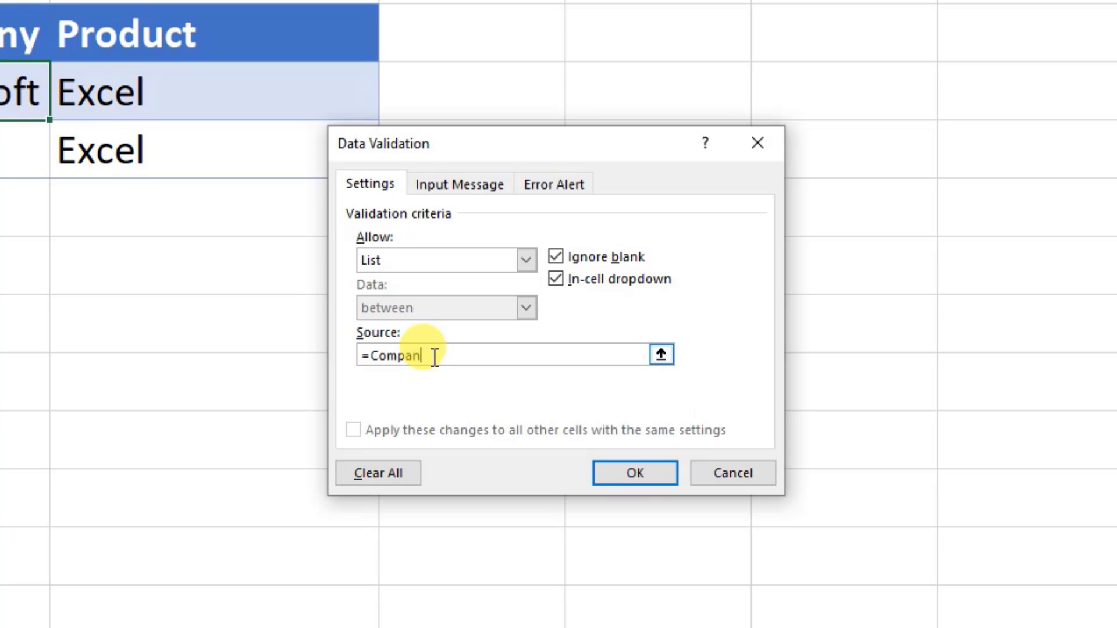
{"action": "left_click", "coordinate": [634, 473]}
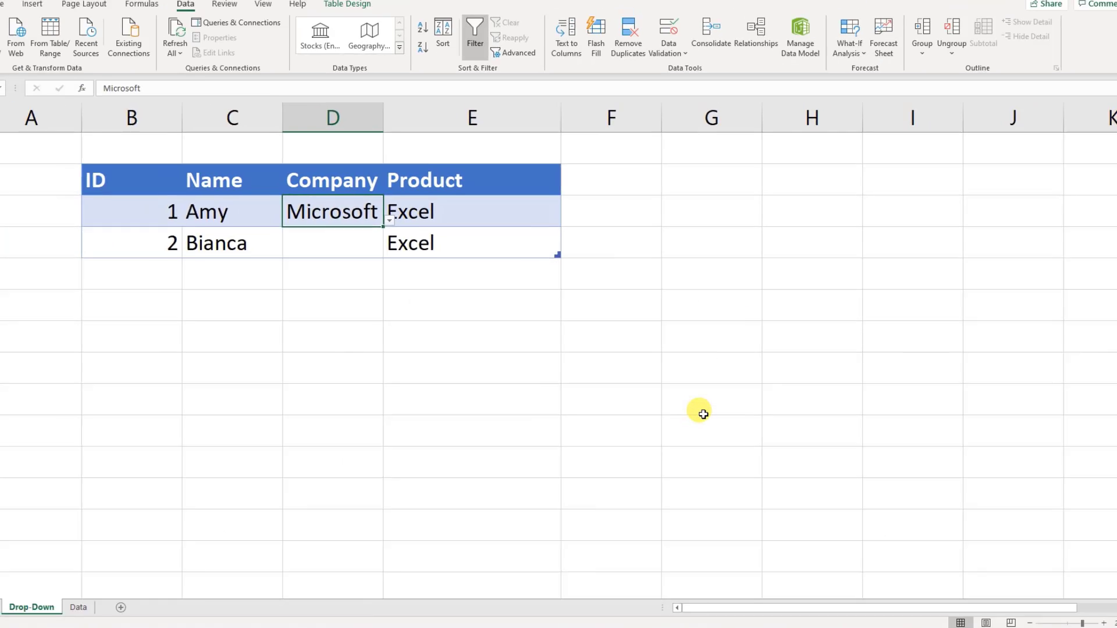
{"action": "left_click", "coordinate": [390, 218]}
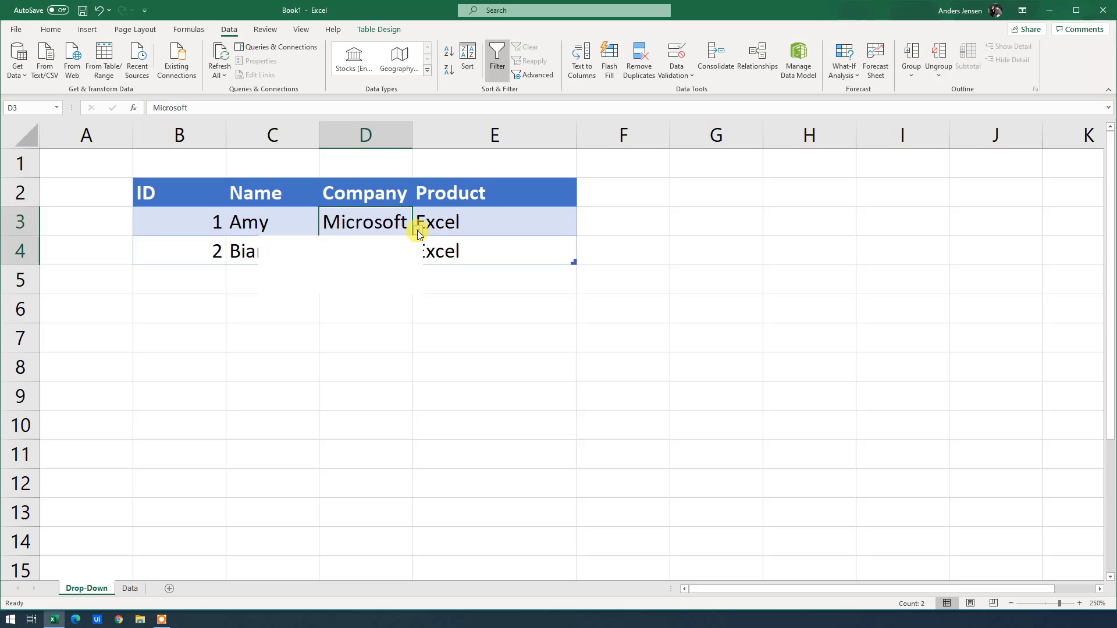
{"action": "left_click", "coordinate": [502, 222]}
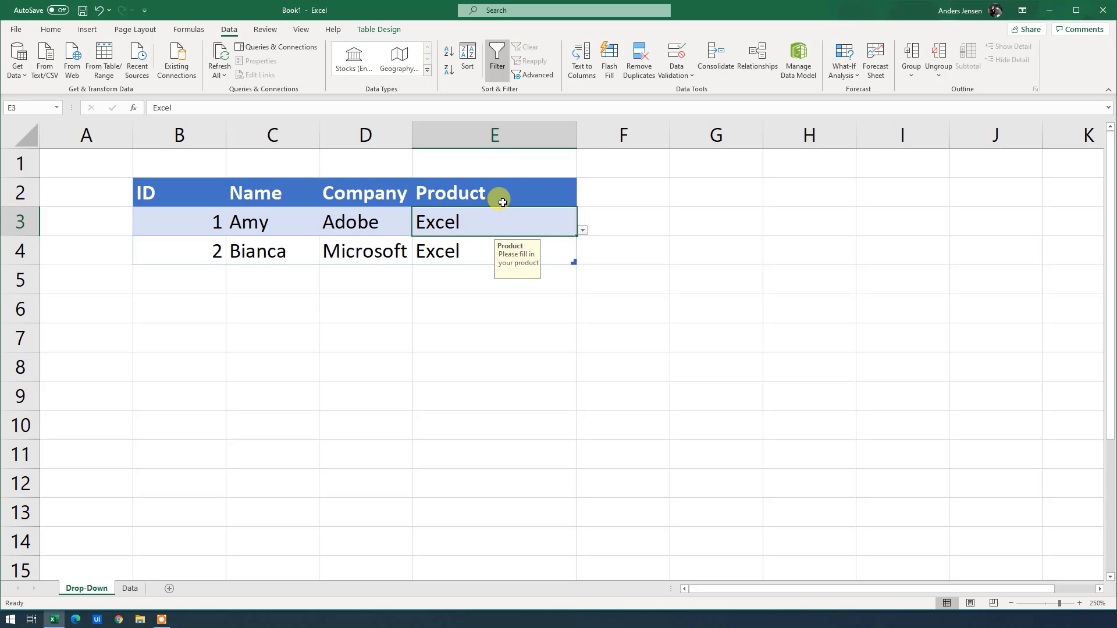
- Give the Product cells a list validation sourced from =INDIRECT($D3), applied to all matching cells
{"action": "left_click", "coordinate": [676, 55]}
{"action": "type", "text": "=INDIRECT()"}
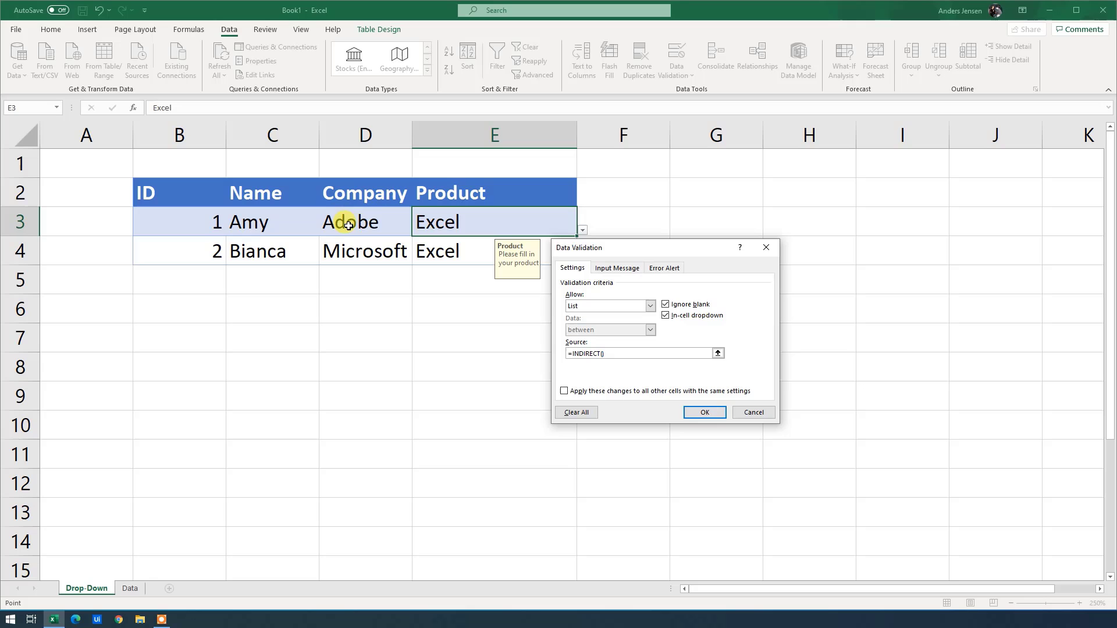
{"action": "left_click", "coordinate": [364, 222]}
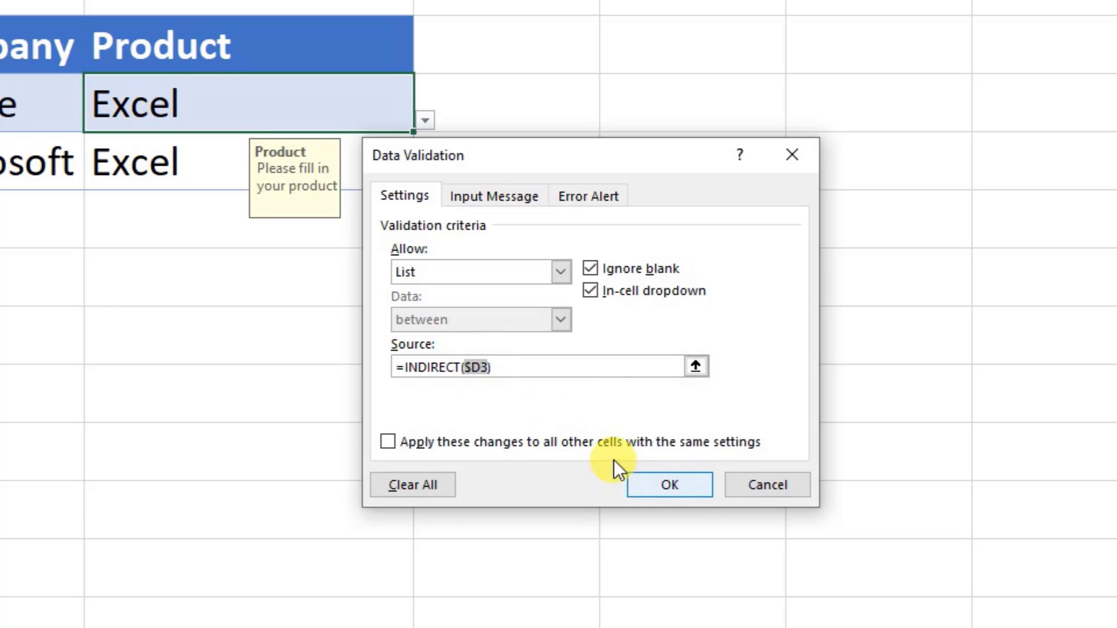
{"action": "left_click", "coordinate": [389, 456]}
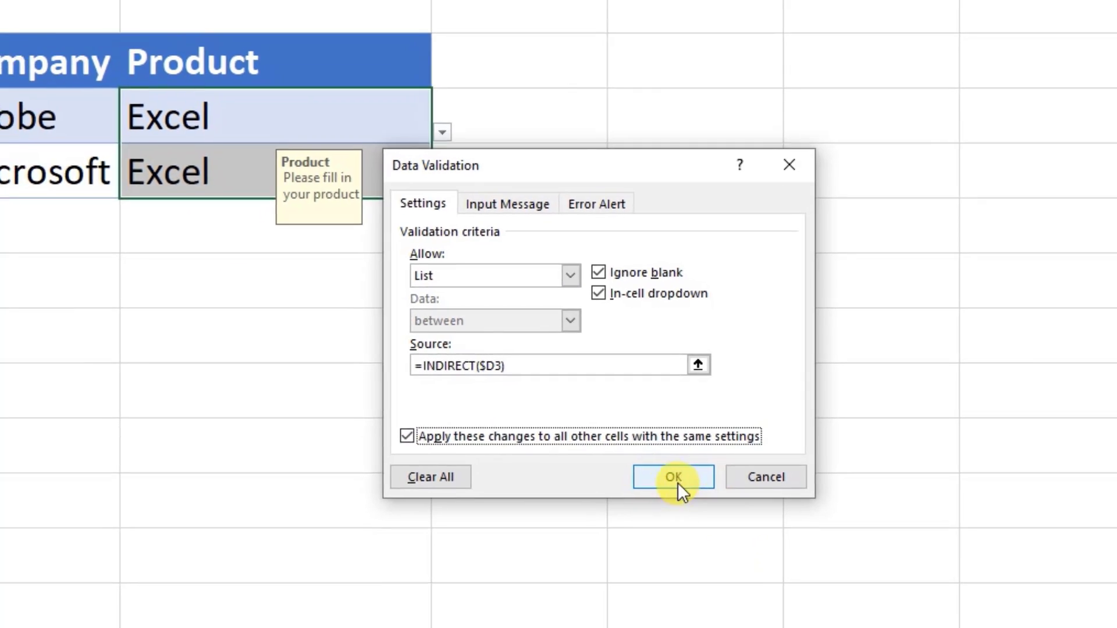
{"action": "left_click", "coordinate": [674, 477]}
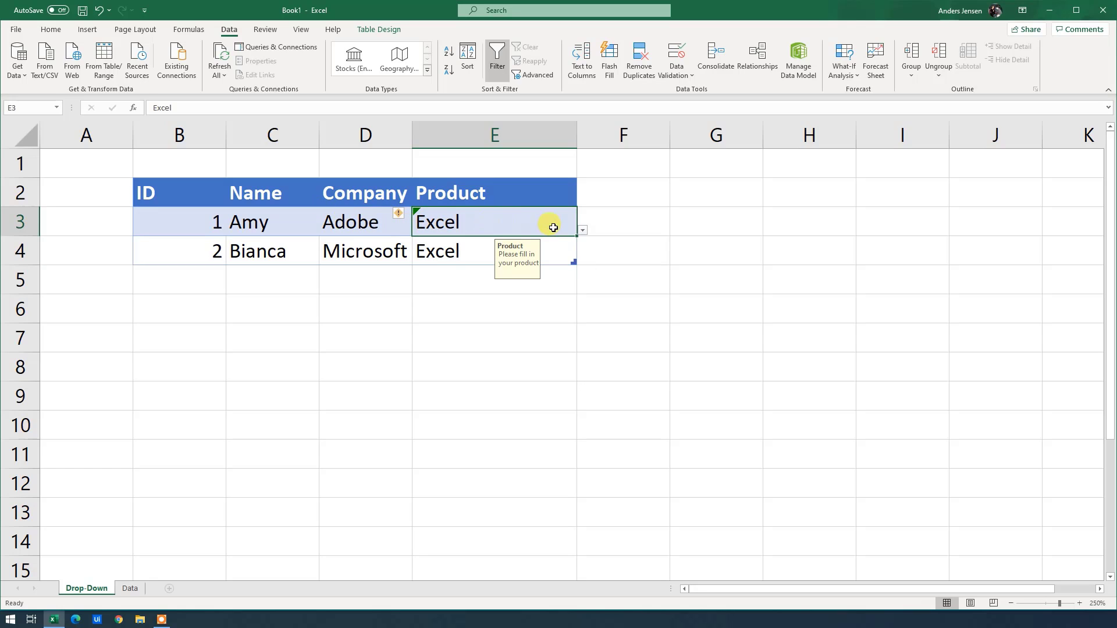
- Set Amy's product to Photoshop and enter Charlie as a new name
{"action": "left_click", "coordinate": [582, 229]}
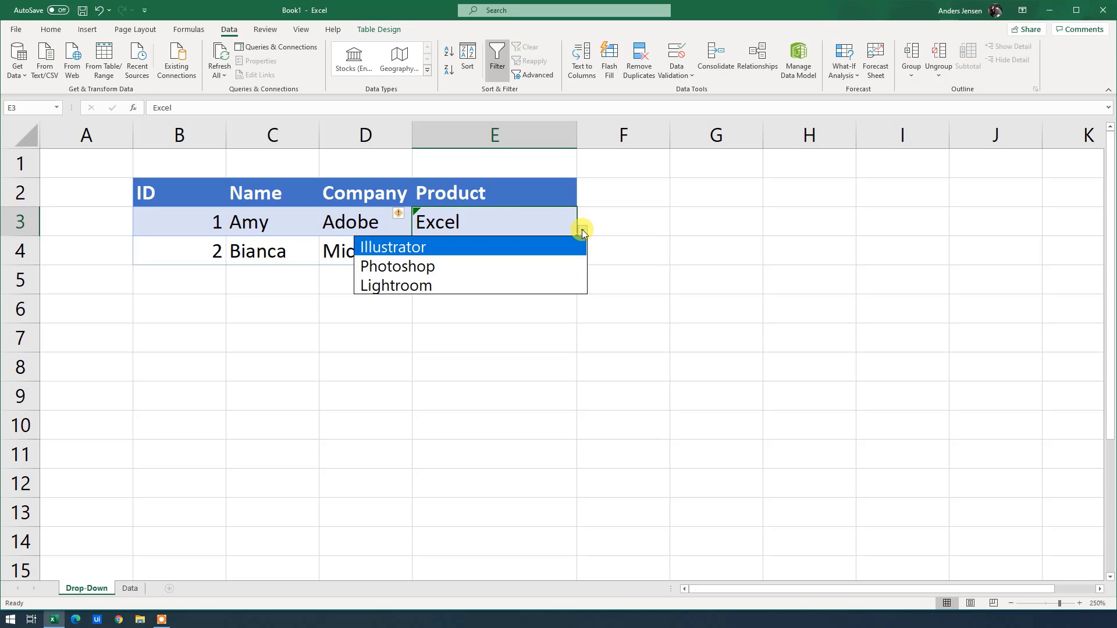
{"action": "left_click", "coordinate": [397, 266]}
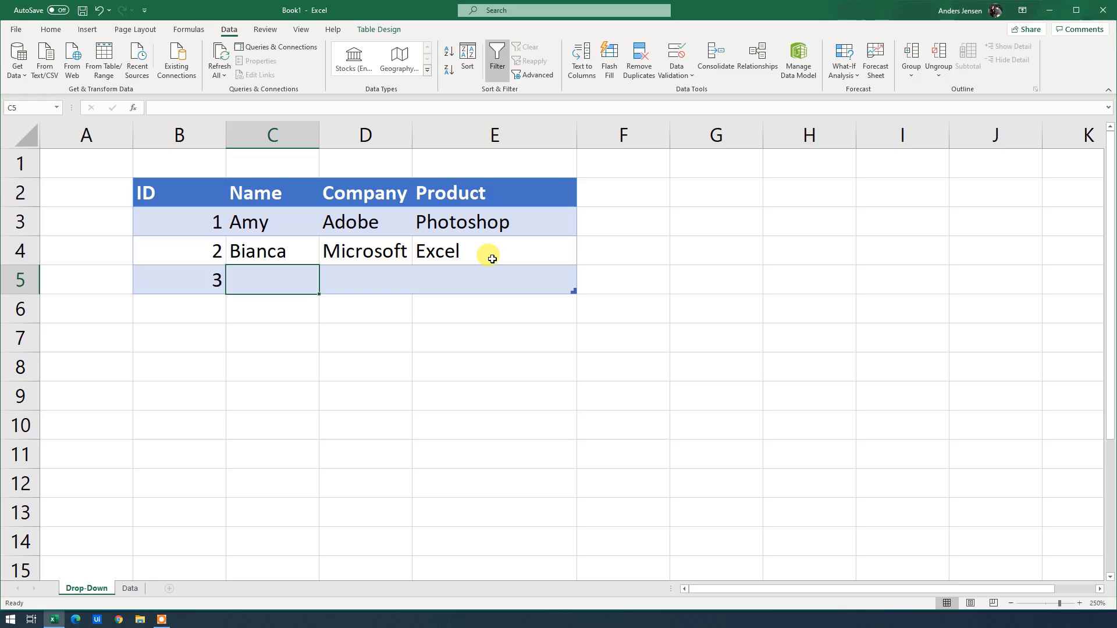
{"action": "type", "text": "Charlie"}
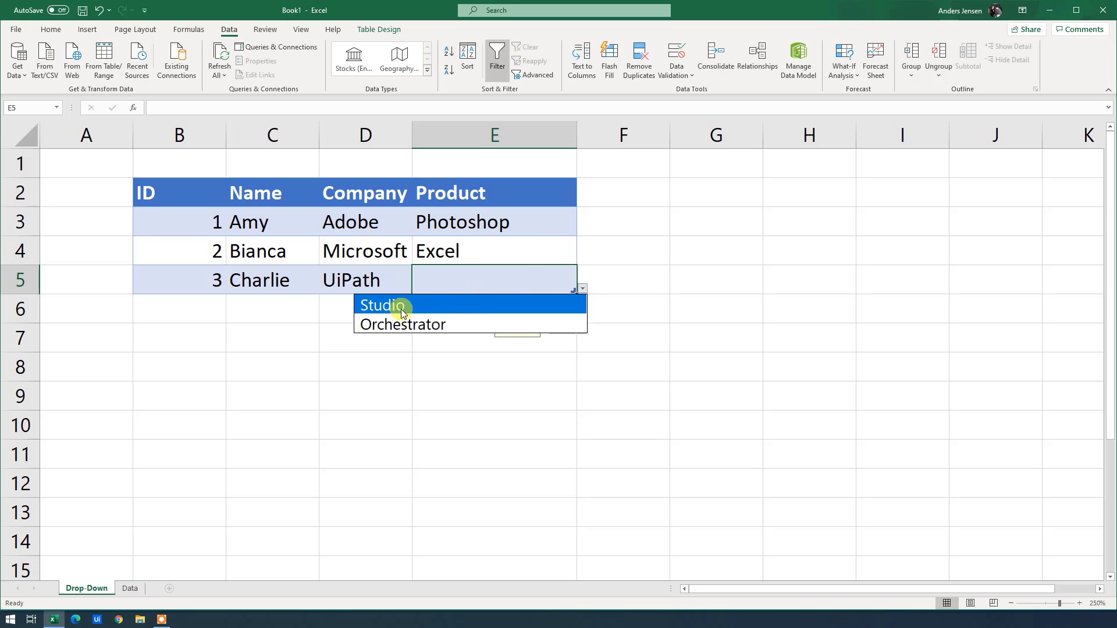
{"action": "mouse_move", "coordinate": [414, 325]}
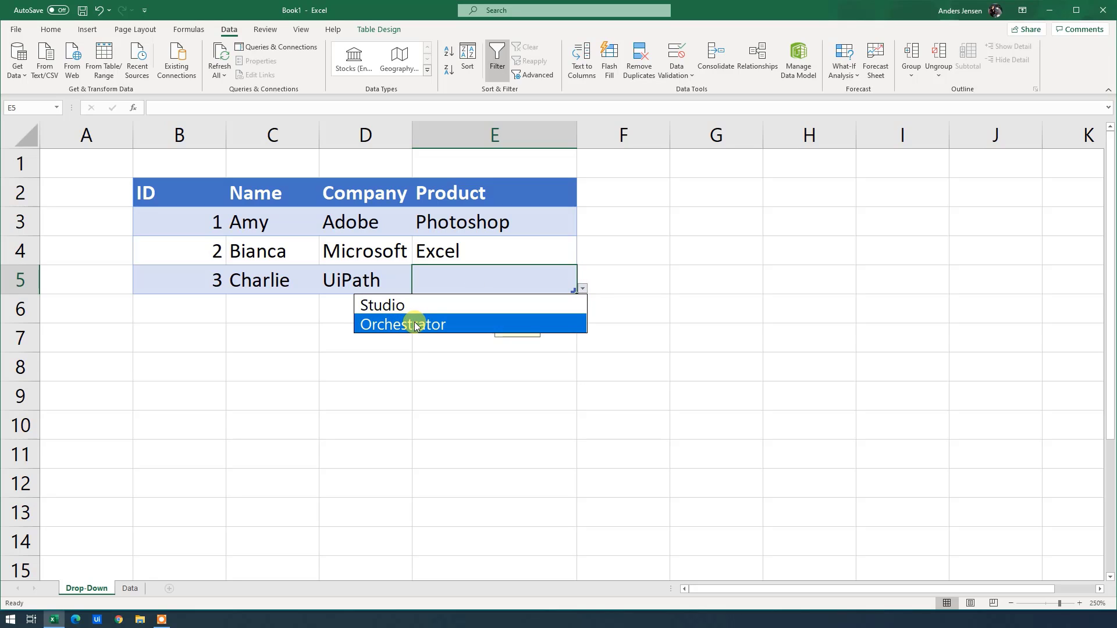